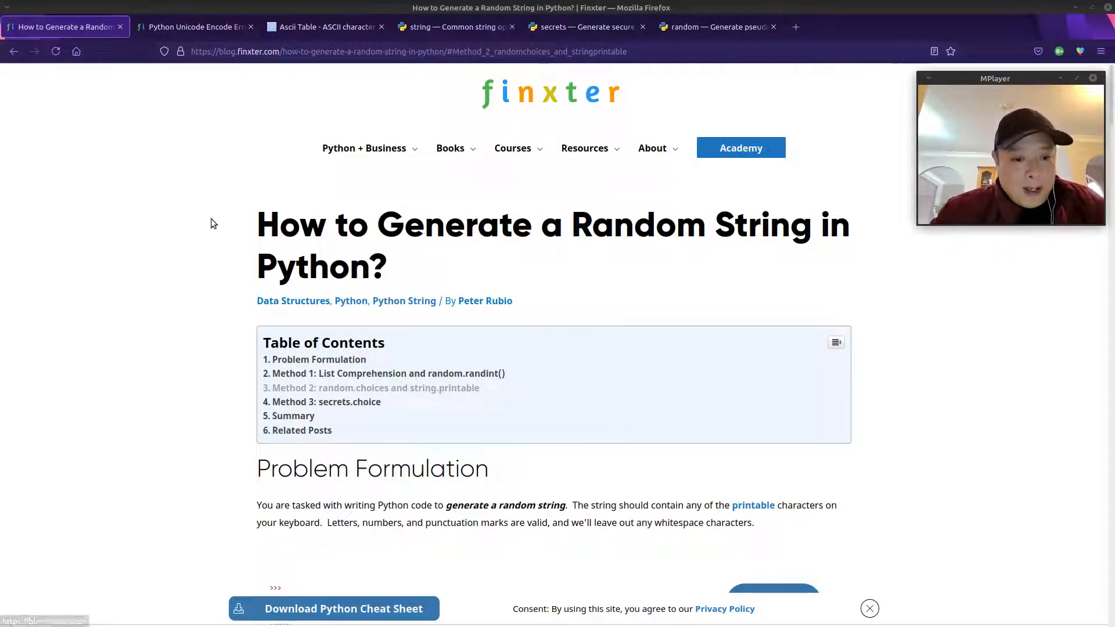
pyautogui.moveTo(130, 305)
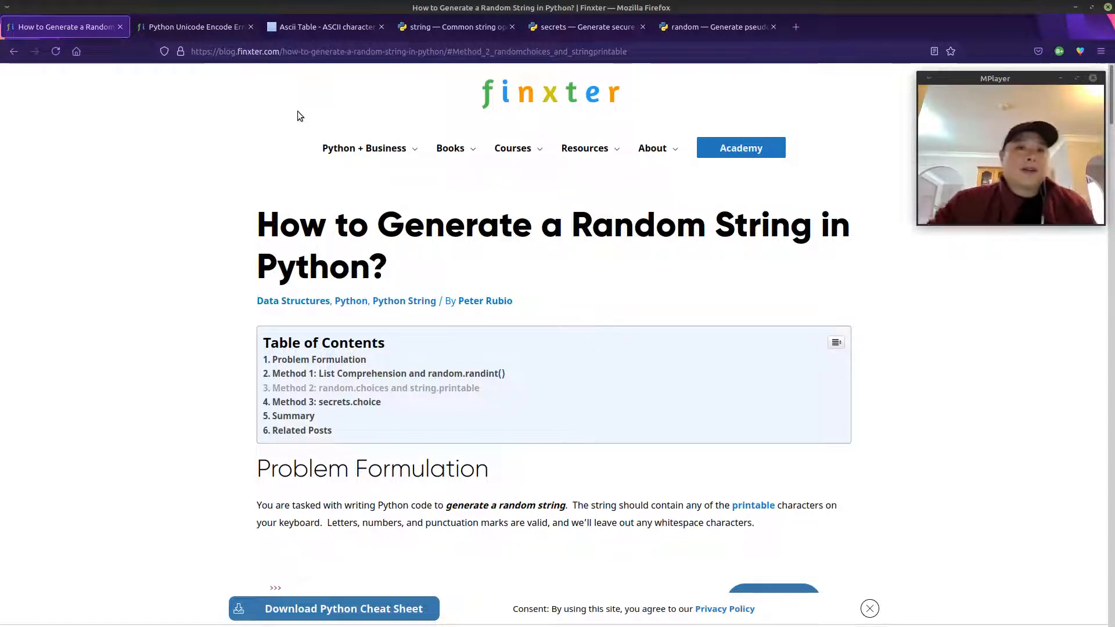
# Switch Firefox to the 'Ascii Table' tab listing codes for characters 0–127
pyautogui.click(324, 26)
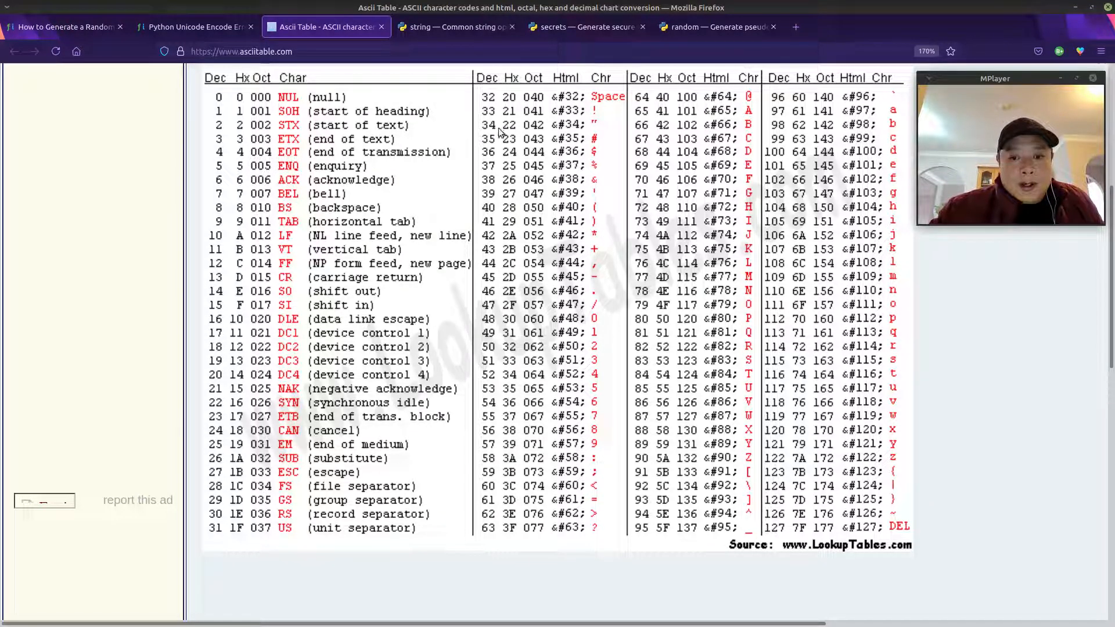
pyautogui.moveTo(604, 137)
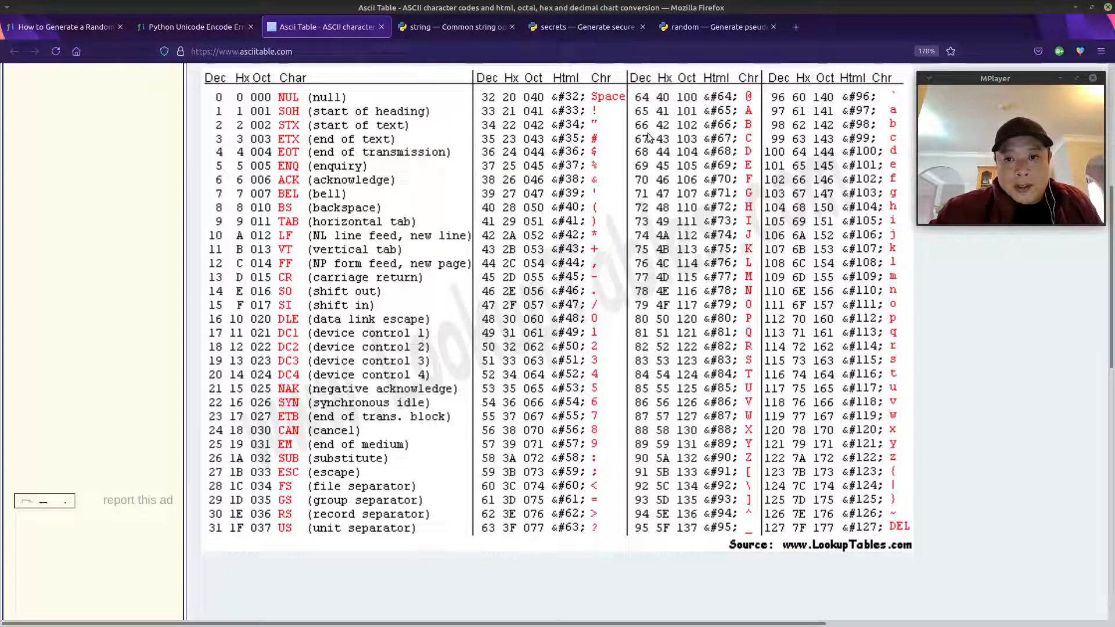
pyautogui.moveTo(516, 99)
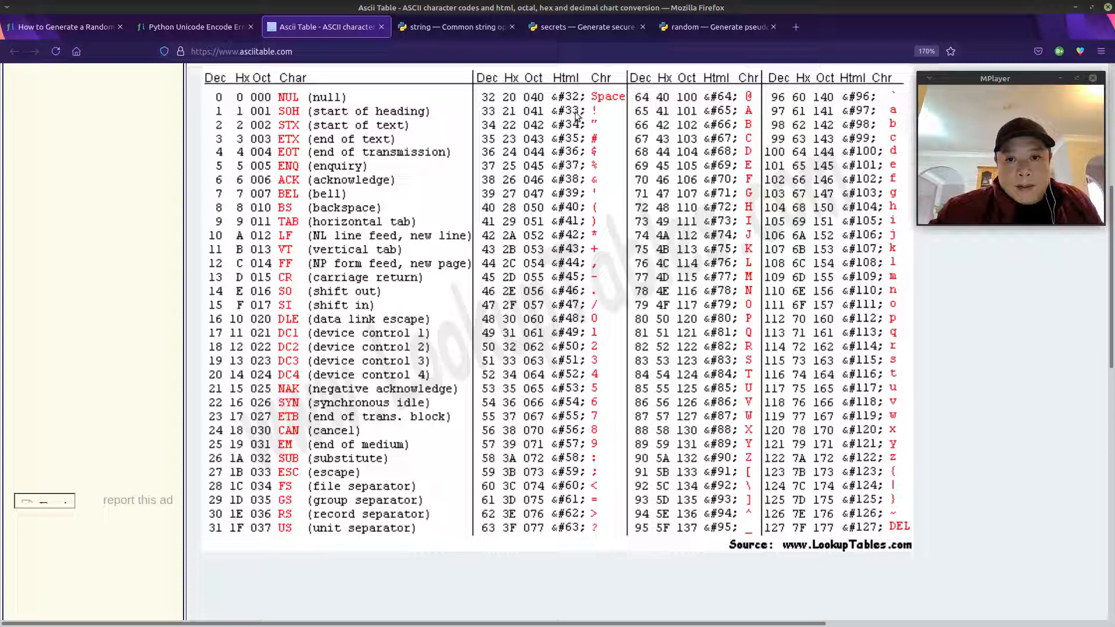
pyautogui.moveTo(597, 114)
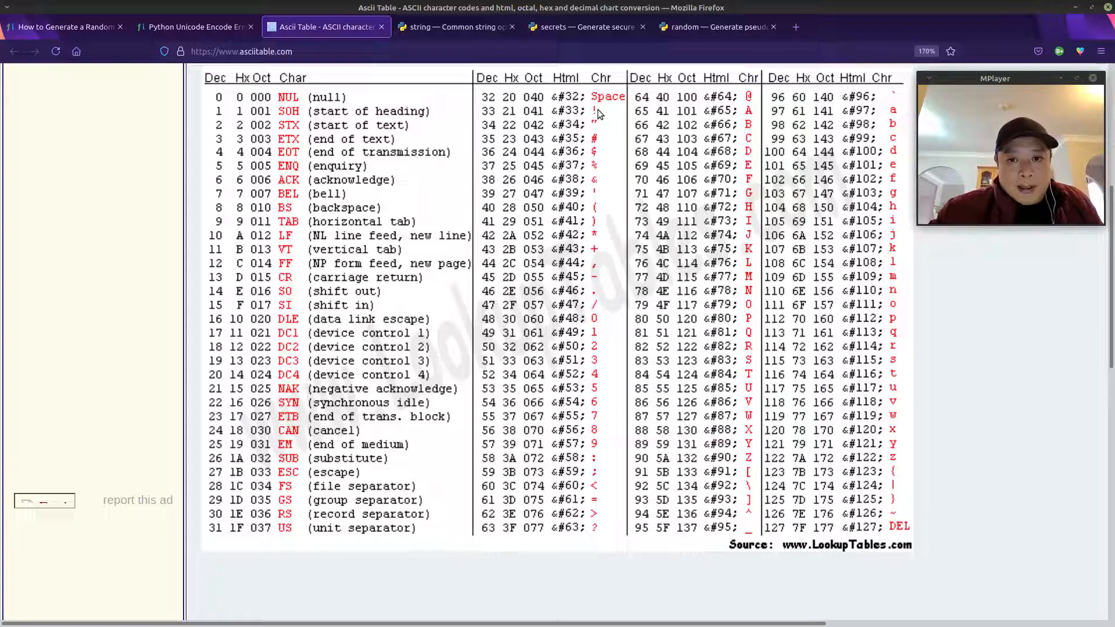
pyautogui.moveTo(495, 118)
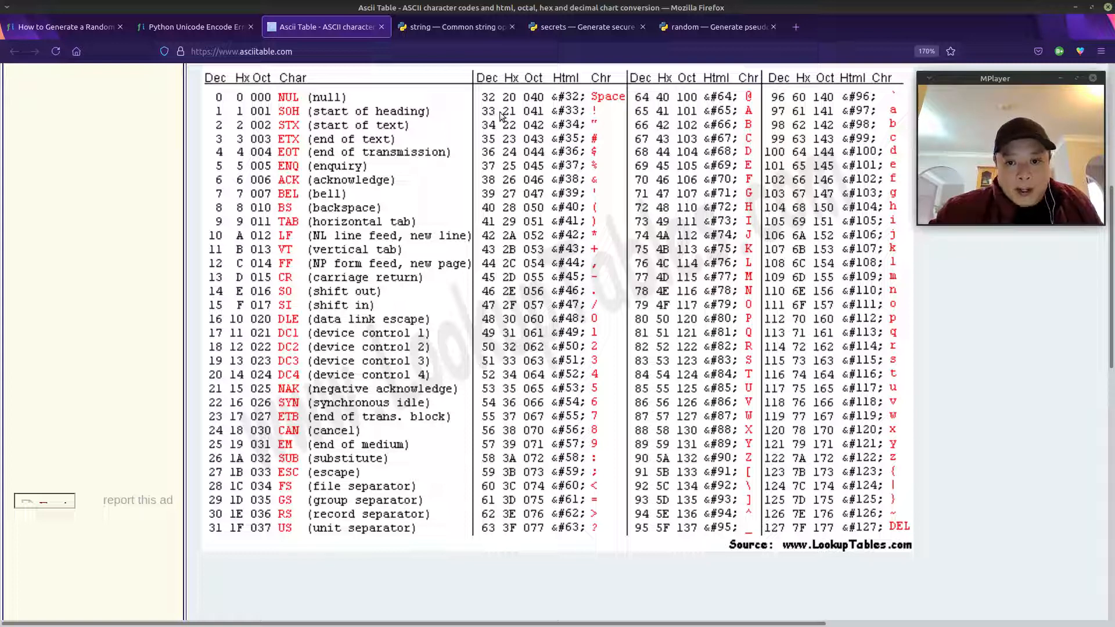
pyautogui.moveTo(541, 186)
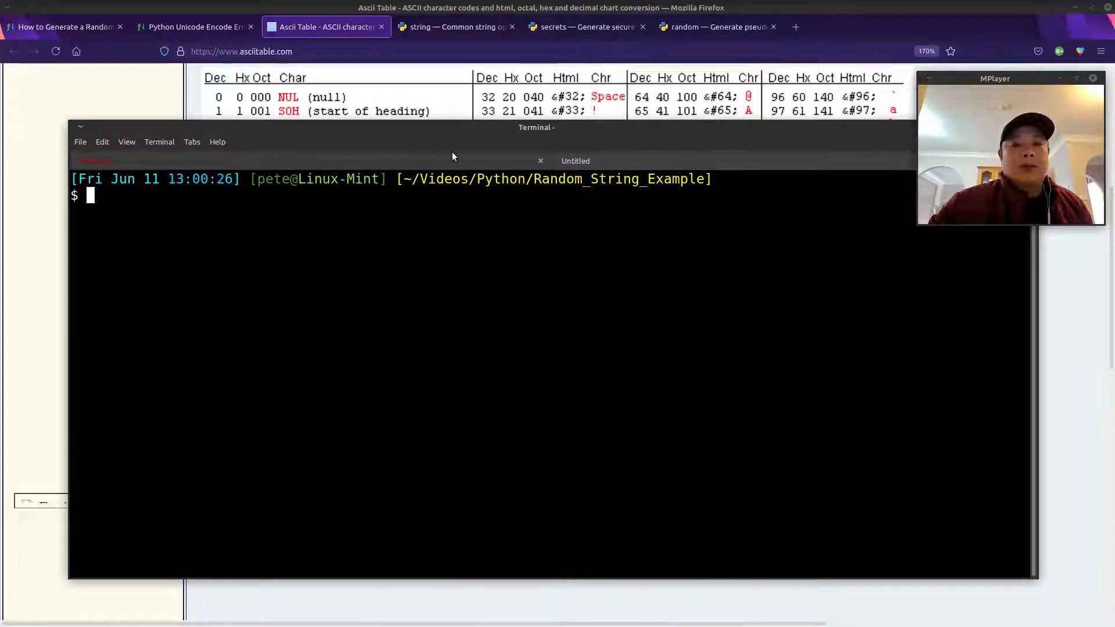
# Start python3 and evaluate chr(33) returning '!' and ord('~') returning 126
pyautogui.write('python3')
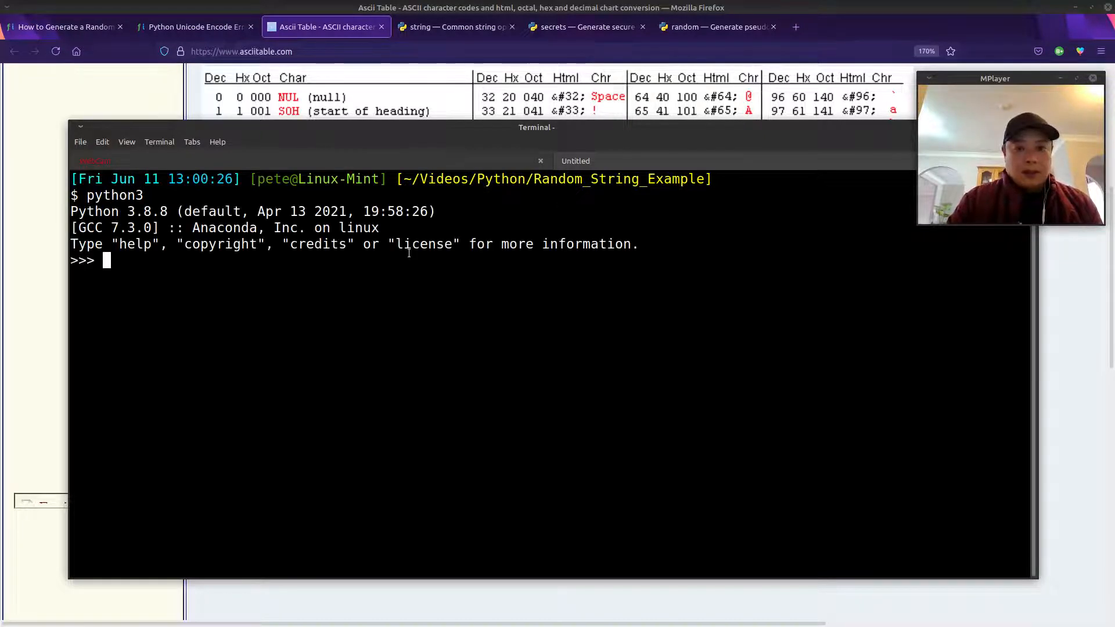
pyautogui.write('chr')
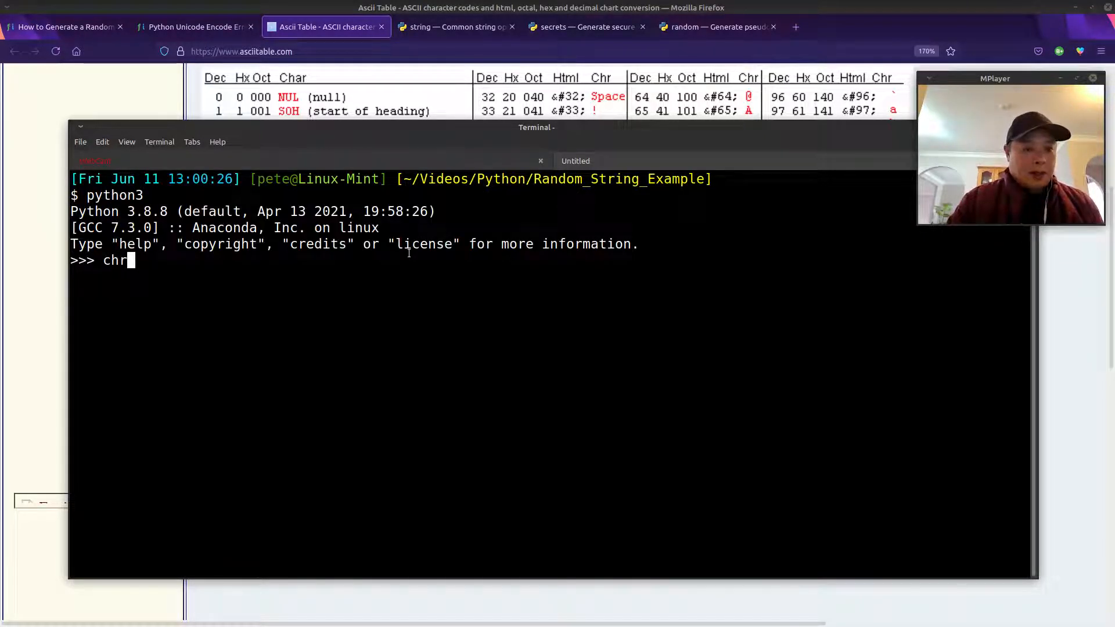
pyautogui.write('(33')
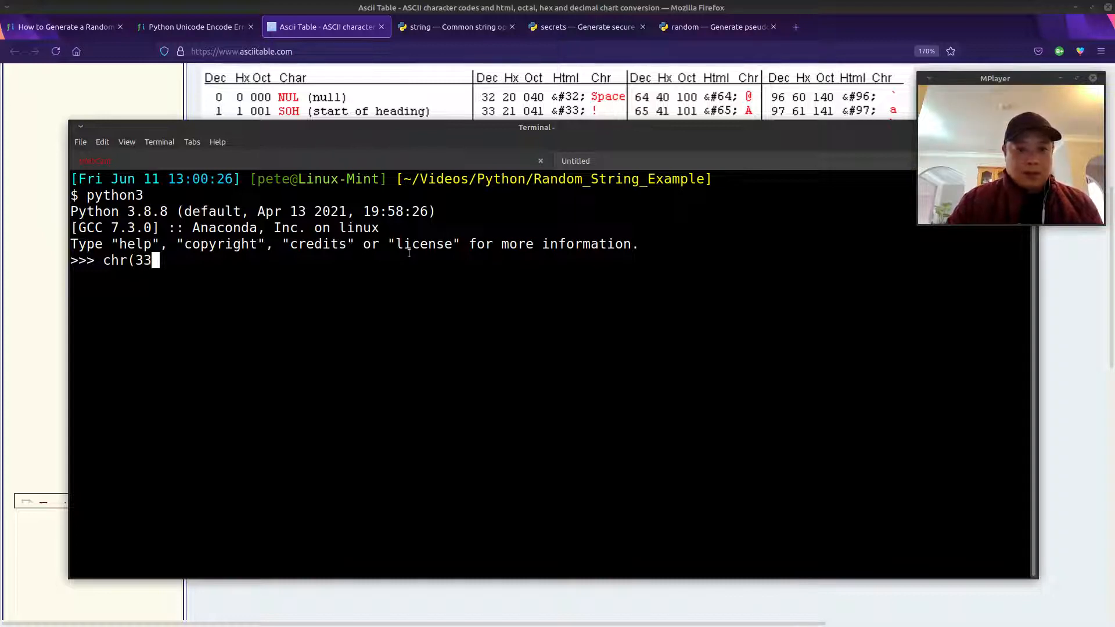
pyautogui.write(')')
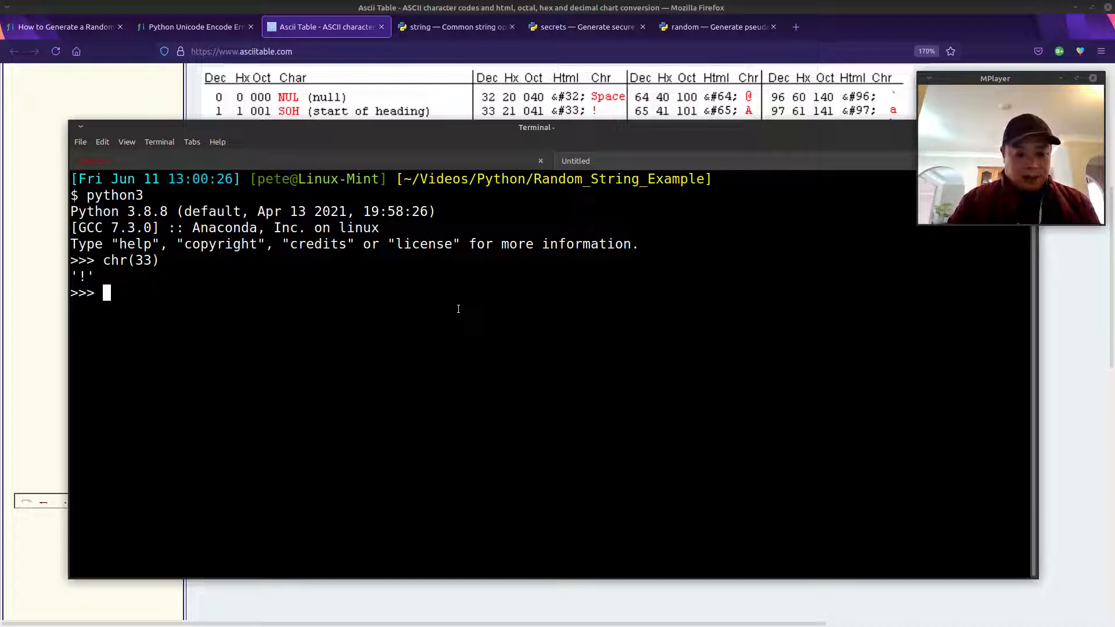
pyautogui.write('ord(')
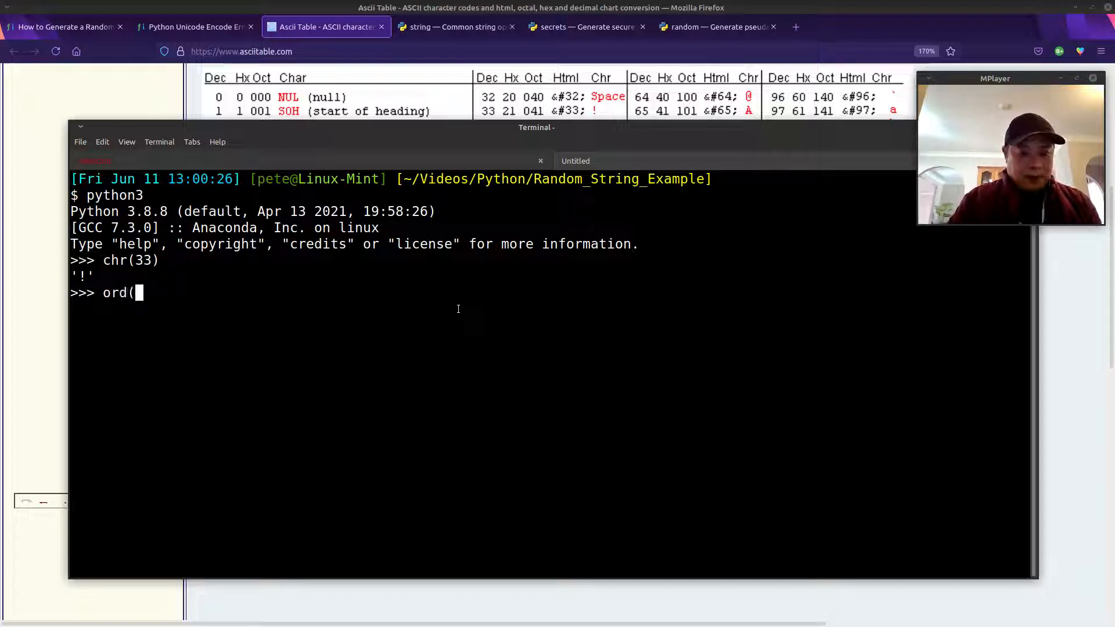
pyautogui.write("'")
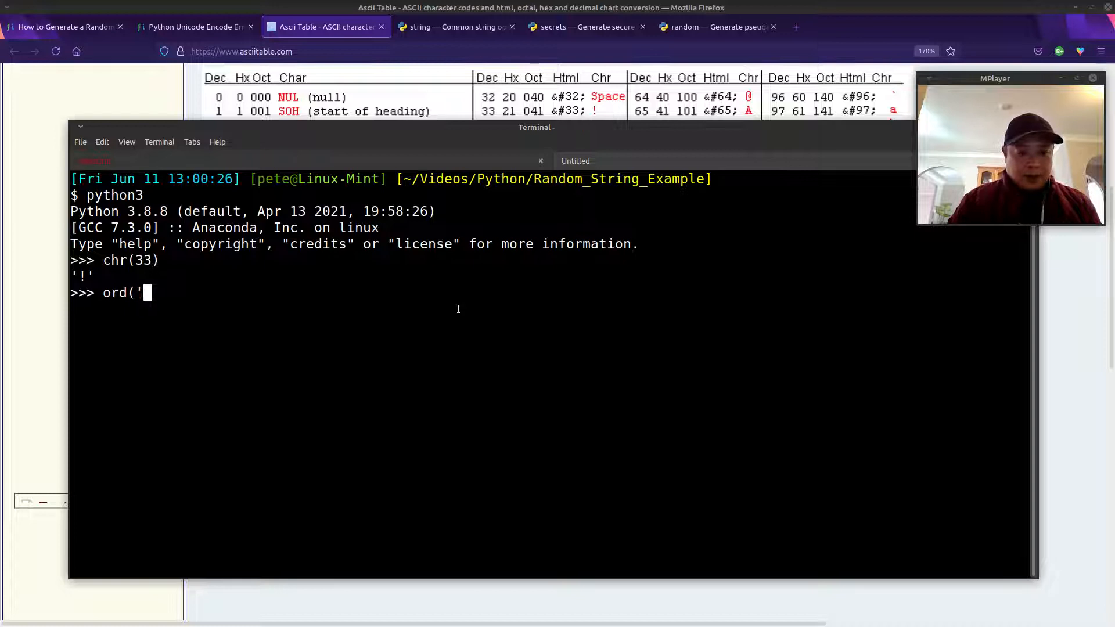
pyautogui.write('~')
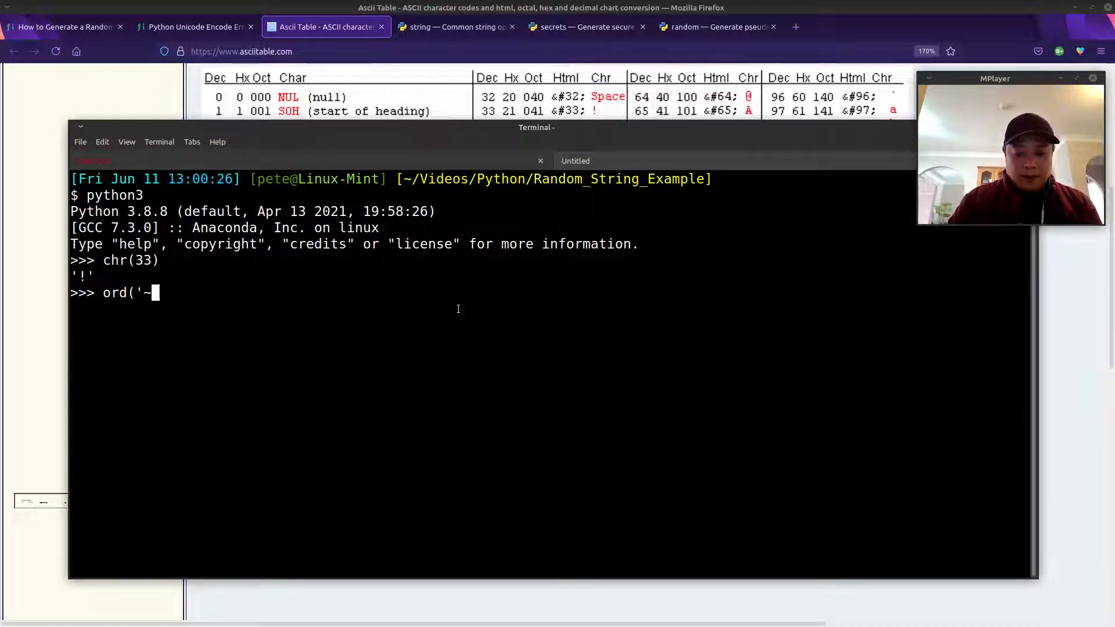
pyautogui.write("')")
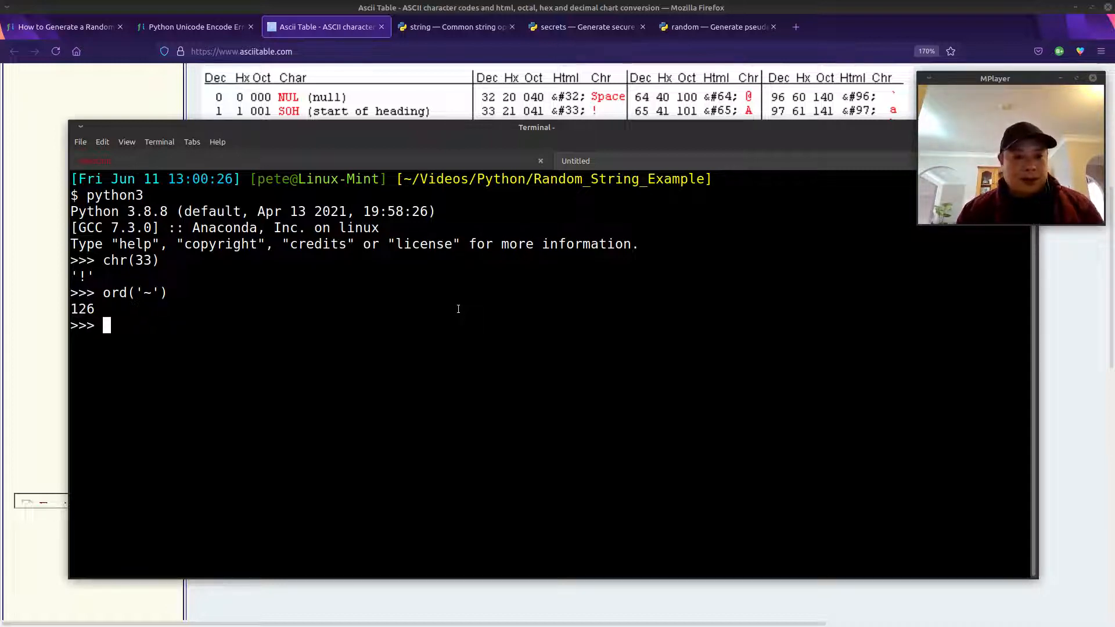
# Clear a mistyped entry and import the random module
pyautogui.write('[')
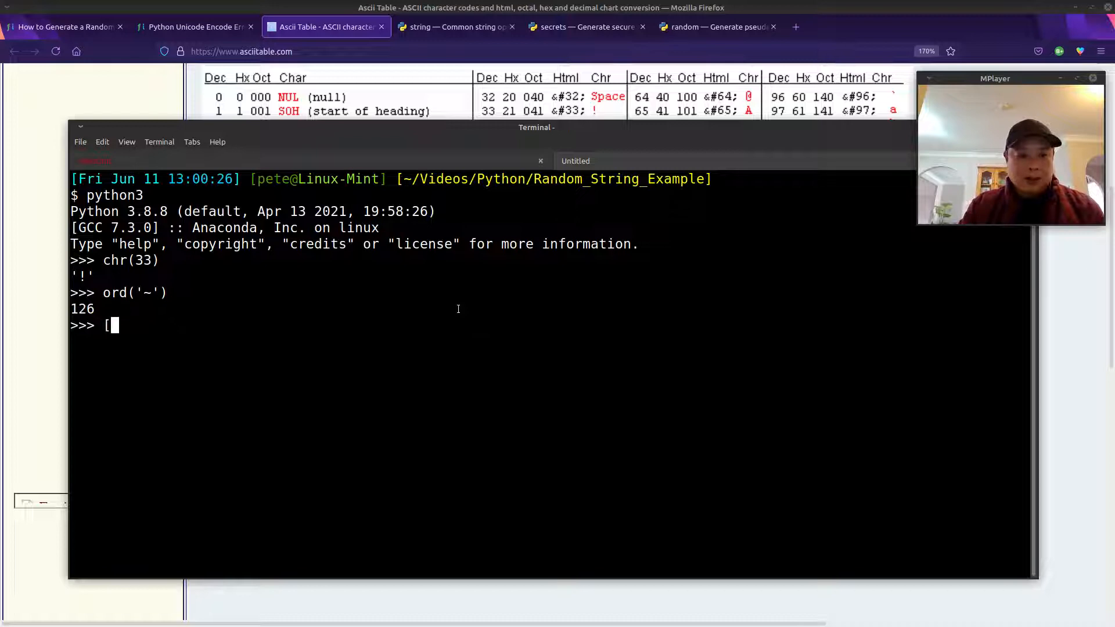
pyautogui.write('om')
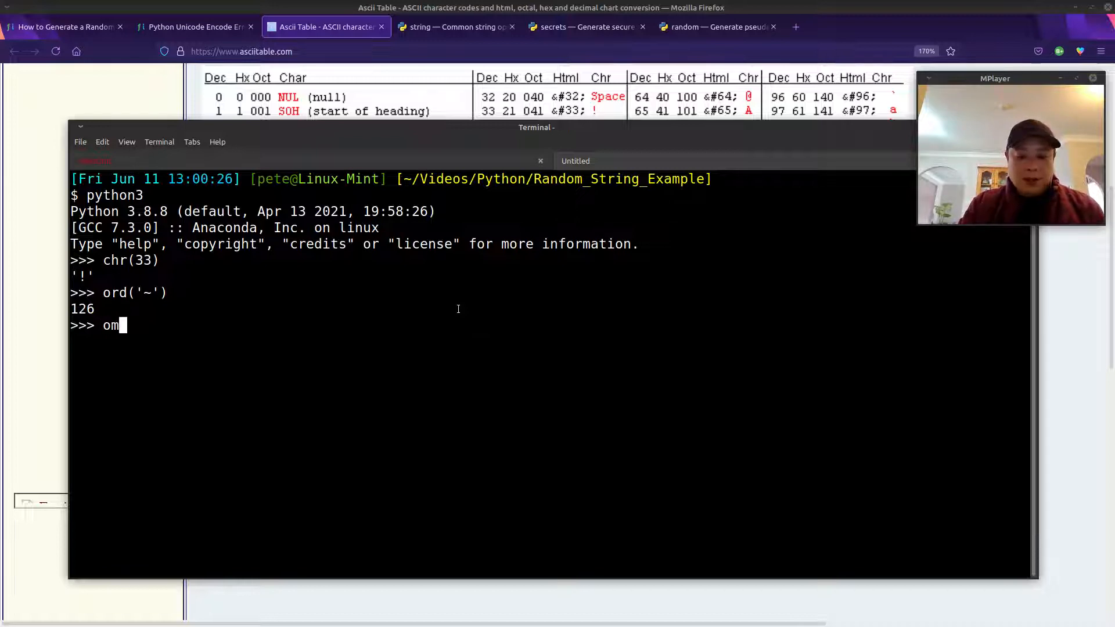
pyautogui.press('Backspace')
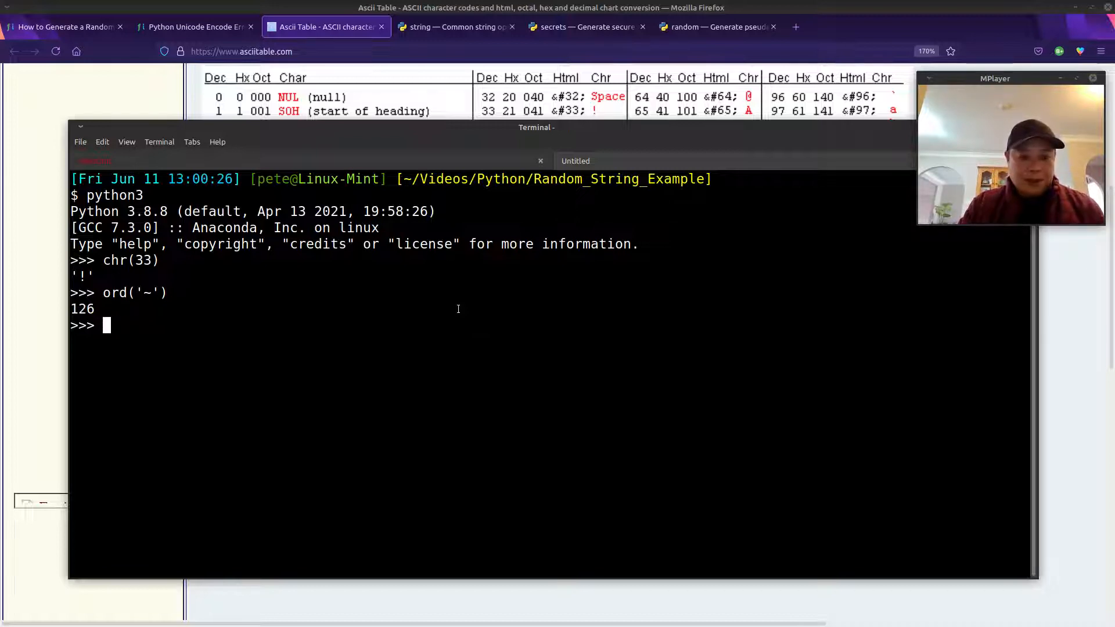
pyautogui.write('import ra')
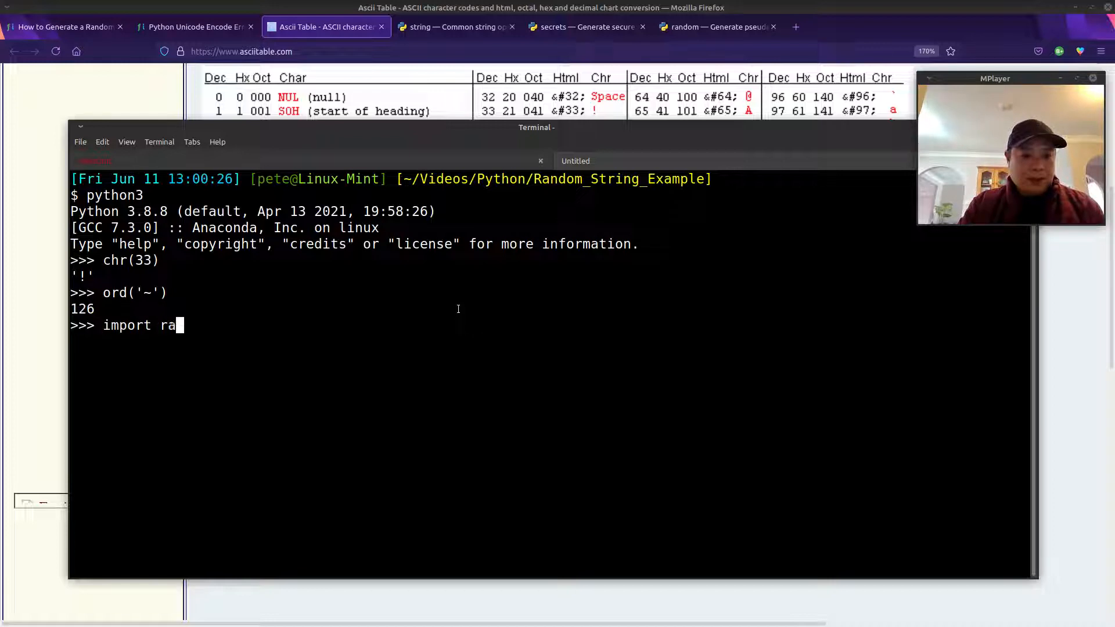
pyautogui.write('ndom')
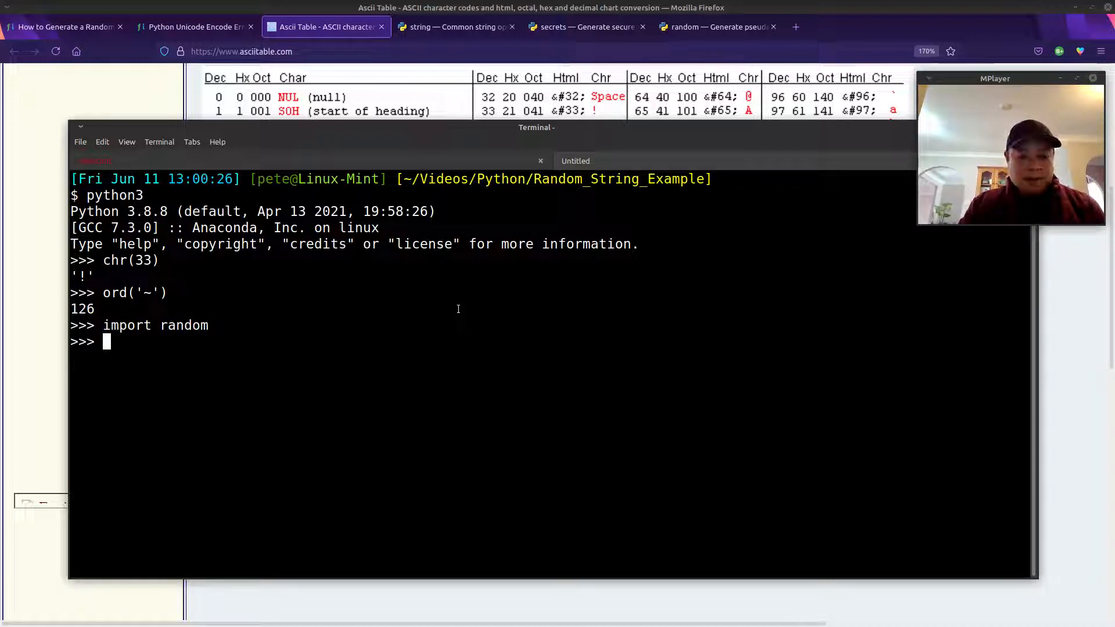
# Build rand_lst of ten random.randint(33, 126) values and print it
pyautogui.write('[')
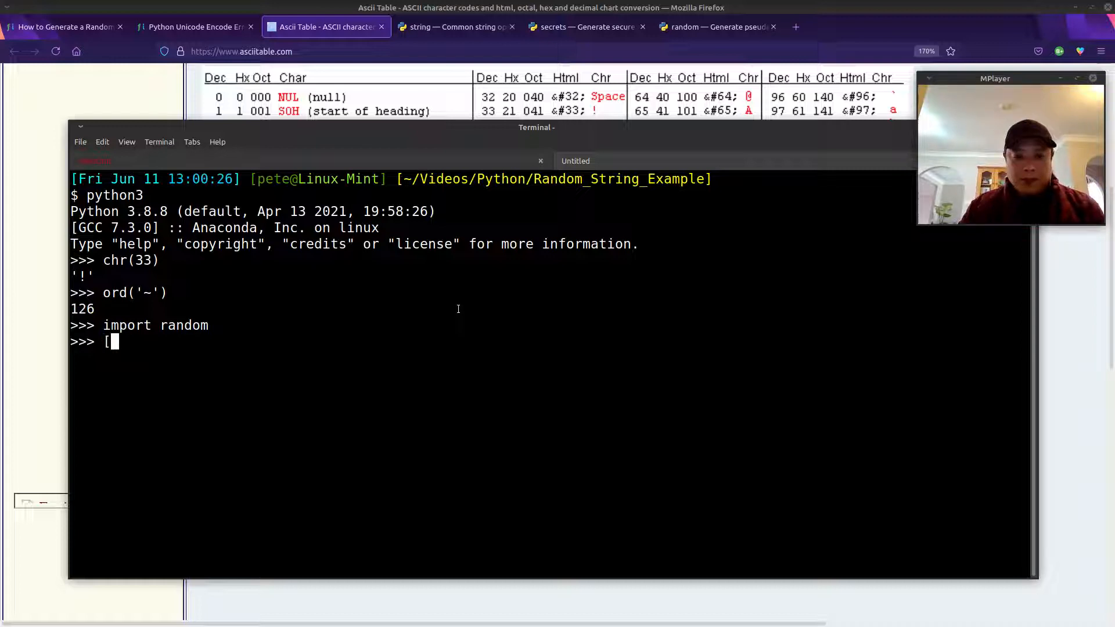
pyautogui.write('ran')
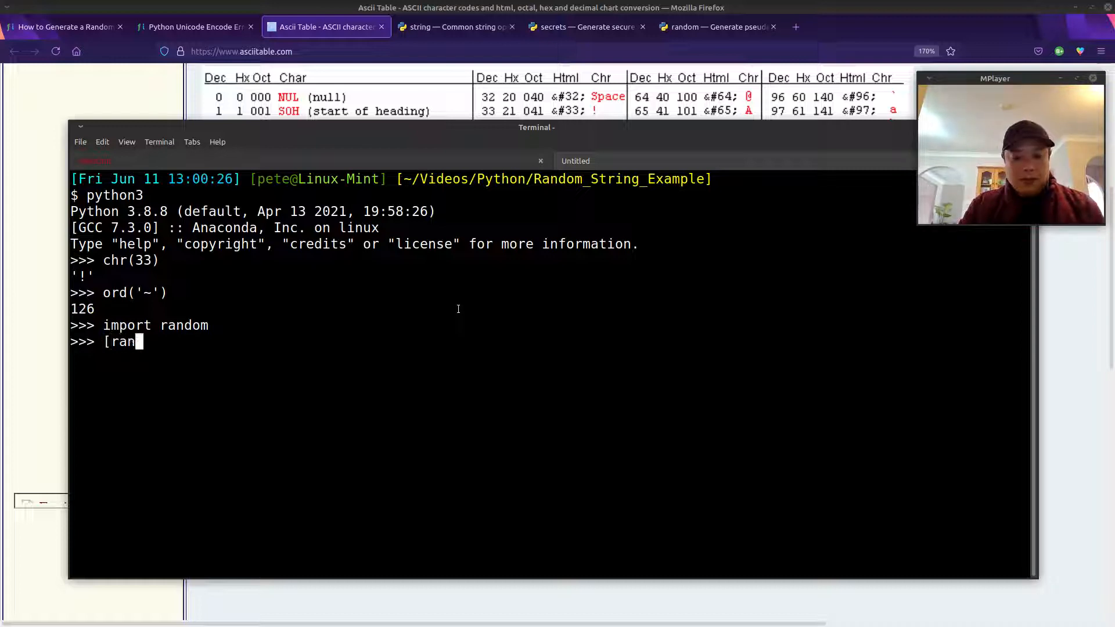
pyautogui.write('dom.ran')
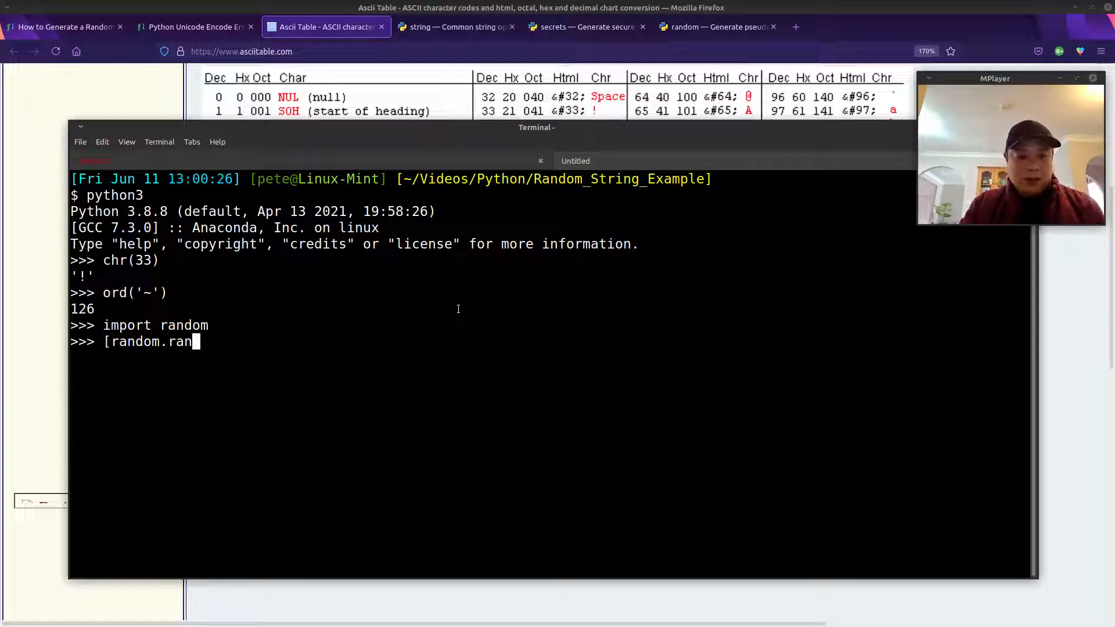
pyautogui.write('dint(')
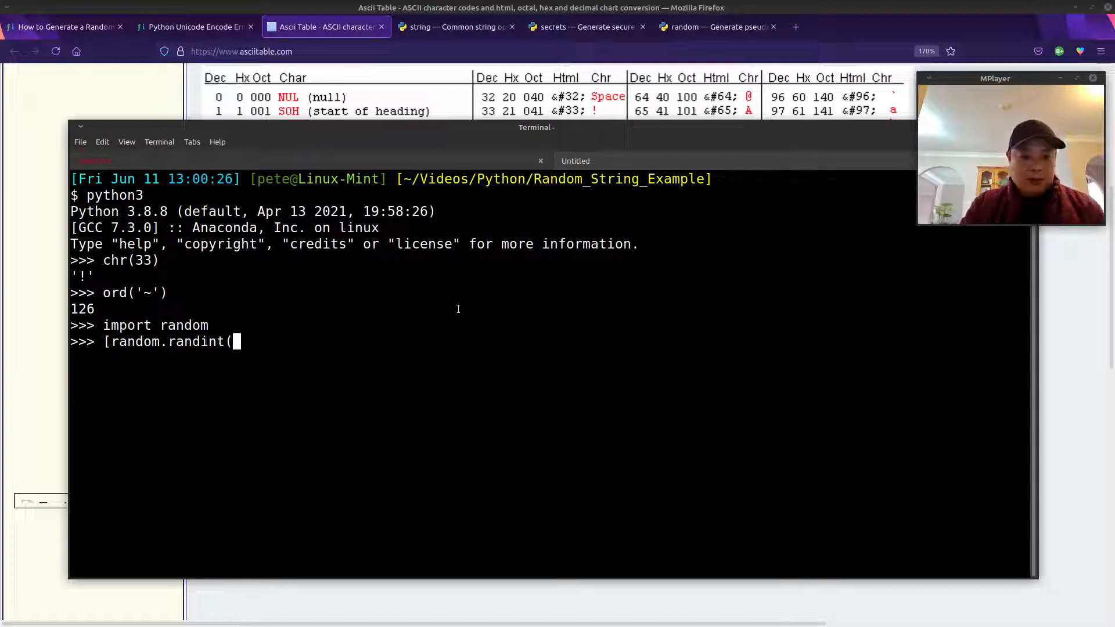
pyautogui.write('33, 126')
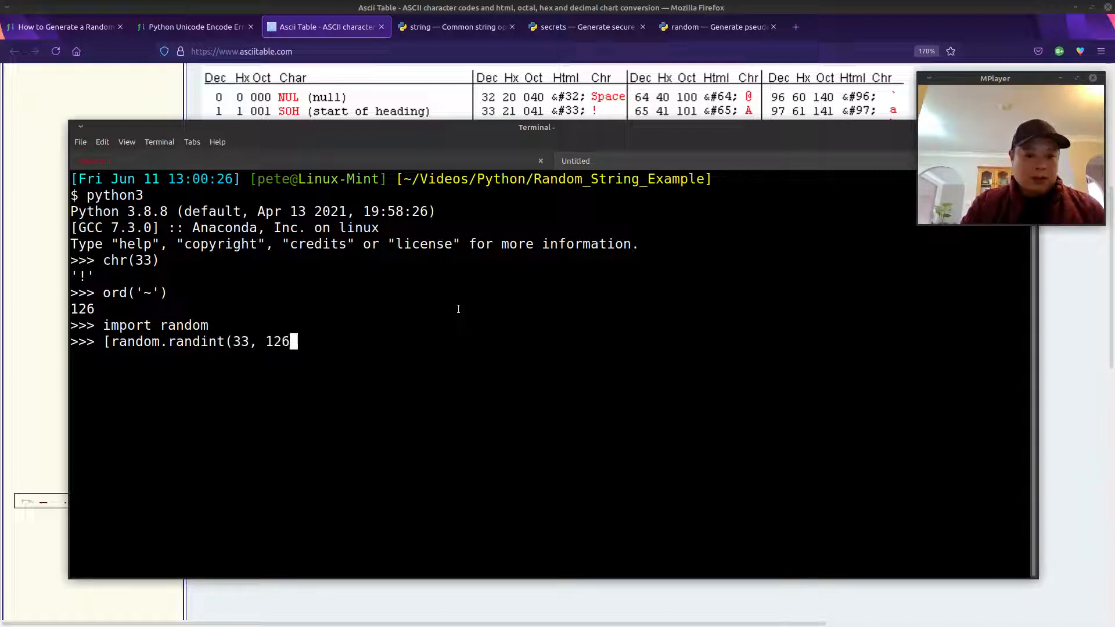
pyautogui.write(') for')
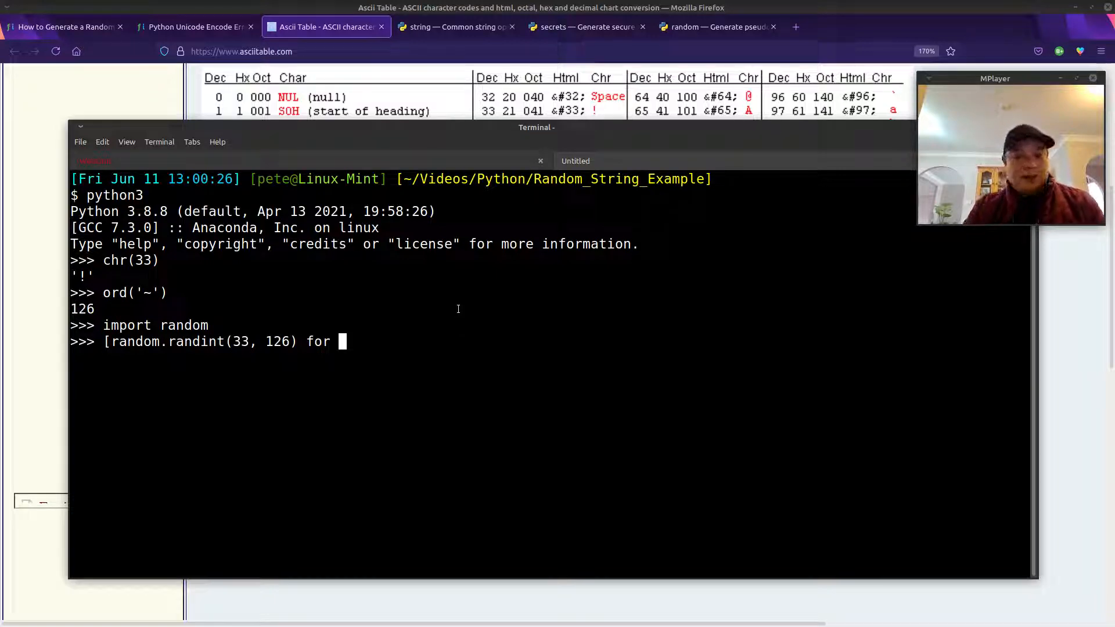
pyautogui.write('x in ran')
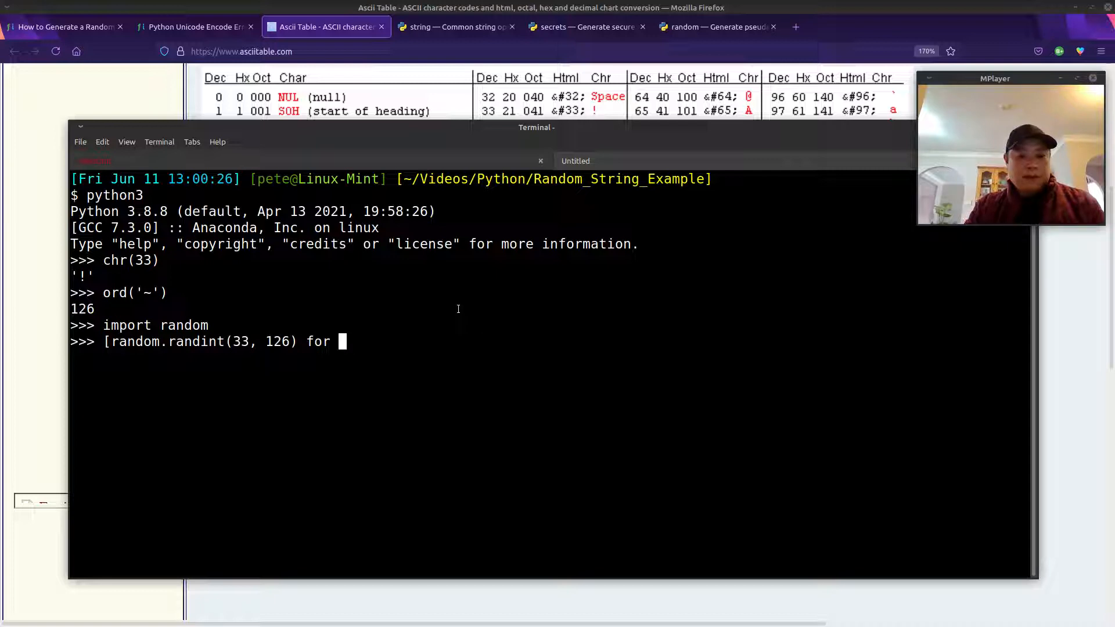
pyautogui.write('_ in range(1')
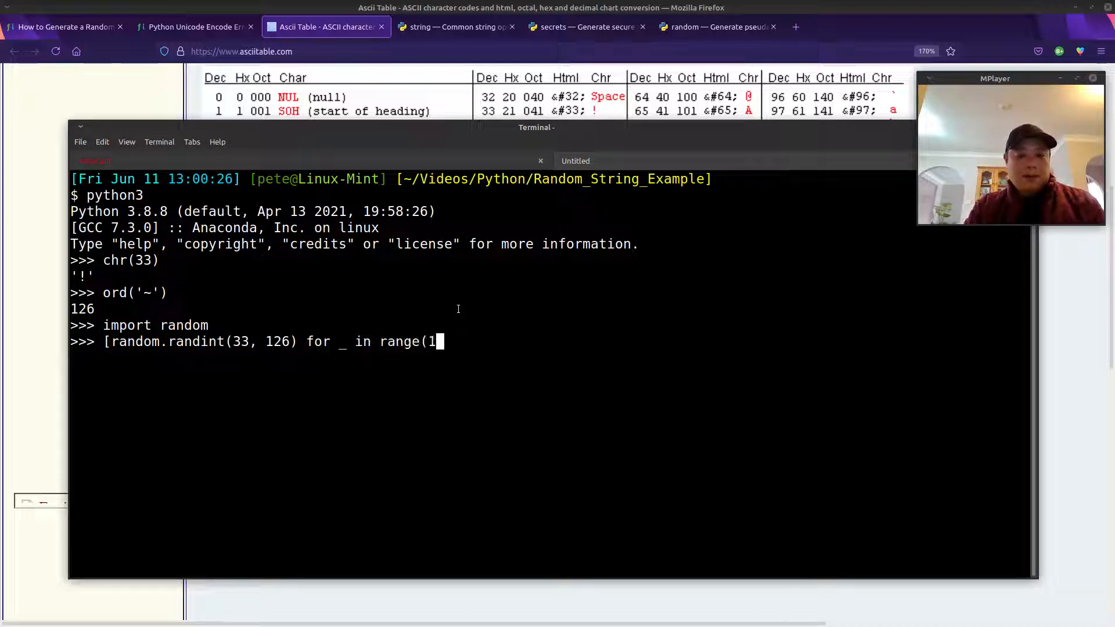
pyautogui.write('0)')
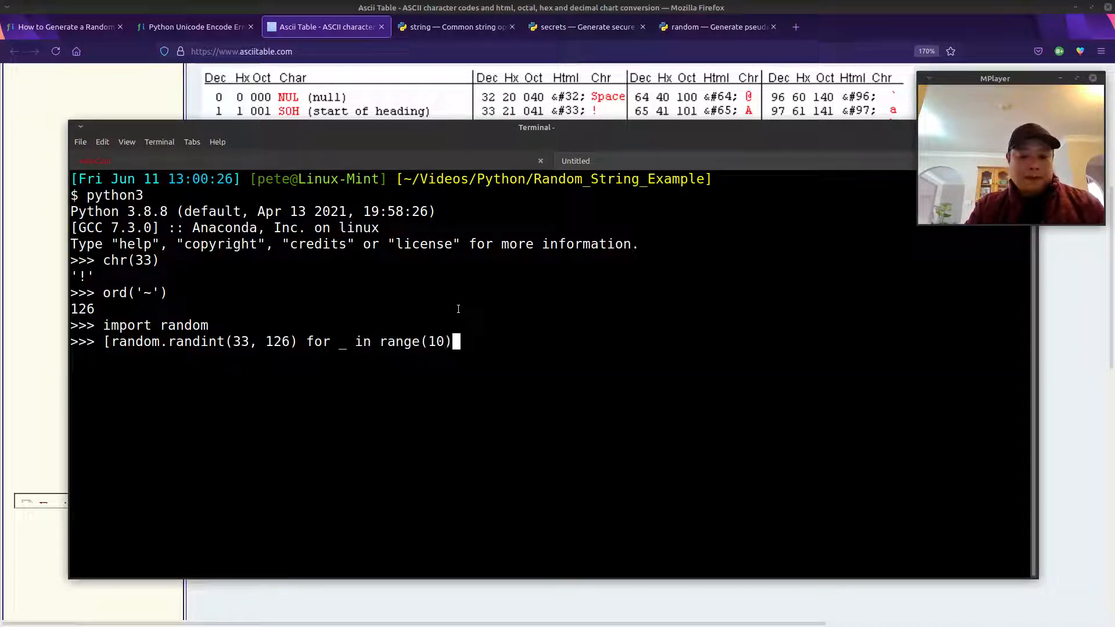
pyautogui.write(']')
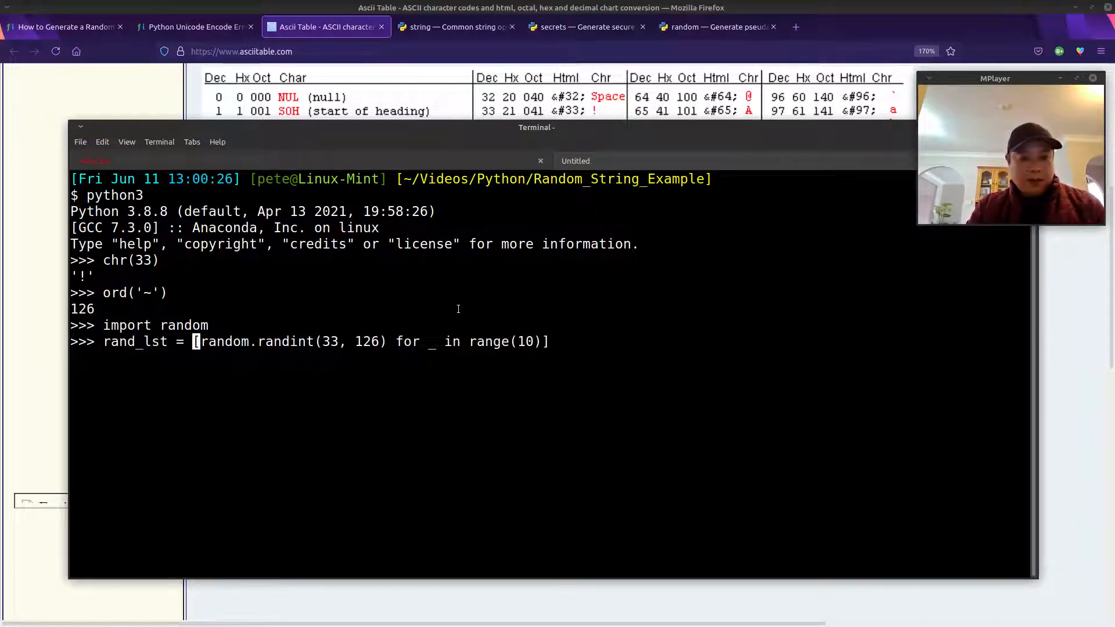
pyautogui.write('print')
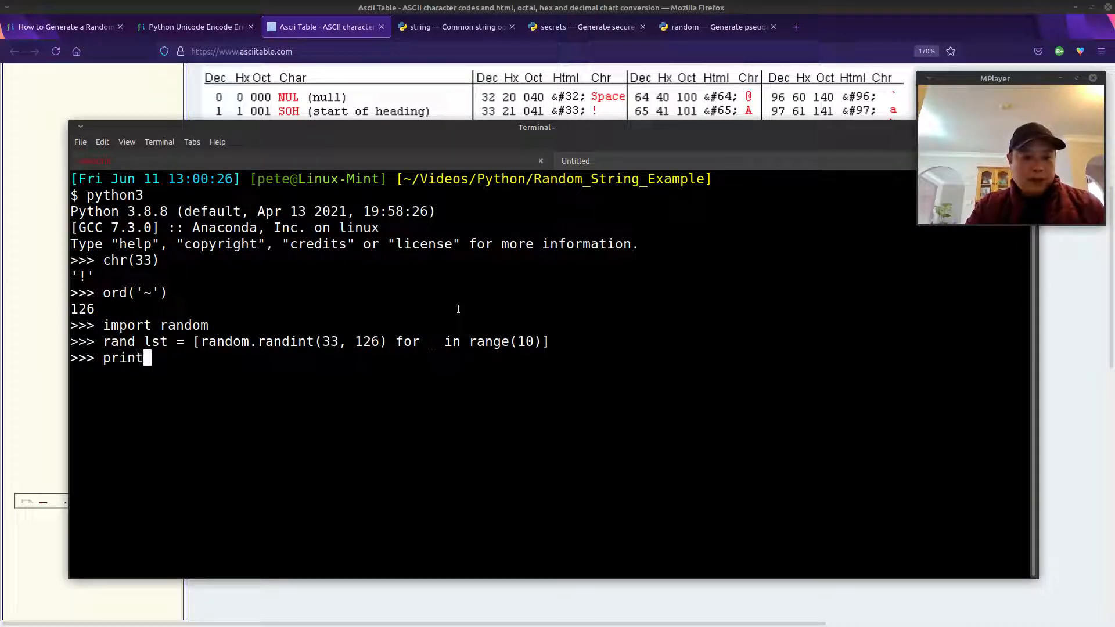
pyautogui.write('(rand_lst')
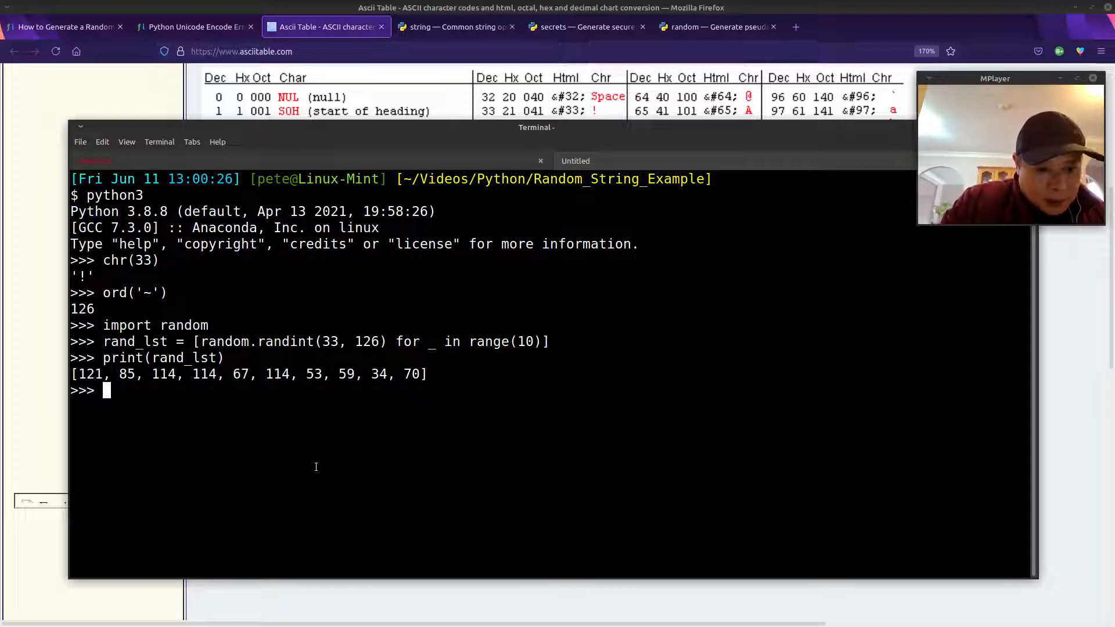
pyautogui.moveTo(284, 397)
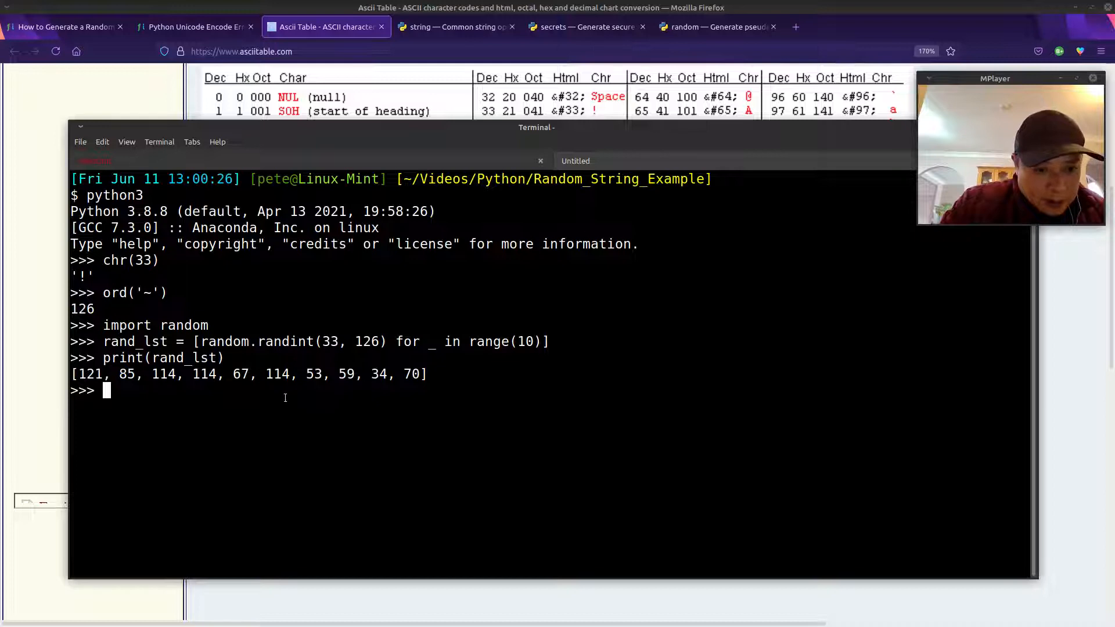
# Store list(map(chr, rand_lst)) as rand_str_lst and print the character list
pyautogui.write('map')
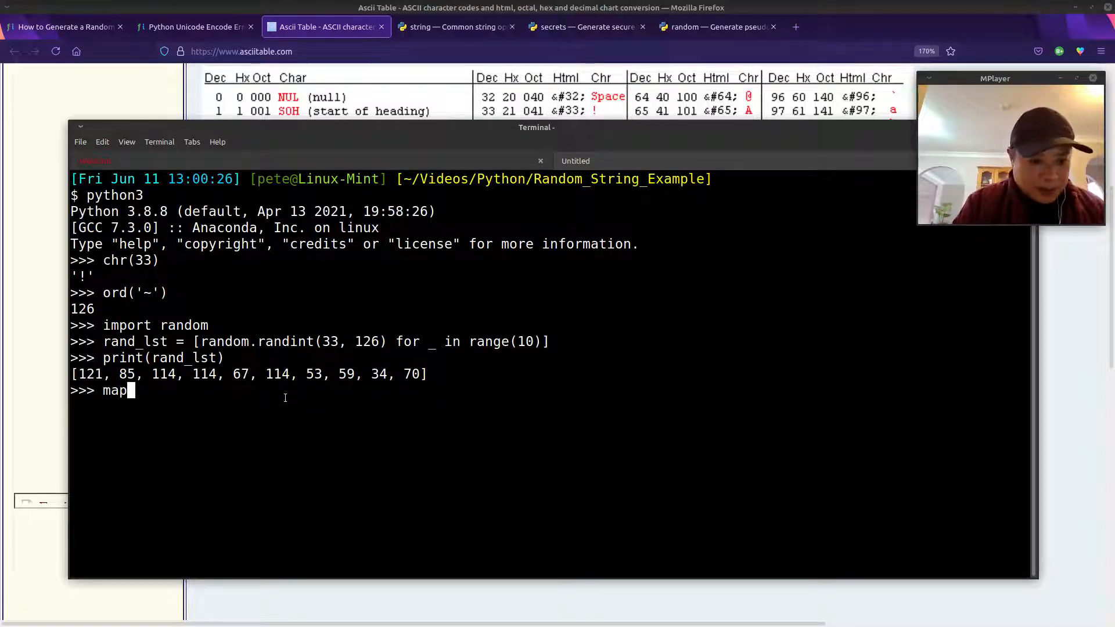
pyautogui.write('(chr')
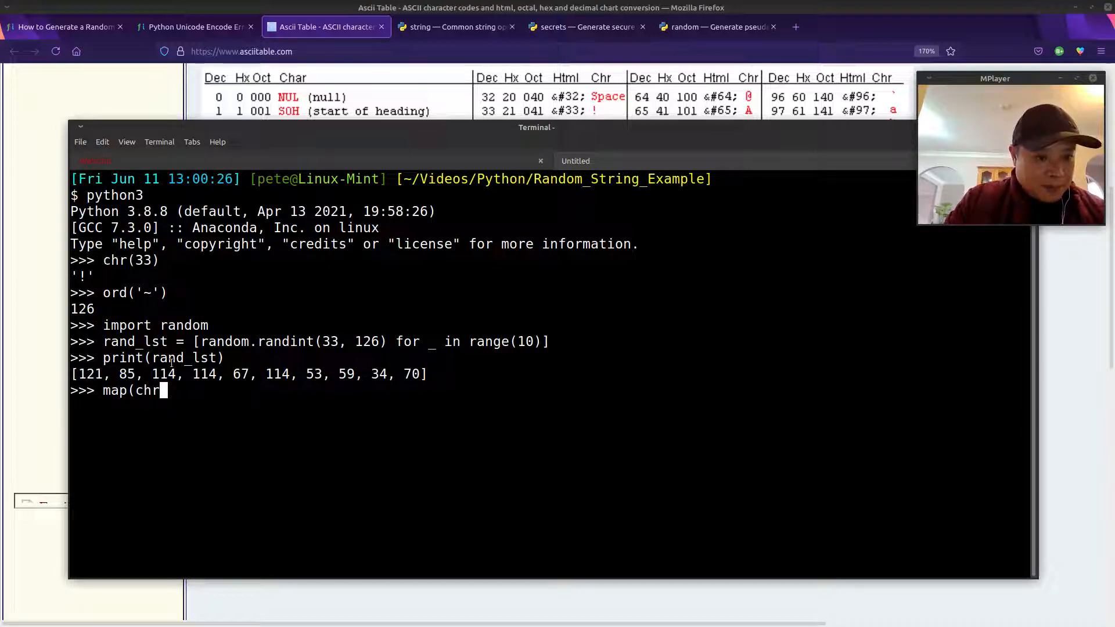
pyautogui.write(',')
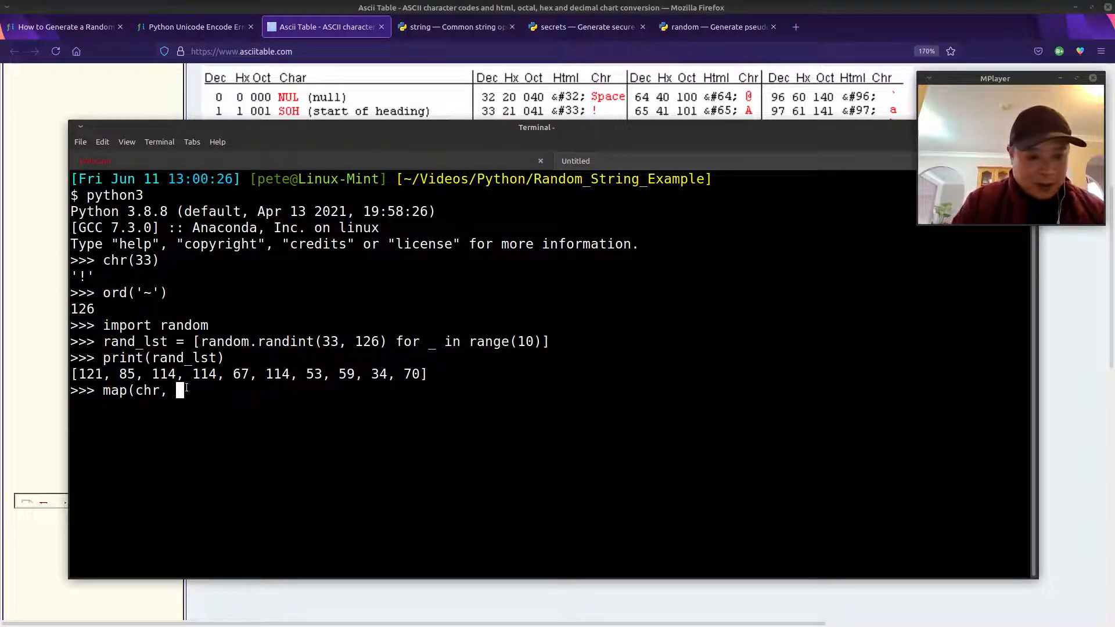
pyautogui.write('ran')
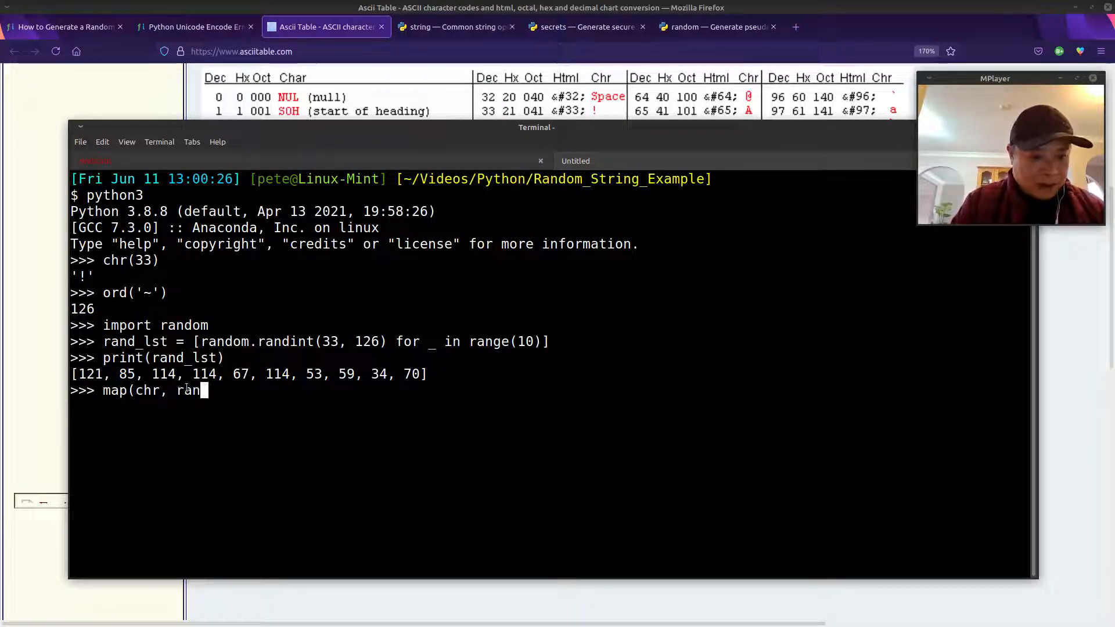
pyautogui.write('d_lst)')
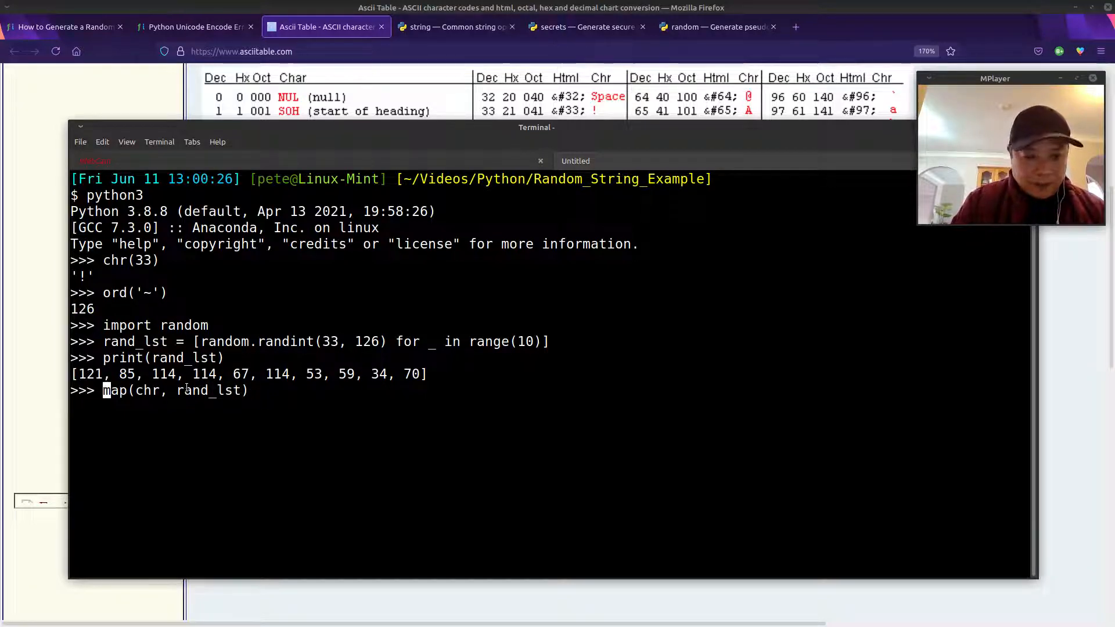
pyautogui.write('list(')
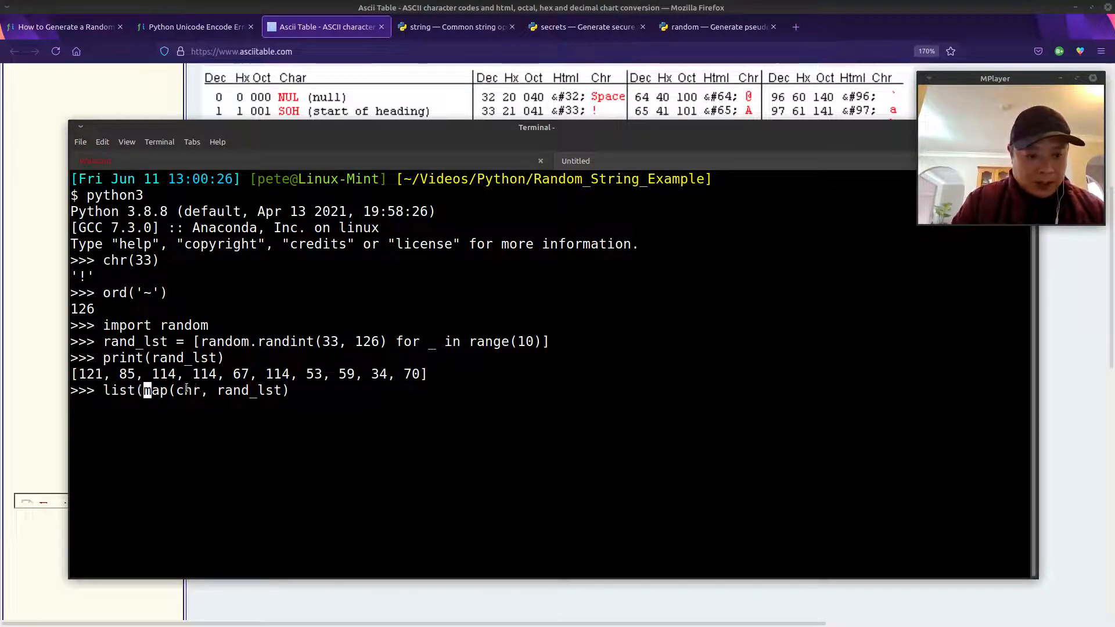
pyautogui.write(')')
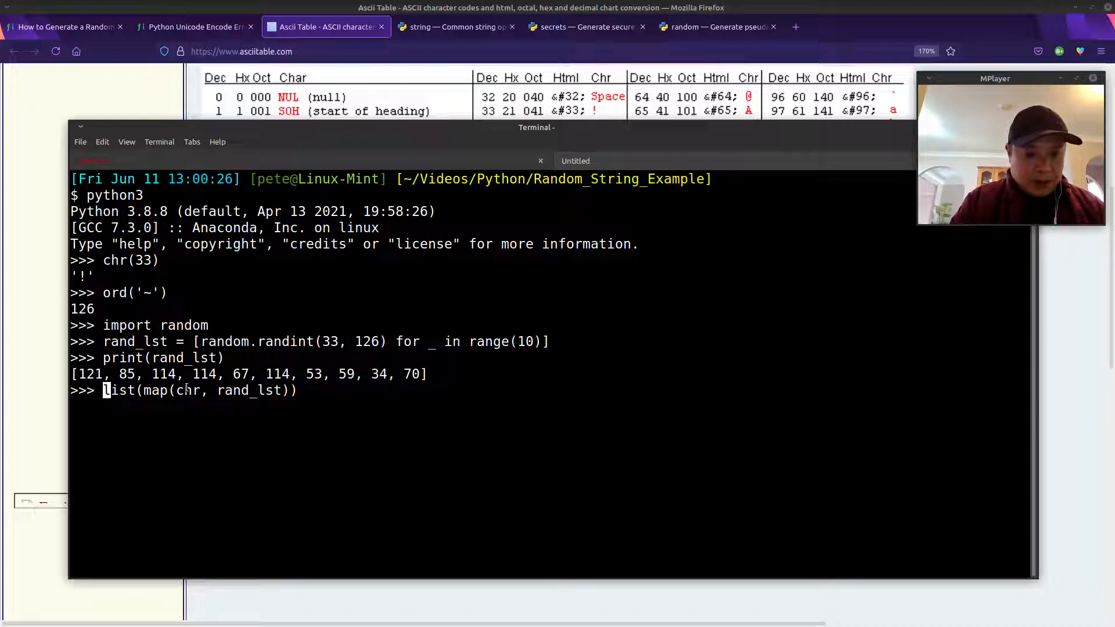
pyautogui.write('rand_str=')
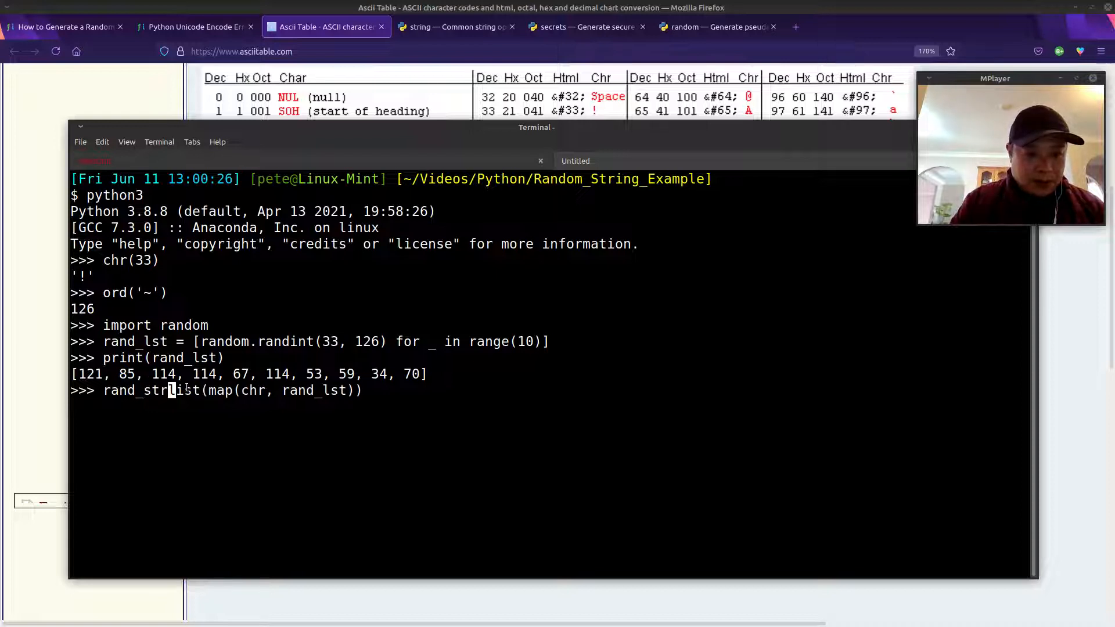
pyautogui.write('" "')
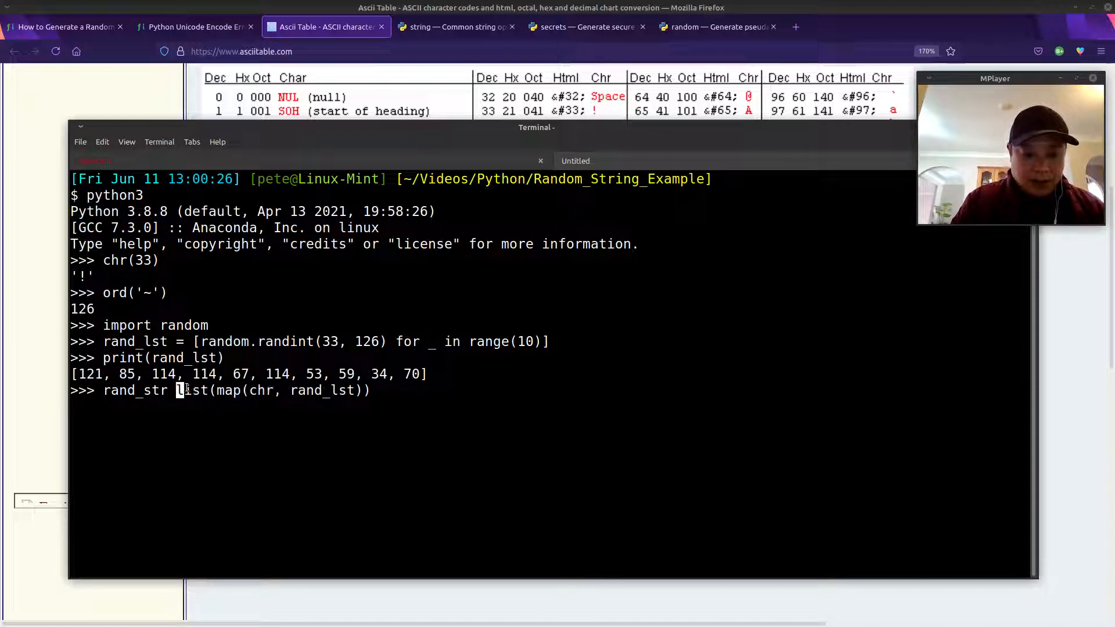
pyautogui.write('_lst =')
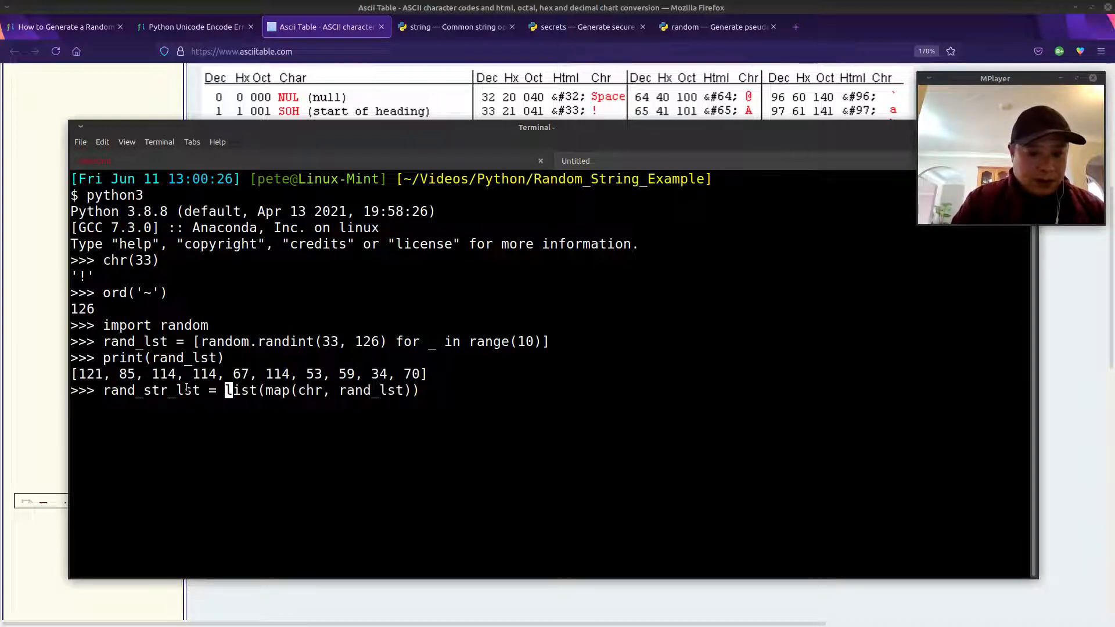
pyautogui.write('print(s')
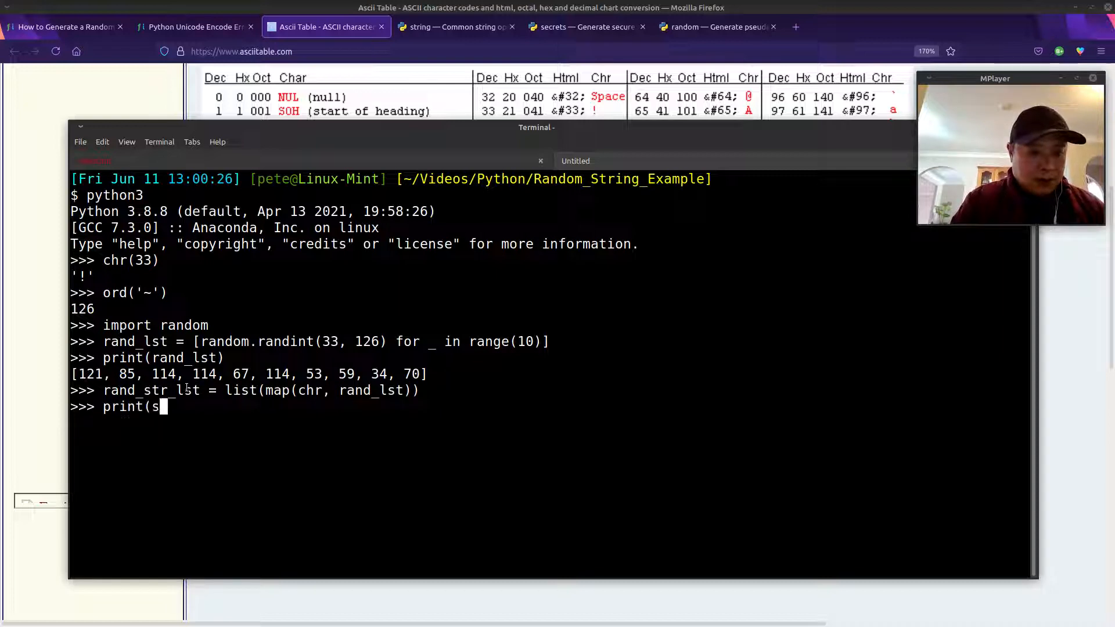
pyautogui.write('rand_str-')
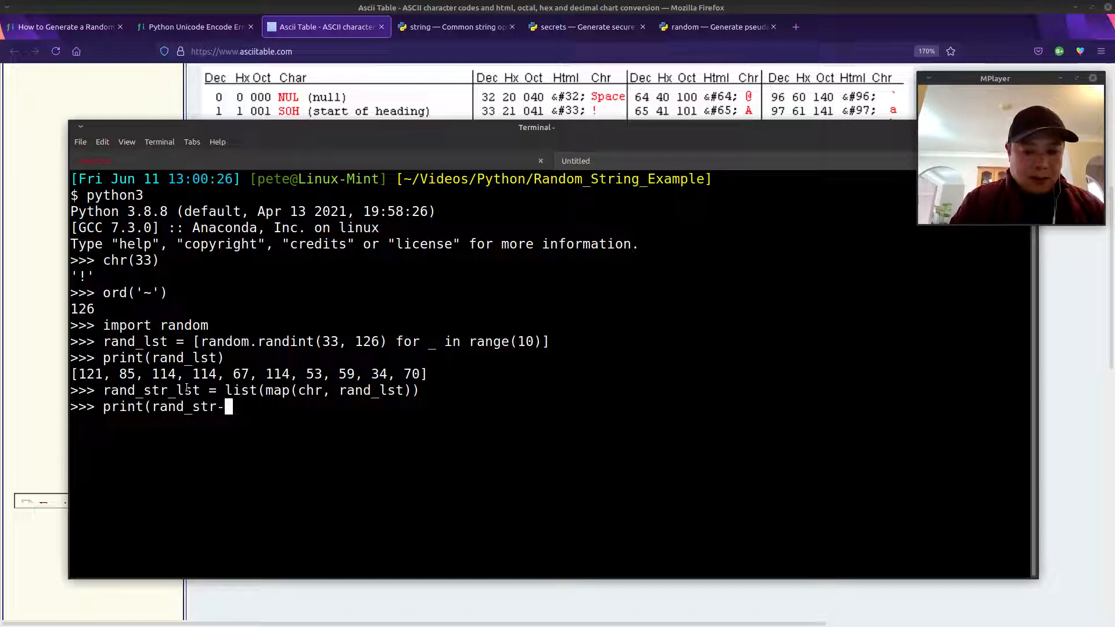
pyautogui.press('Backspace')
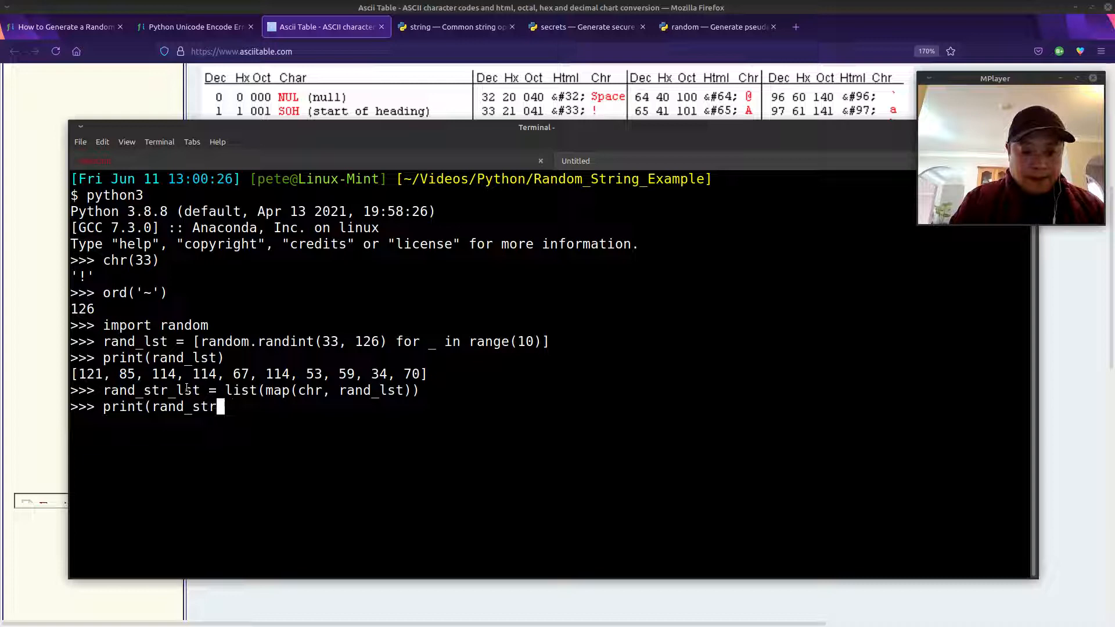
pyautogui.write('lst)')
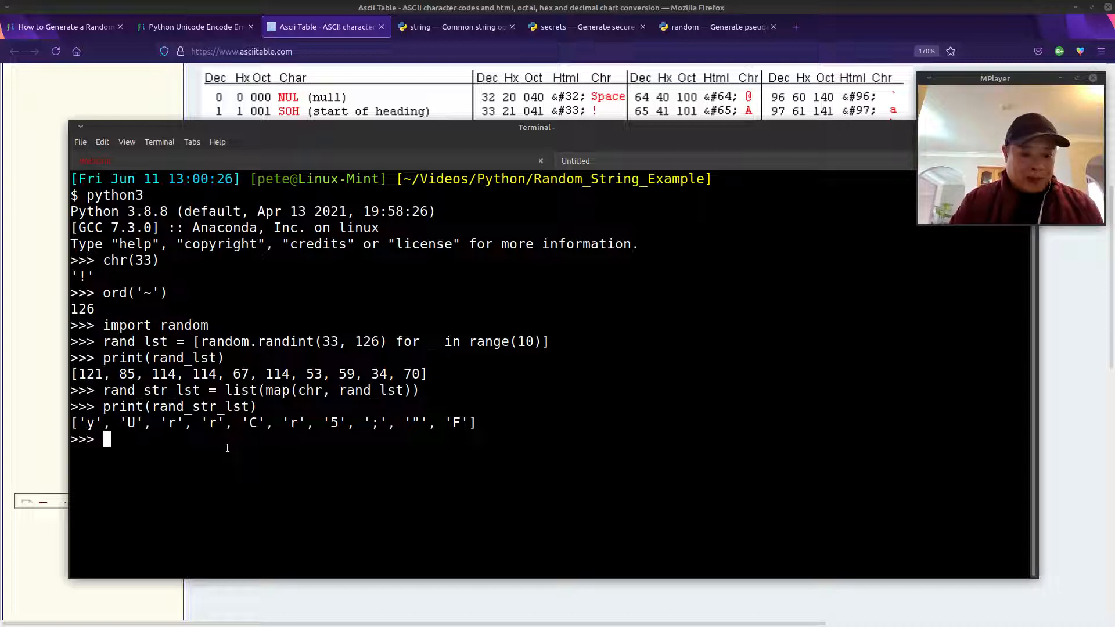
# Join rand_str_lst into rand_str with ''.join and print yUrrCr5;"F
pyautogui.write('rand')
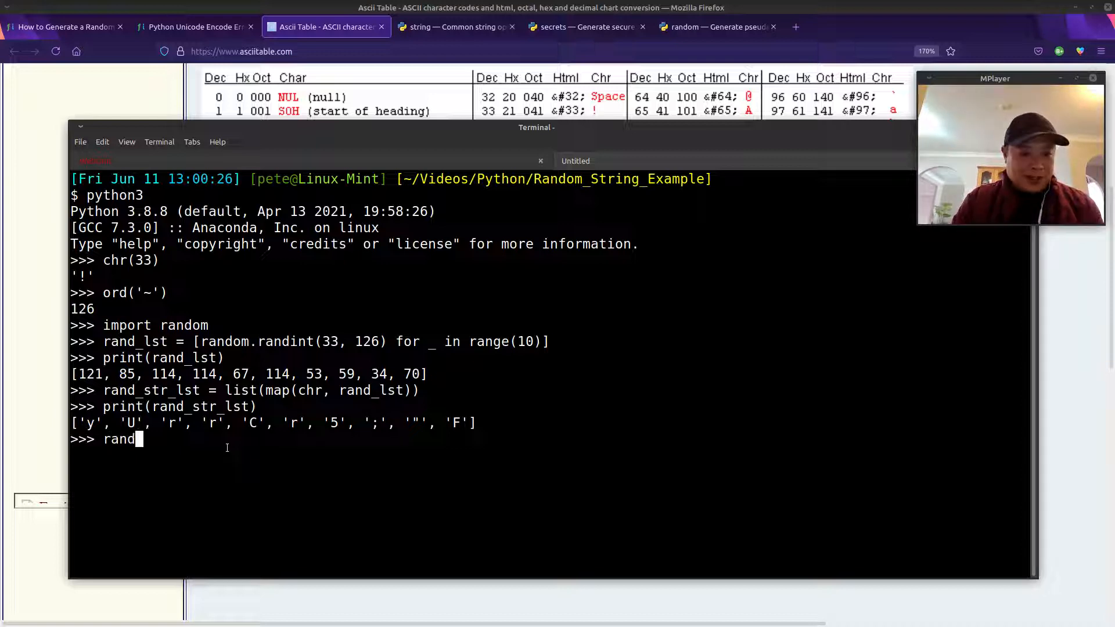
pyautogui.write('_str ==')
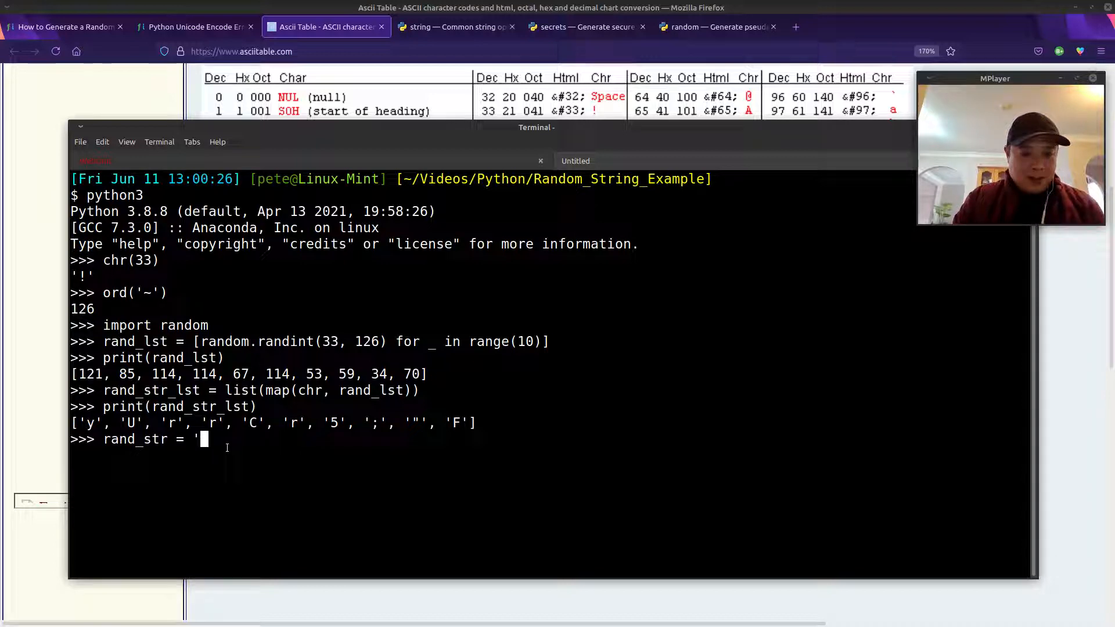
pyautogui.write("'.join(")
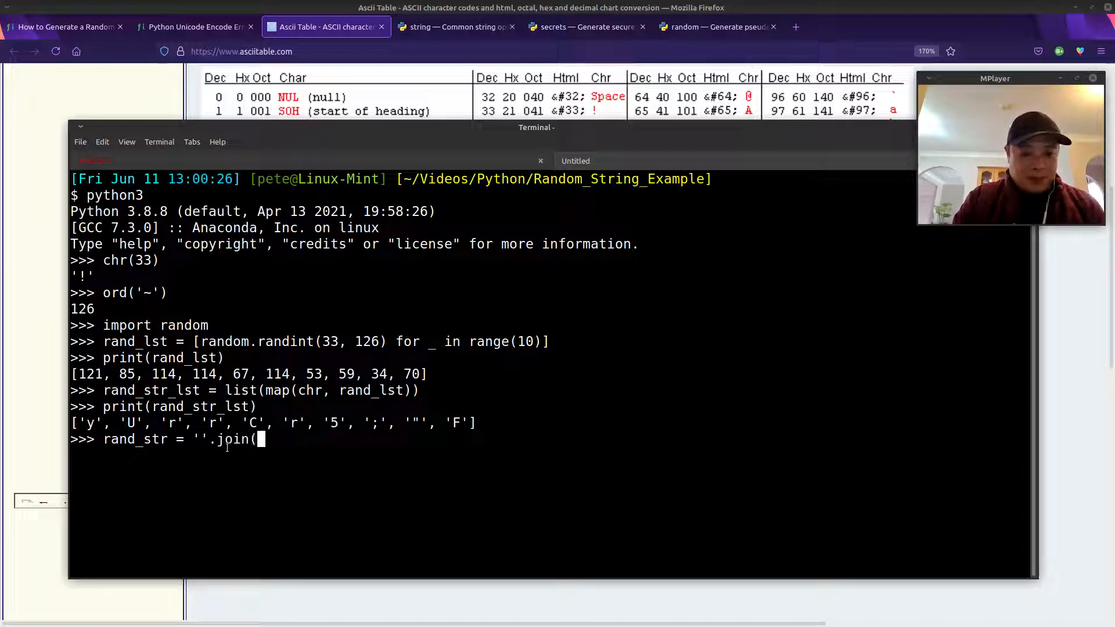
pyautogui.write('ran')
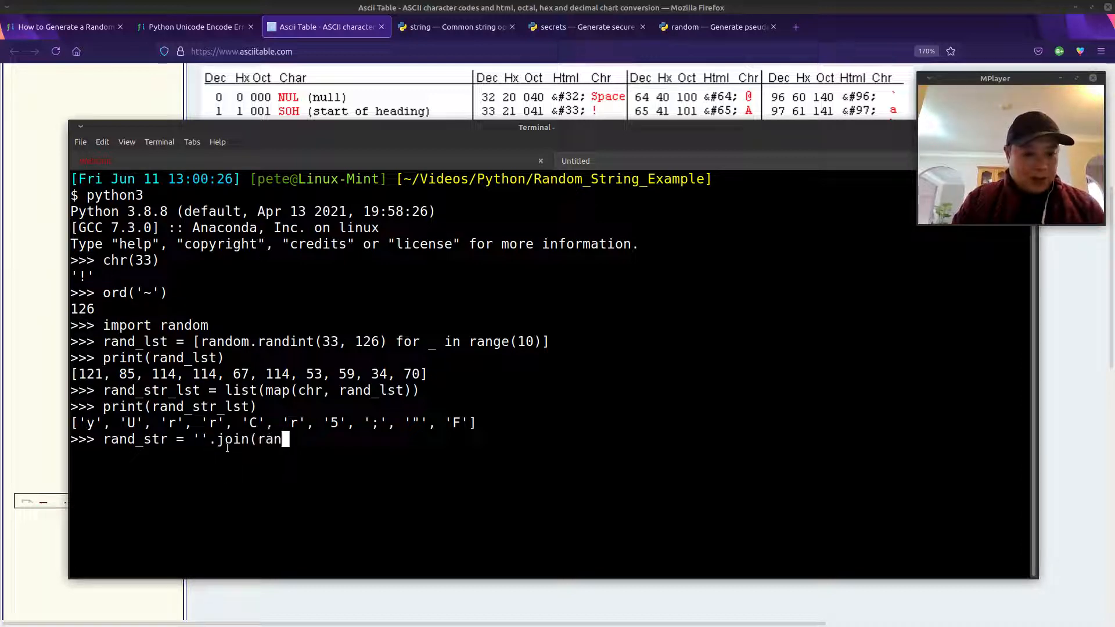
pyautogui.write('d_str_lst)')
pyautogui.write('print')
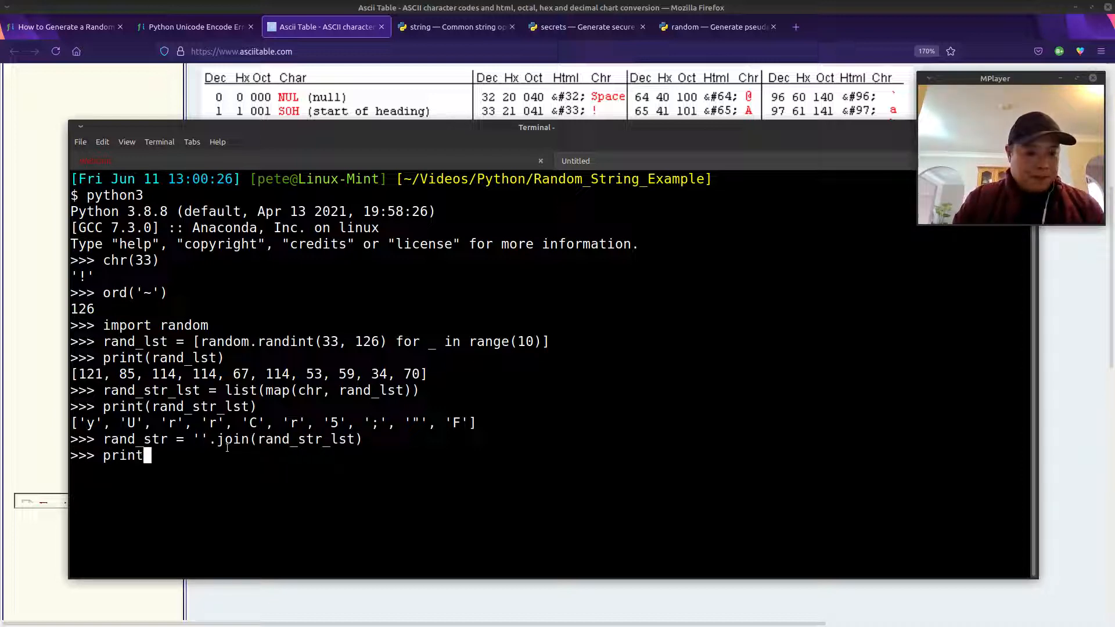
pyautogui.write('(rand_str)')
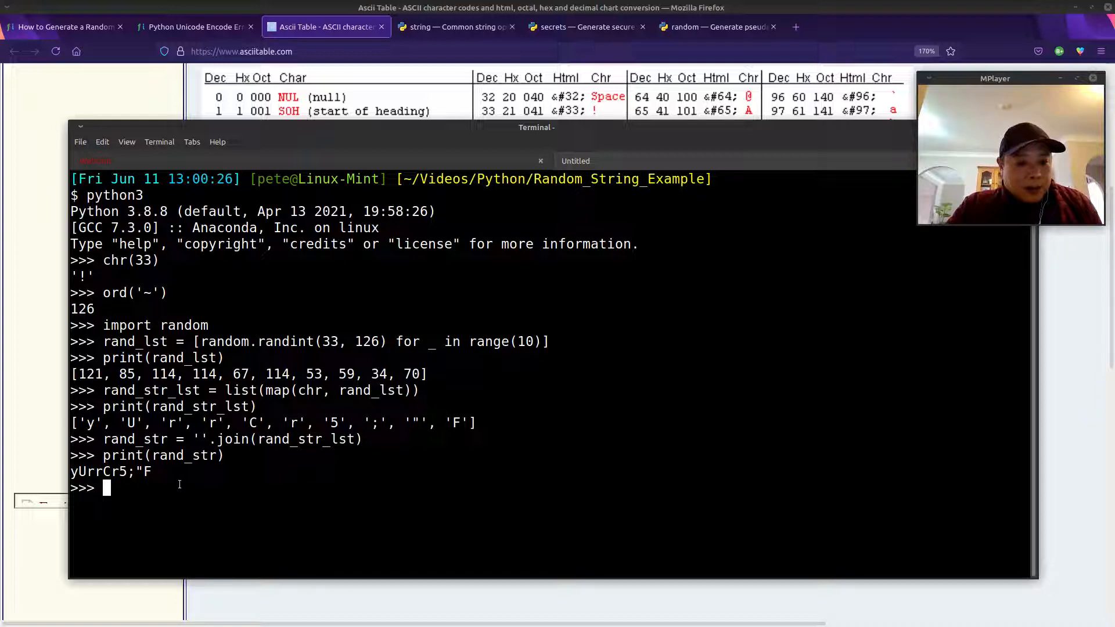
# Retype the list comprehension of ten random.randint(33, 126) codes
pyautogui.write('[')
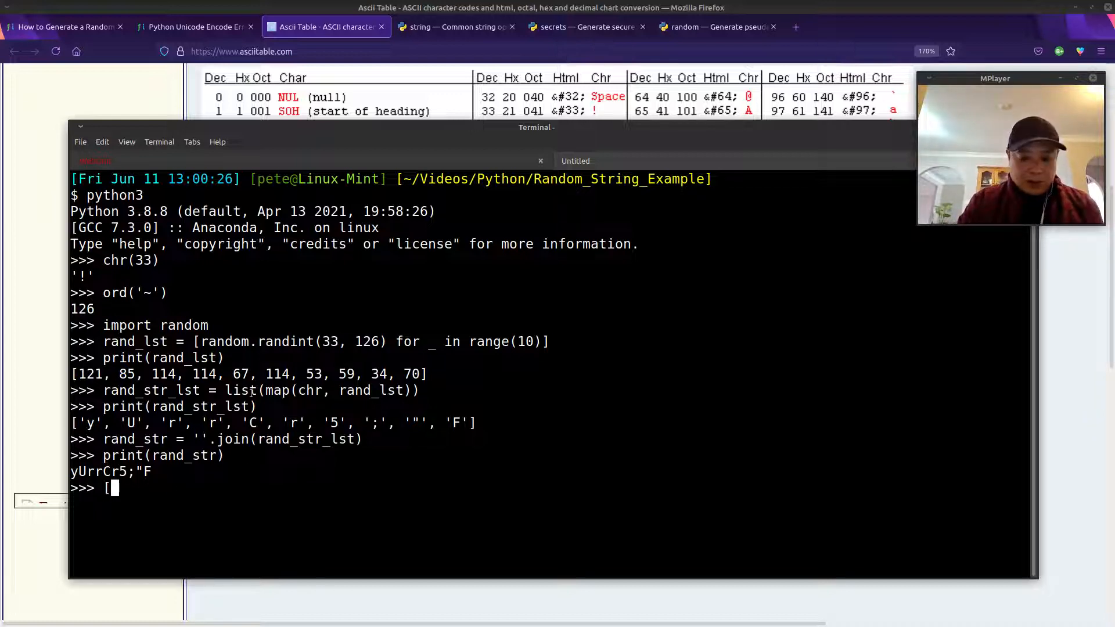
pyautogui.write('rando')
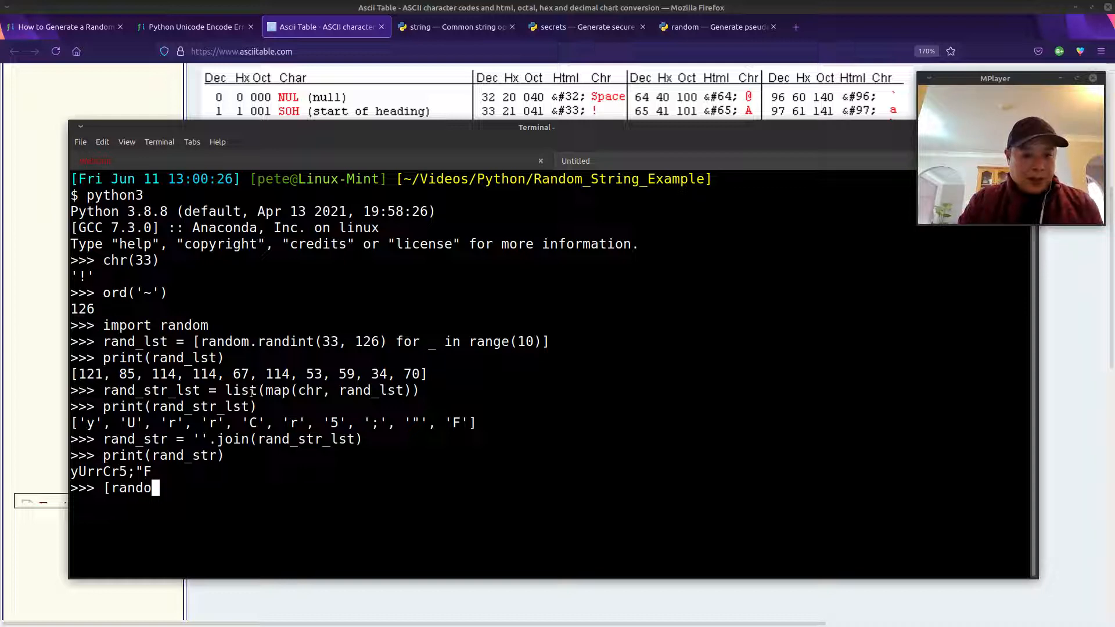
pyautogui.write('m.rand')
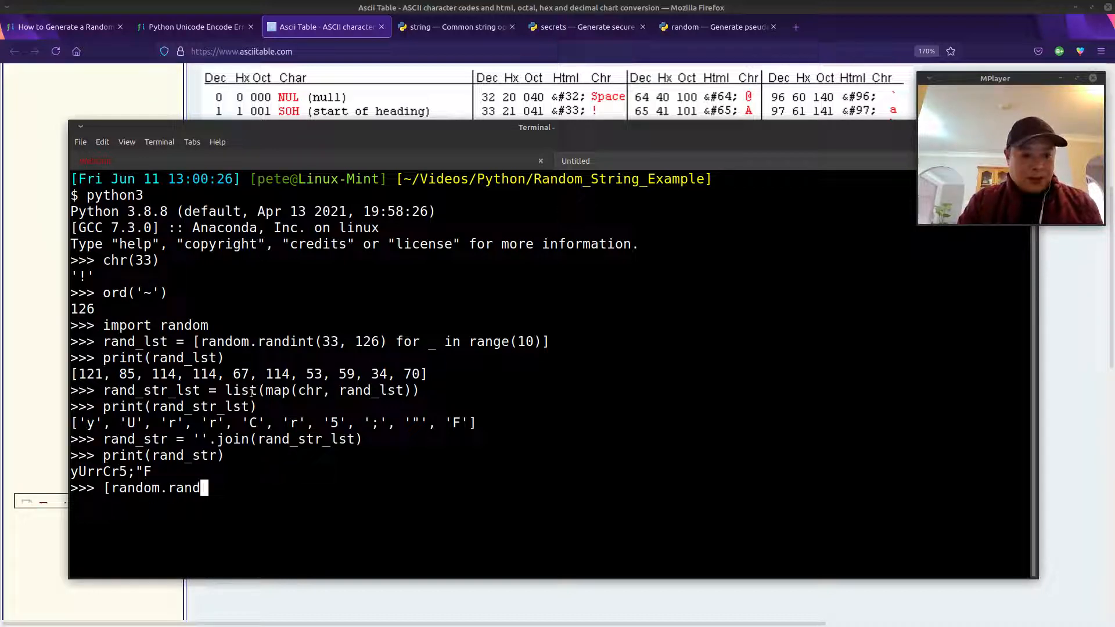
pyautogui.write('int')
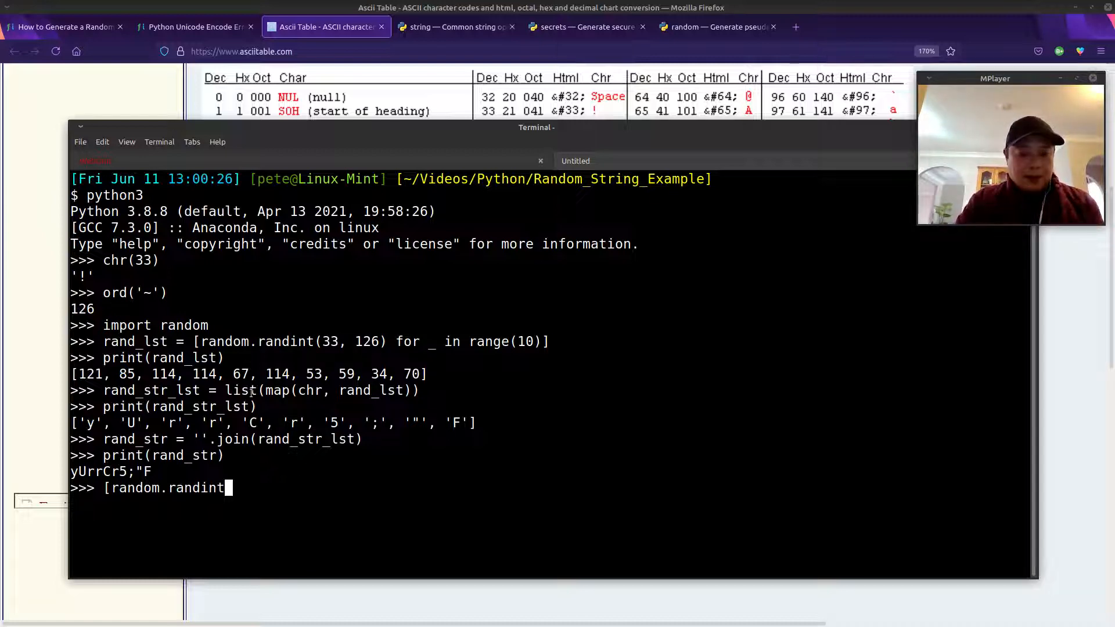
pyautogui.write('(33, 1')
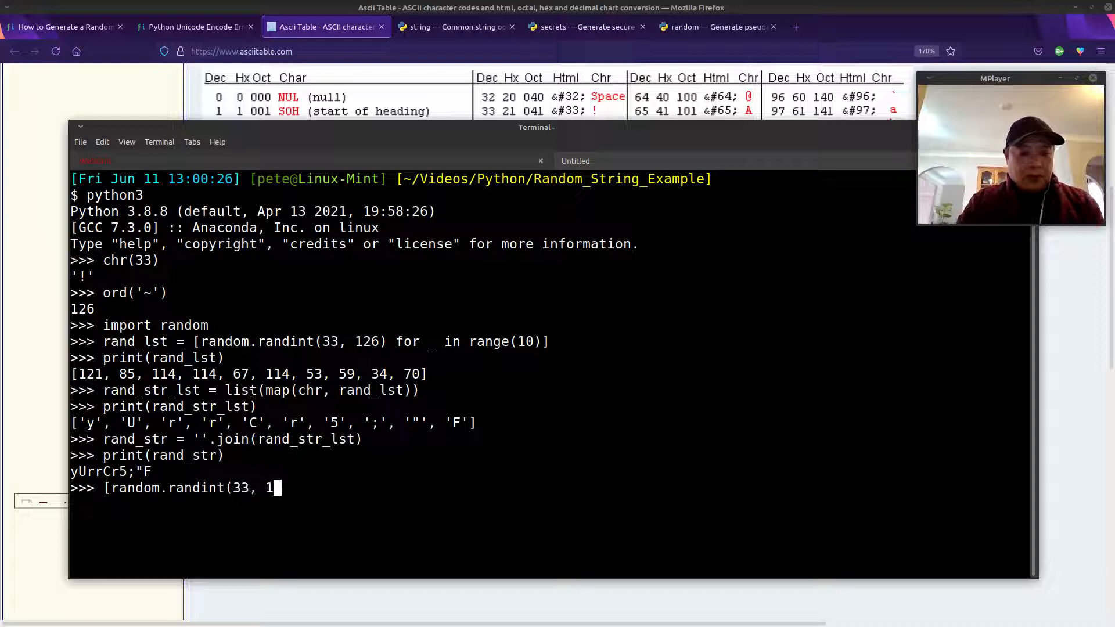
pyautogui.write('26) f')
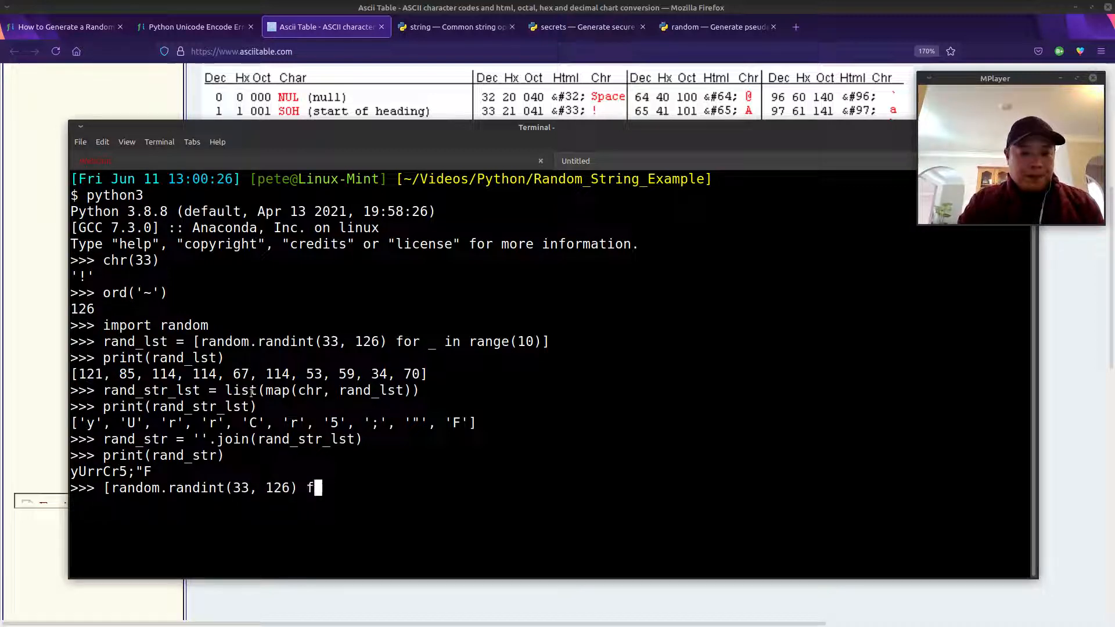
pyautogui.write('or _ in ran')
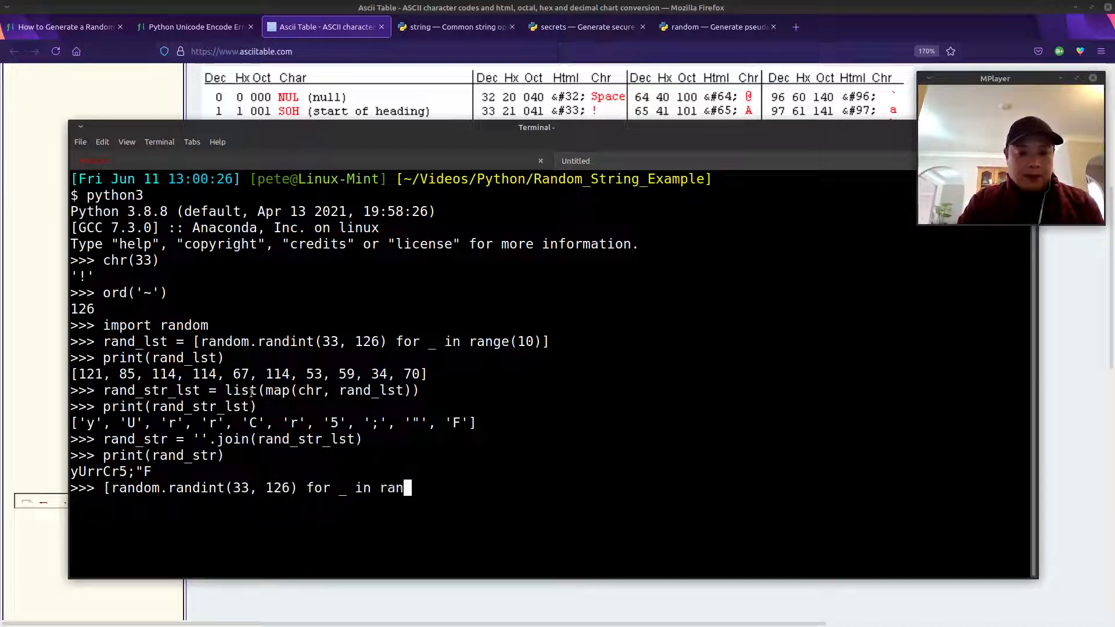
pyautogui.write('ge(10)')
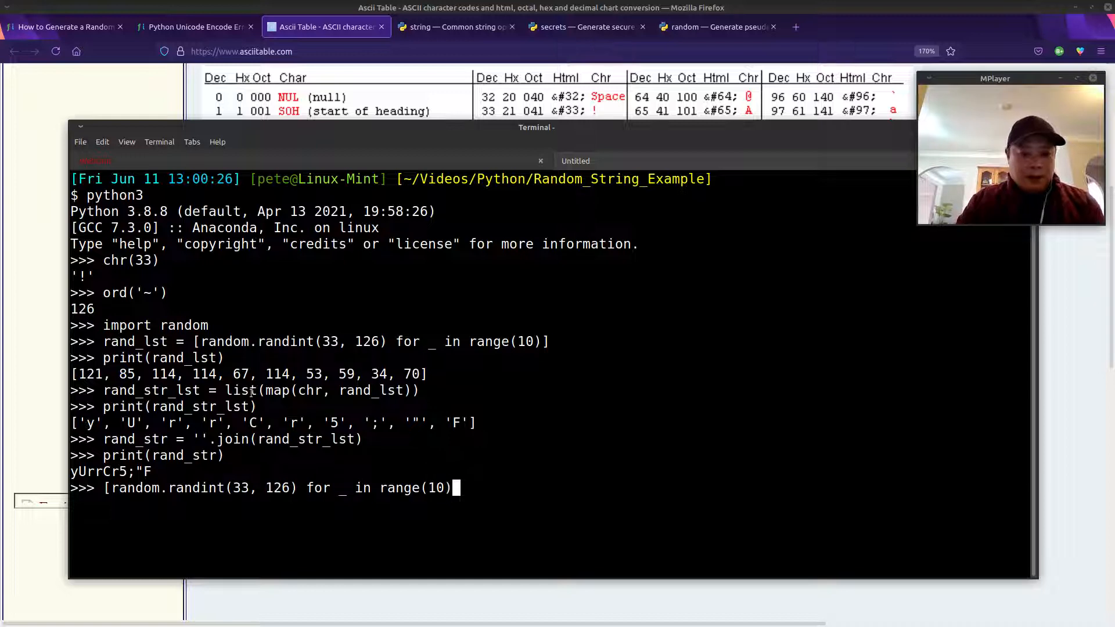
pyautogui.write(']')
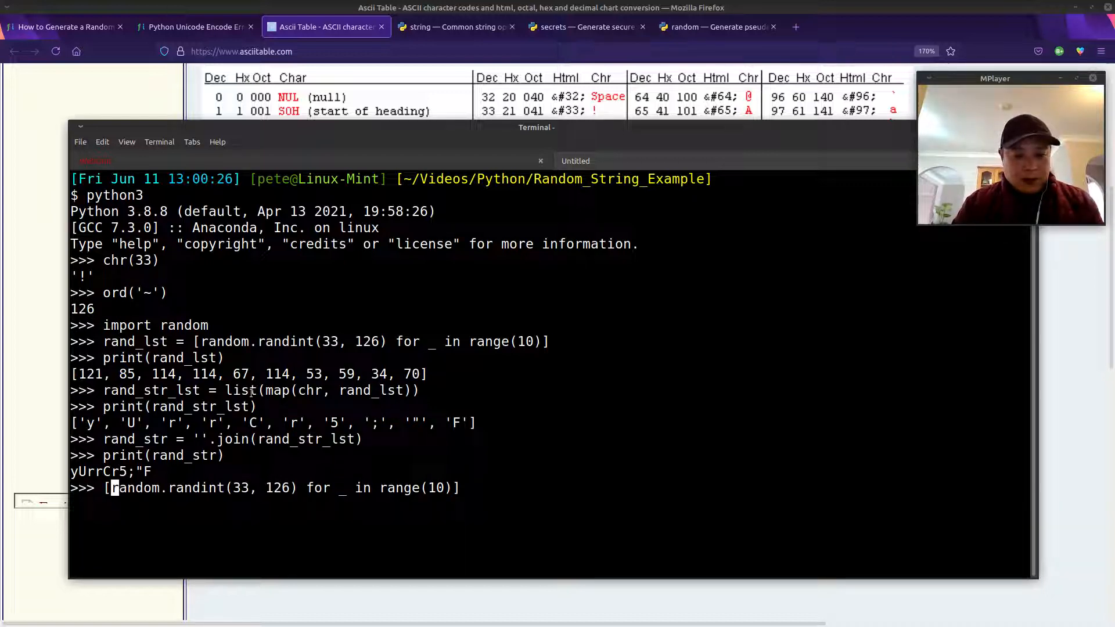
# Wrap it in ''.join(list(map(chr, ...))), producing '.jDH6>KA{/' and '$<>xDuLV(P'
pyautogui.write('map(')
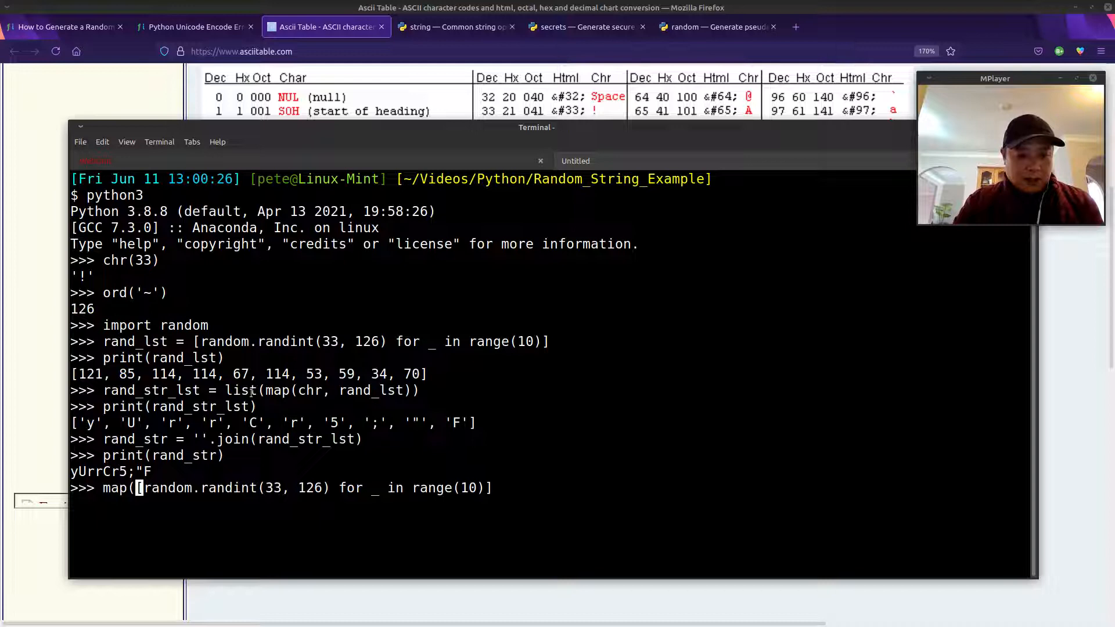
pyautogui.write('chr,')
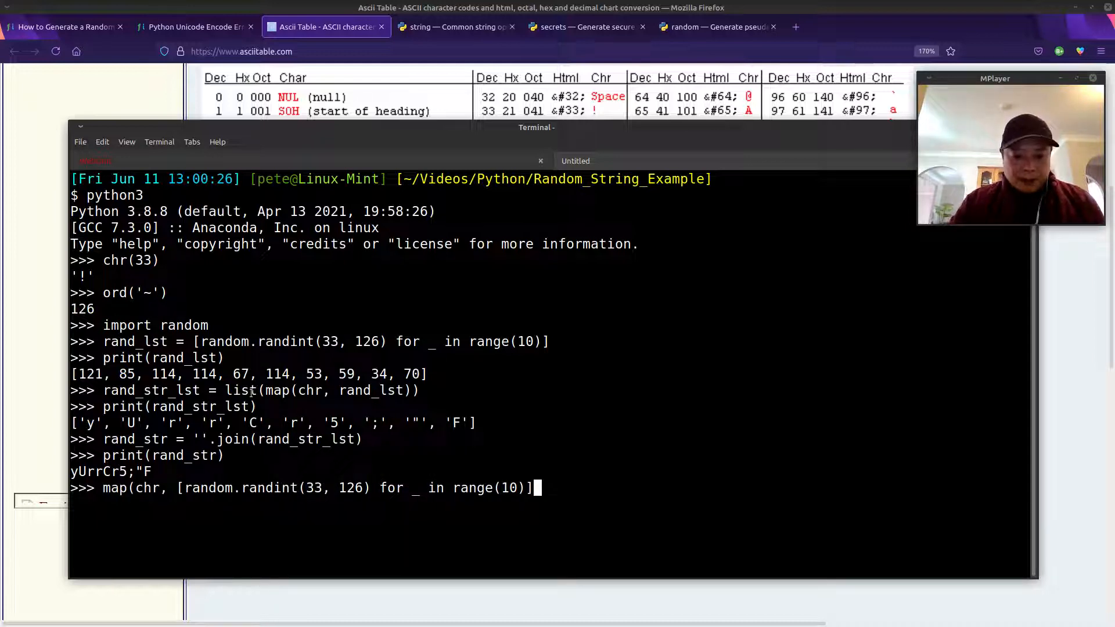
pyautogui.write(')')
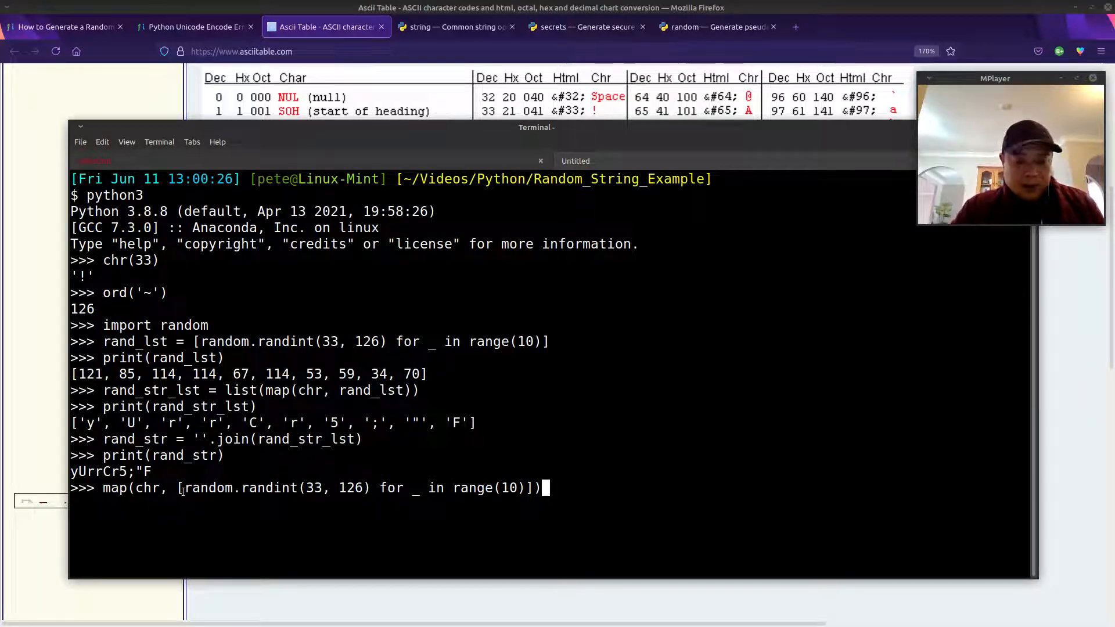
pyautogui.write('list(')
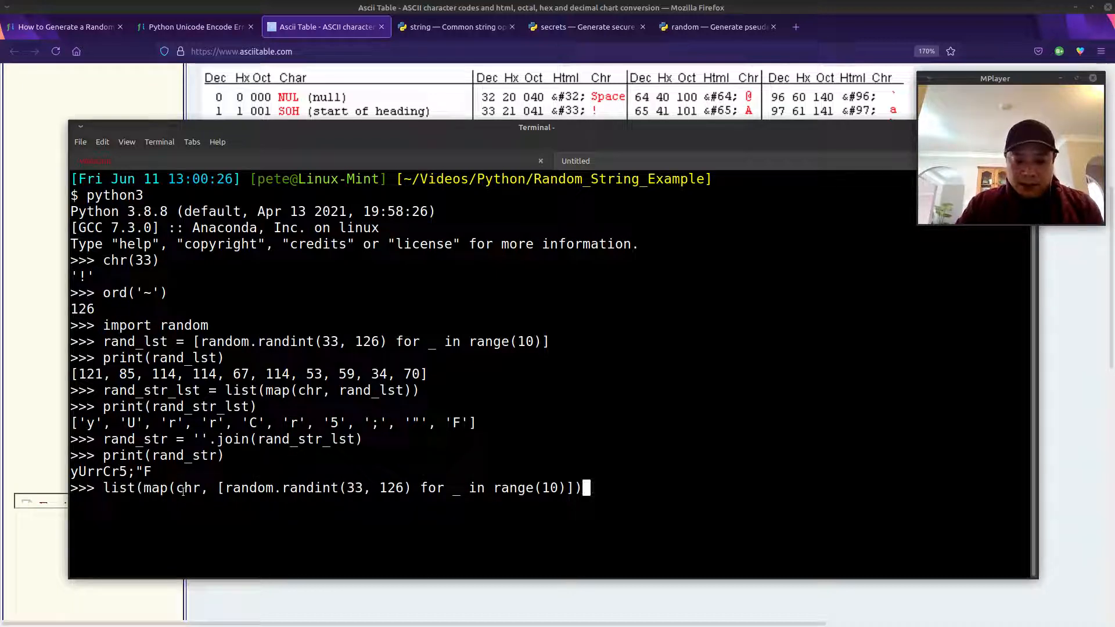
pyautogui.write(')')
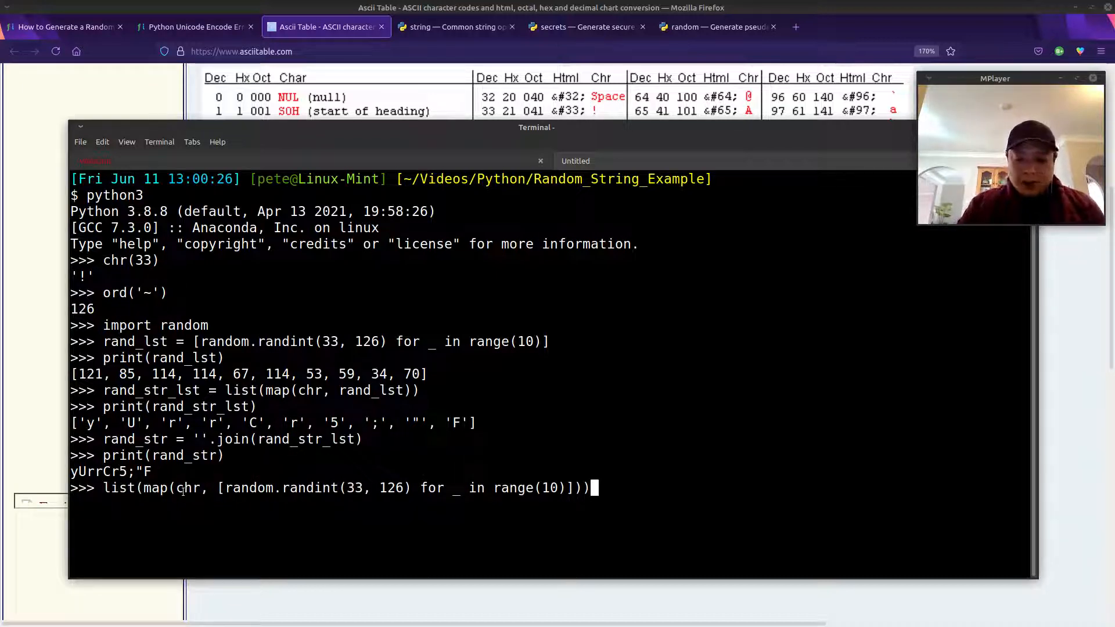
pyautogui.write("'")
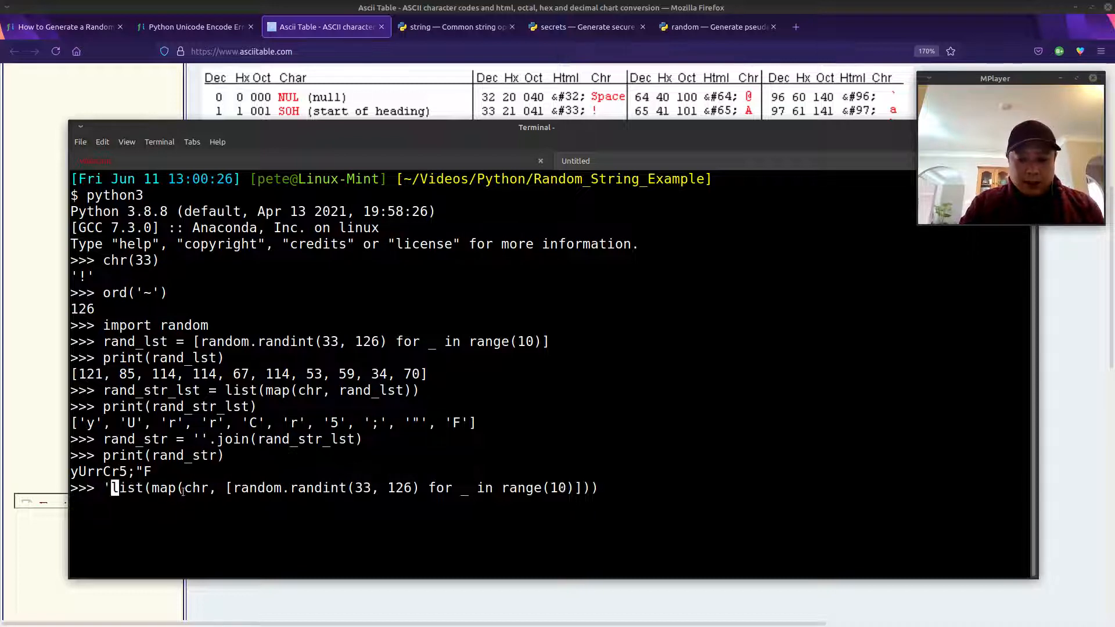
pyautogui.write("'.join(")
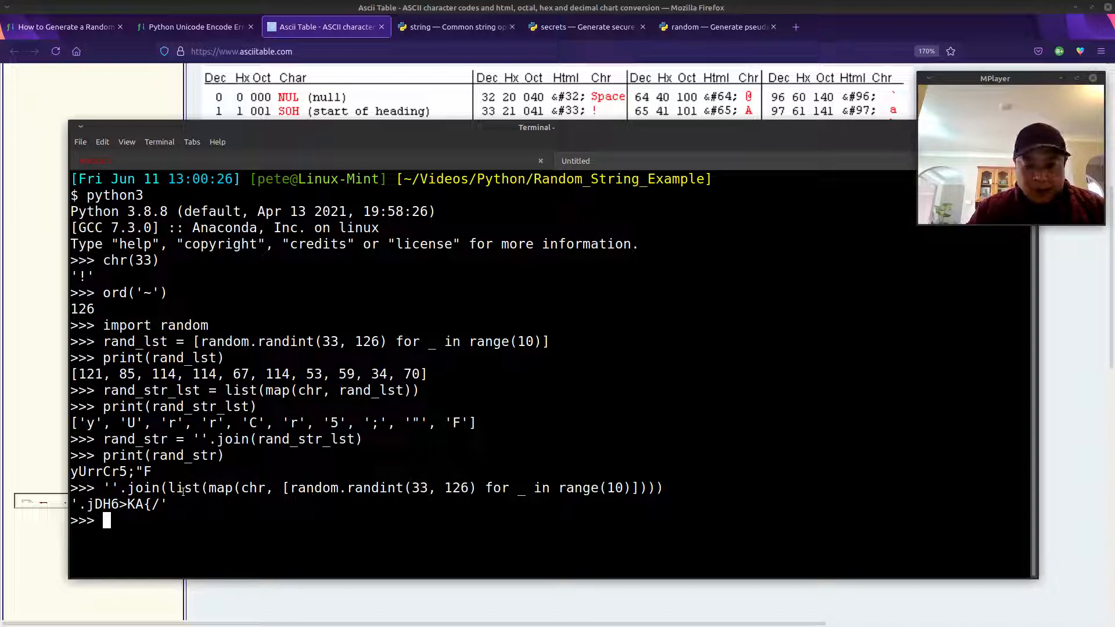
pyautogui.write("'.join(list(map(chr, [random.randint(33, 126) for _ in range(10)])))")
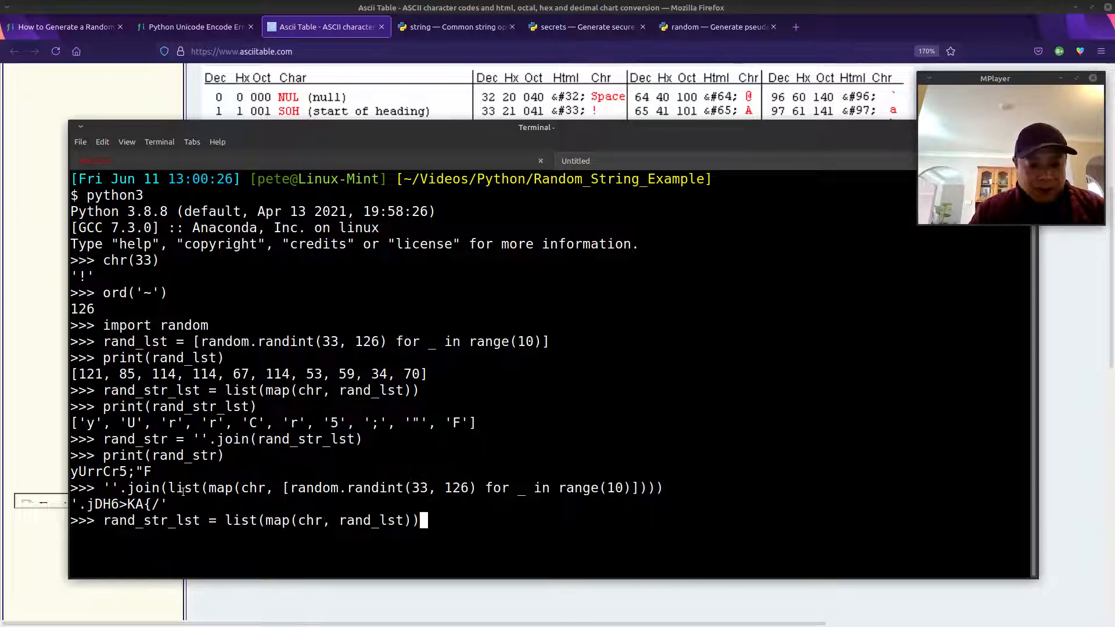
pyautogui.write('print(rand_str)')
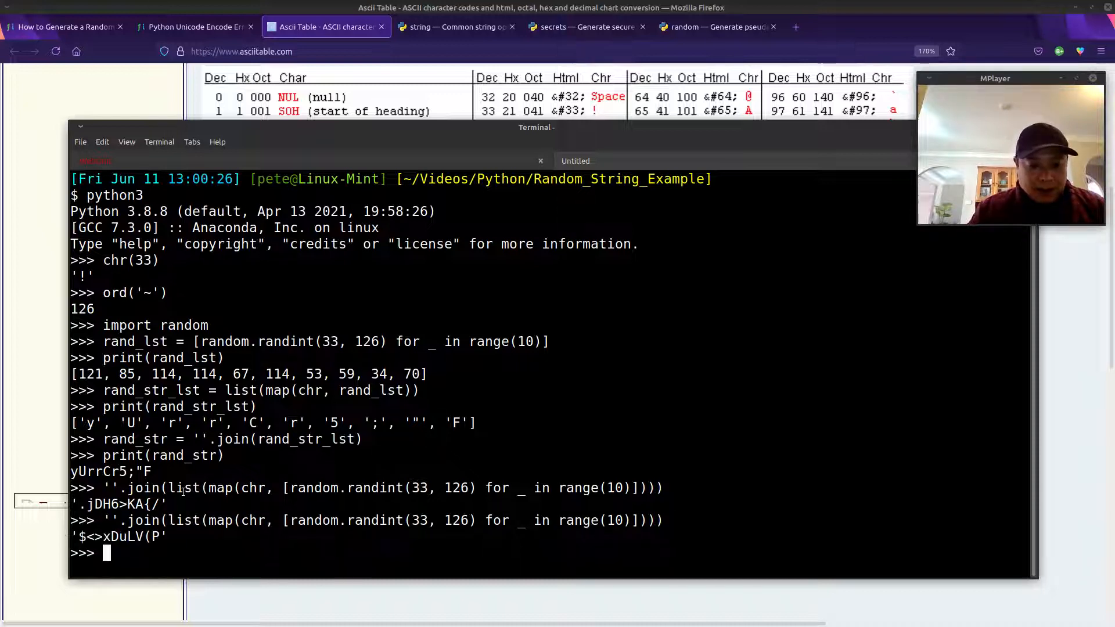
pyautogui.write("''.join(list(map(chr, [random.randint(33, 126) for _ in range(10)])))")
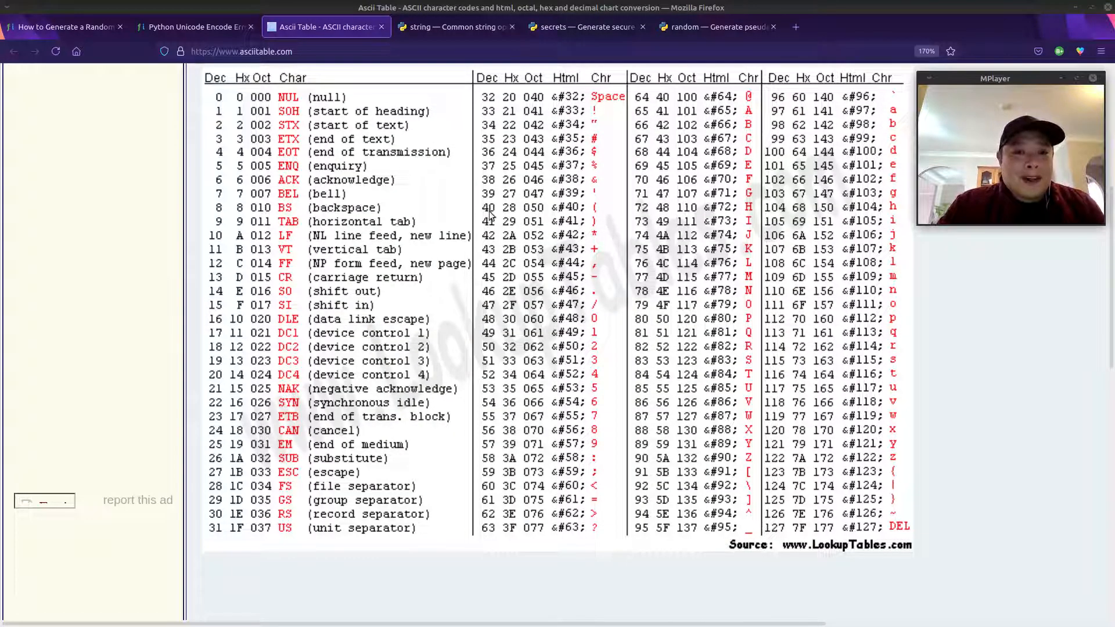
pyautogui.moveTo(491, 257)
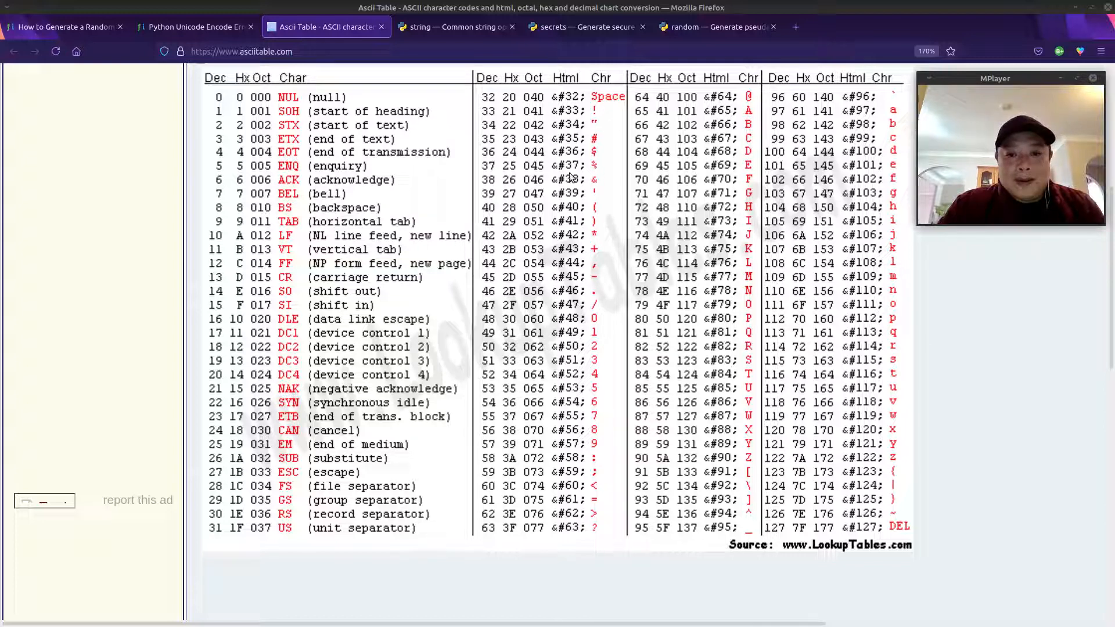
# Switch to the 'string — Common string operations' docs and scroll to the constants
pyautogui.click(455, 26)
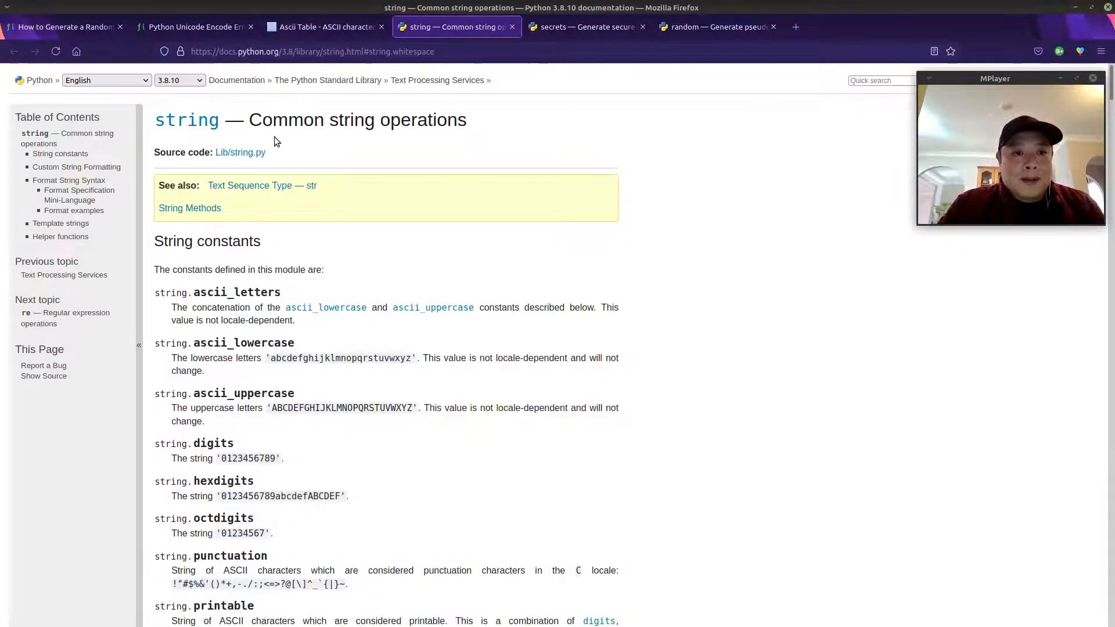
pyautogui.moveTo(365, 232)
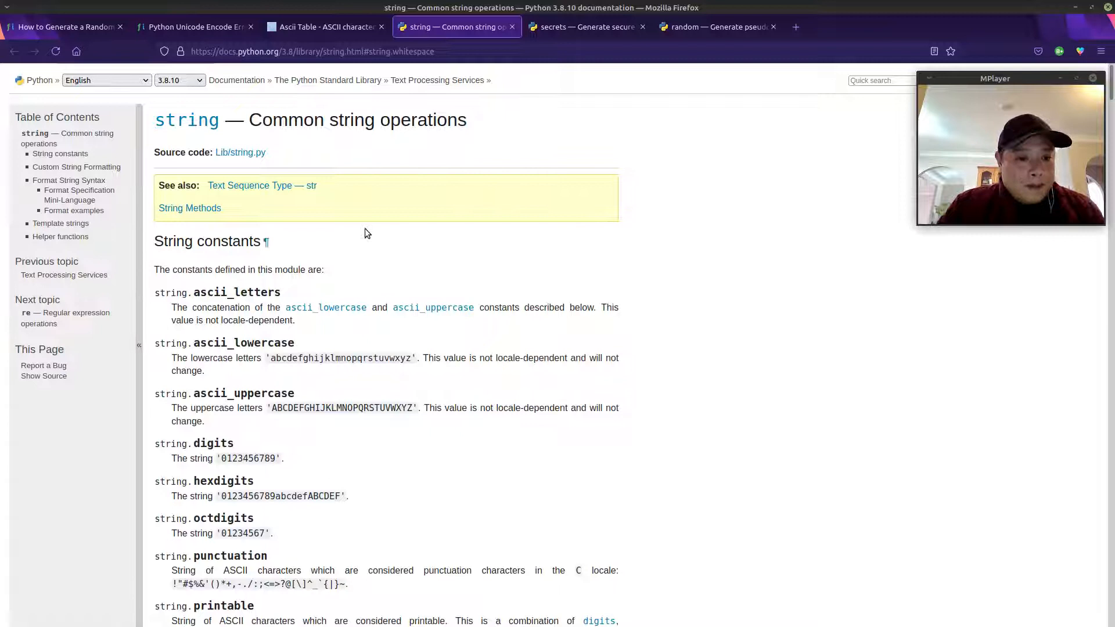
pyautogui.moveTo(810, 238)
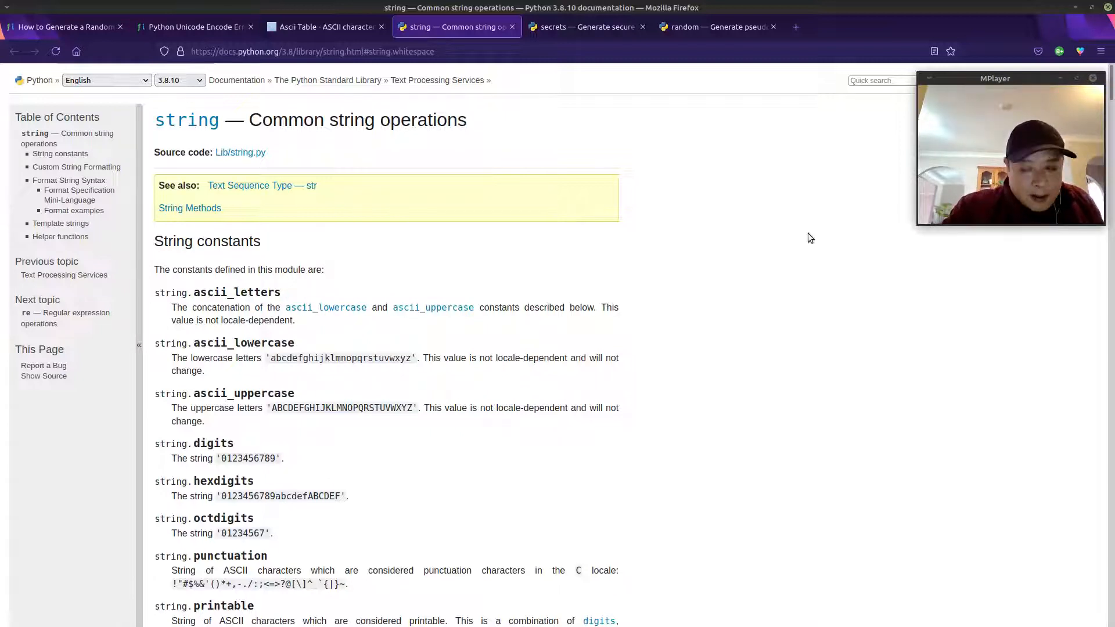
pyautogui.scroll(-3)
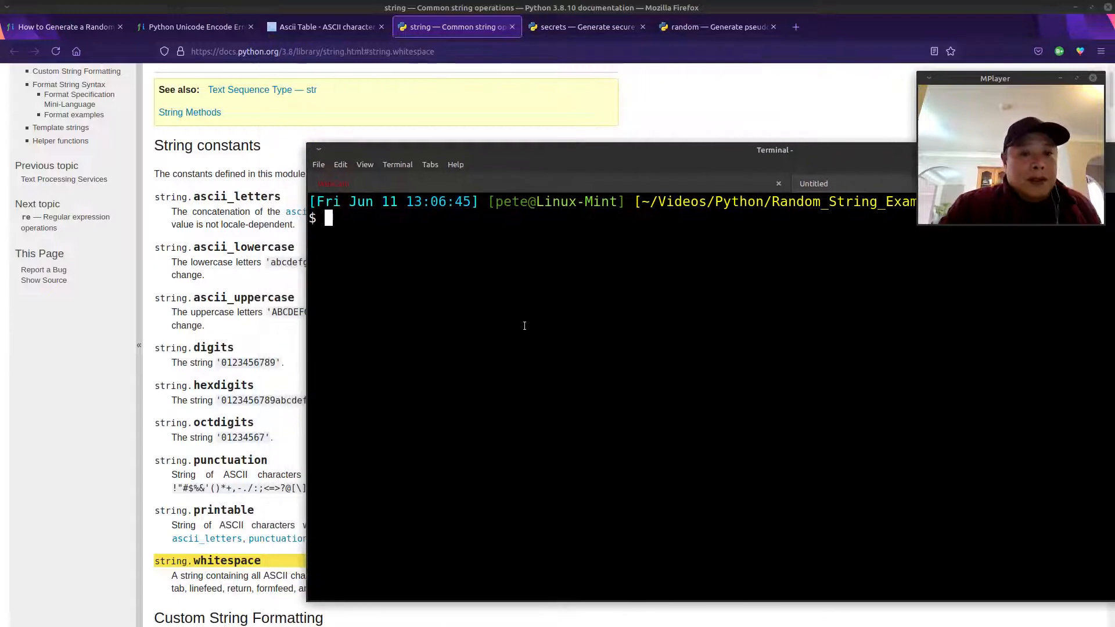
# Start python3, import string, show ascii_letters, digits and printable, and widen the terminal
pyautogui.write('python3')
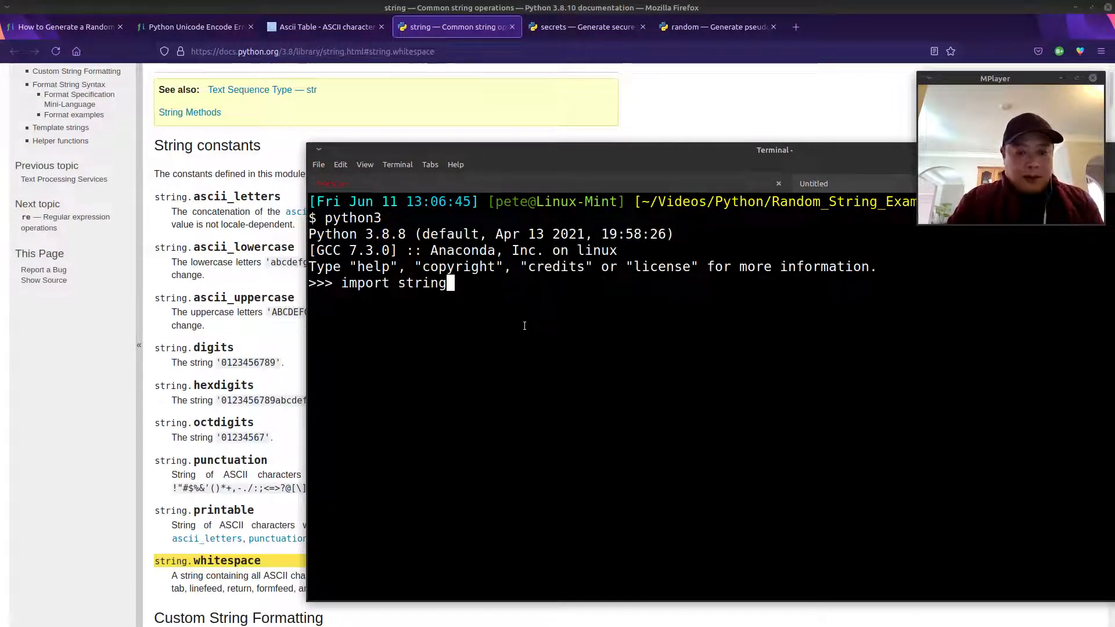
pyautogui.write('string.ascii_letter')
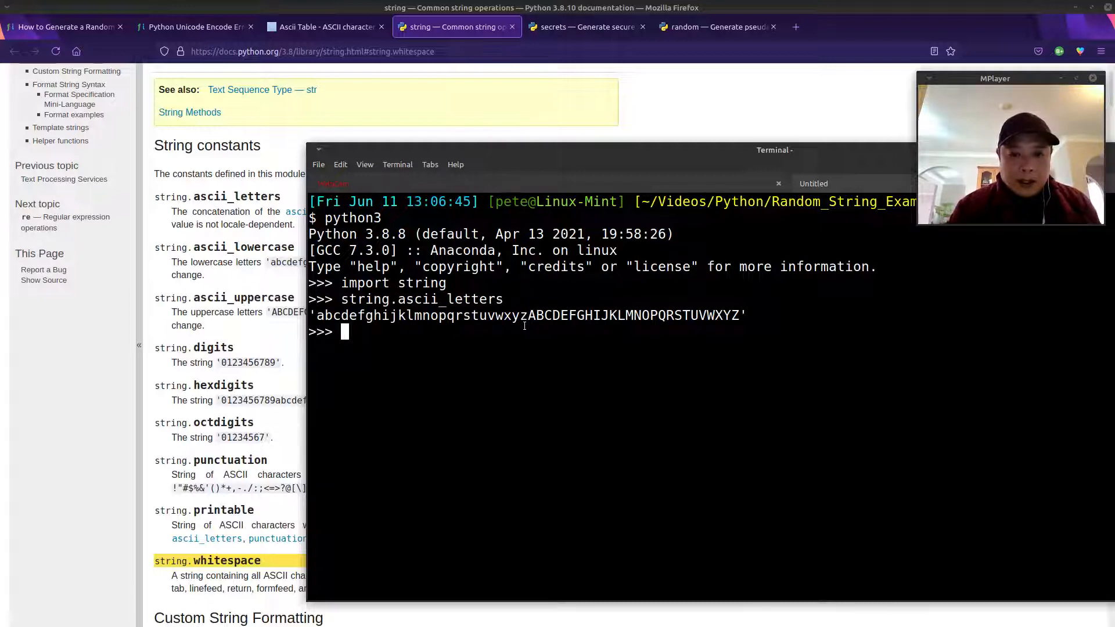
pyautogui.write('string.')
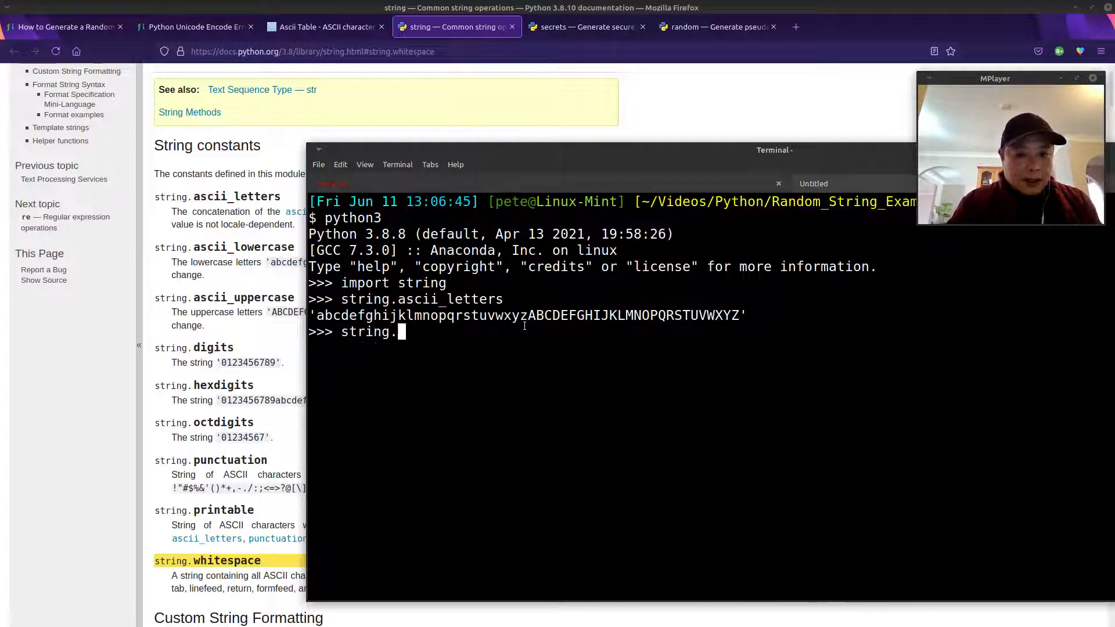
pyautogui.write('digits')
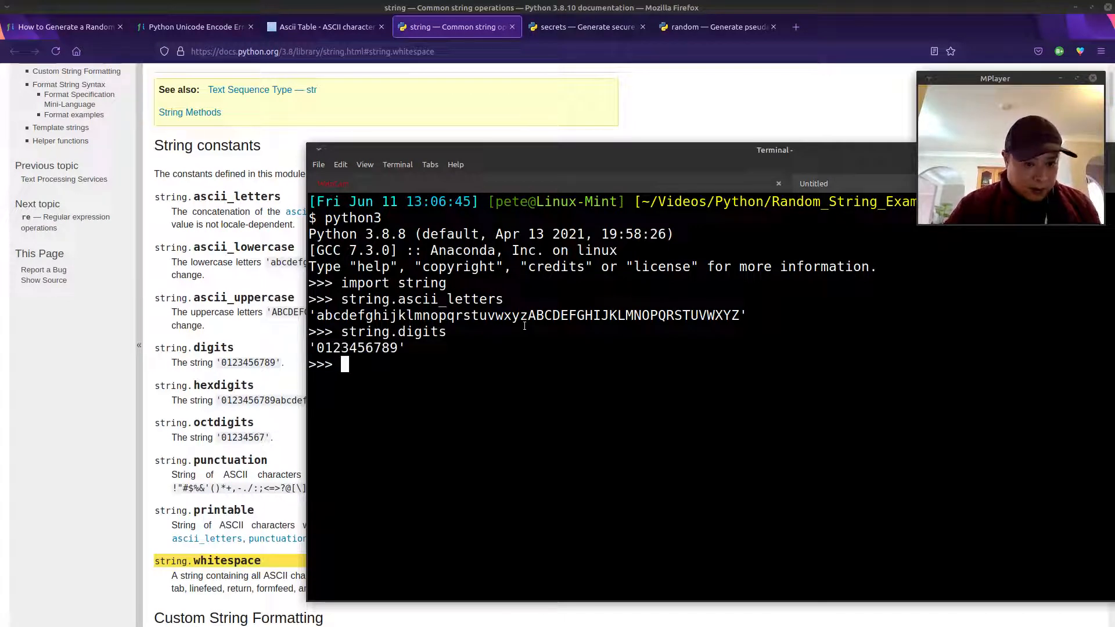
pyautogui.write('string.')
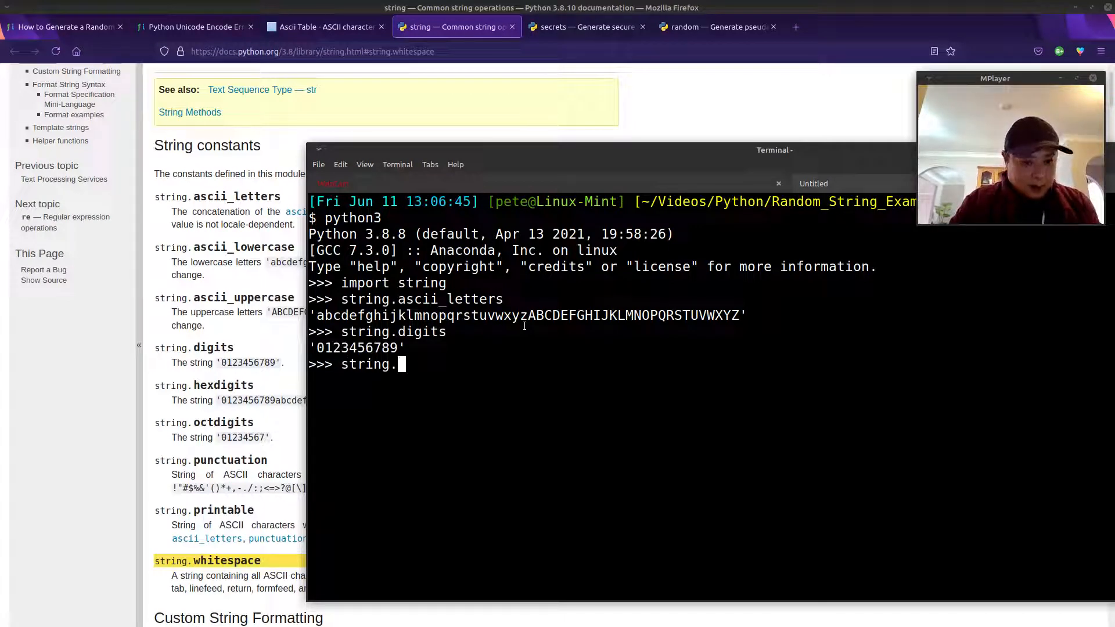
pyautogui.write('printable')
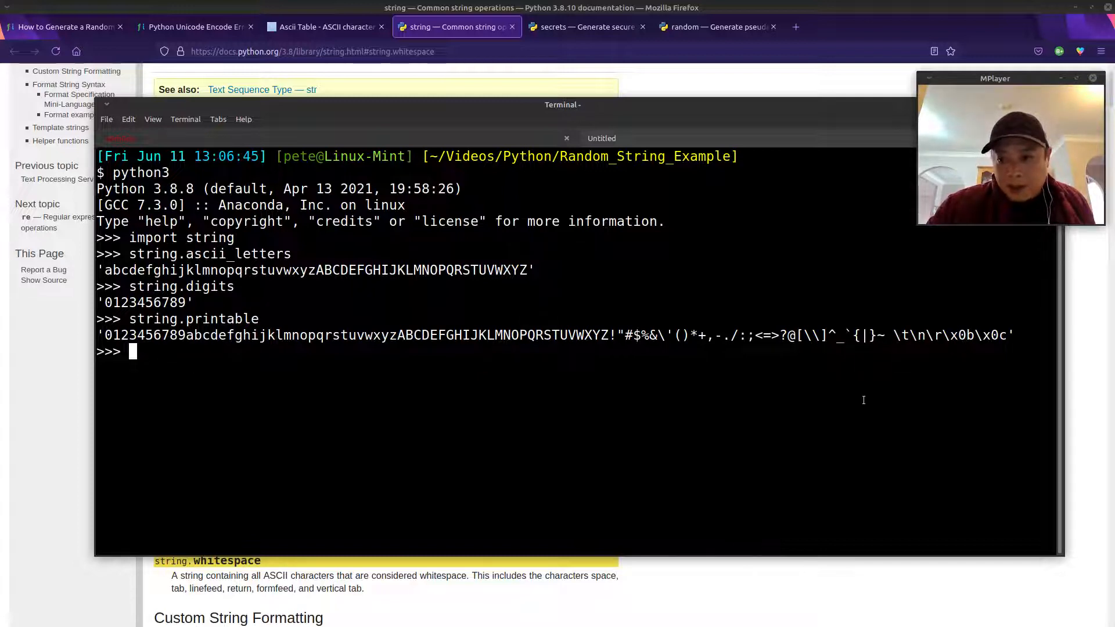
pyautogui.moveTo(563, 105); pyautogui.dragTo(563, 91)
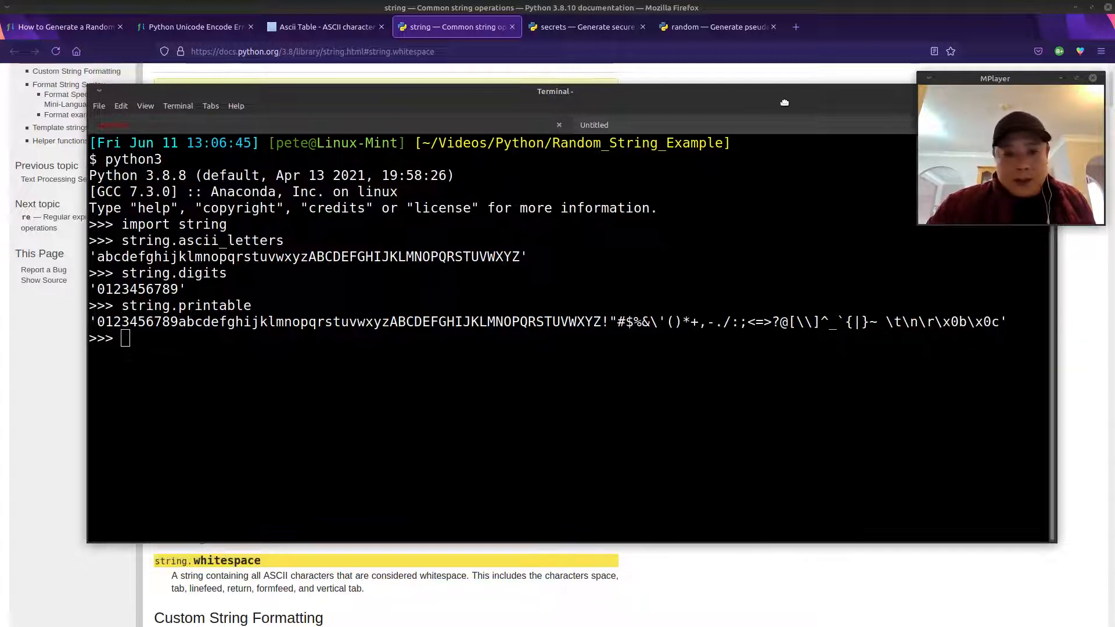
pyautogui.moveTo(807, 369)
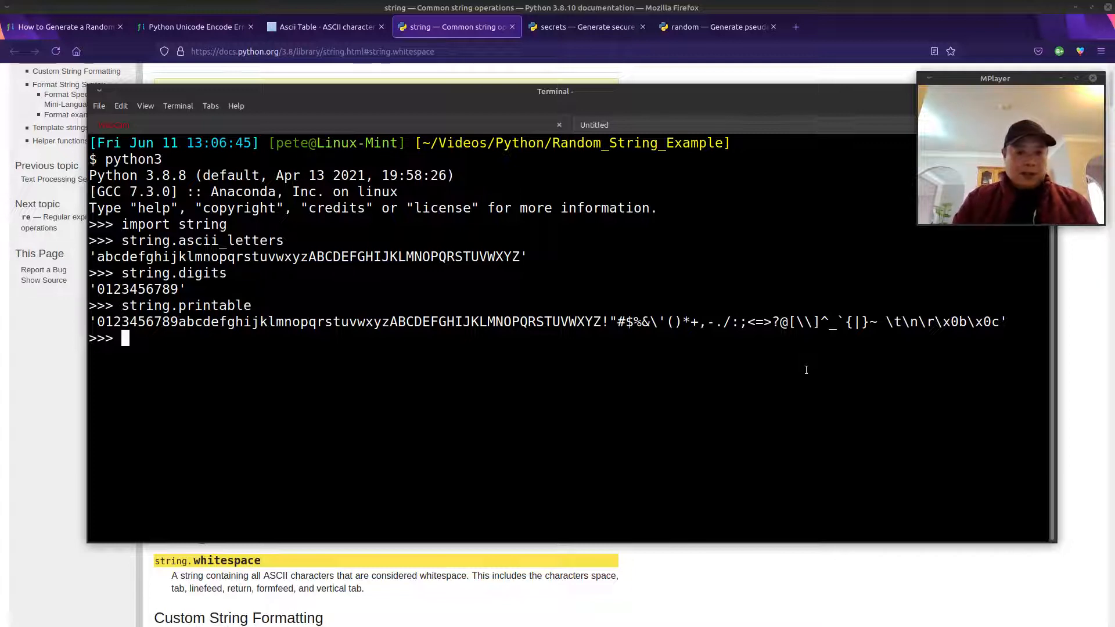
# Build prnt_lst from string.printable characters not in string.whitespace and print it
pyautogui.write('[')
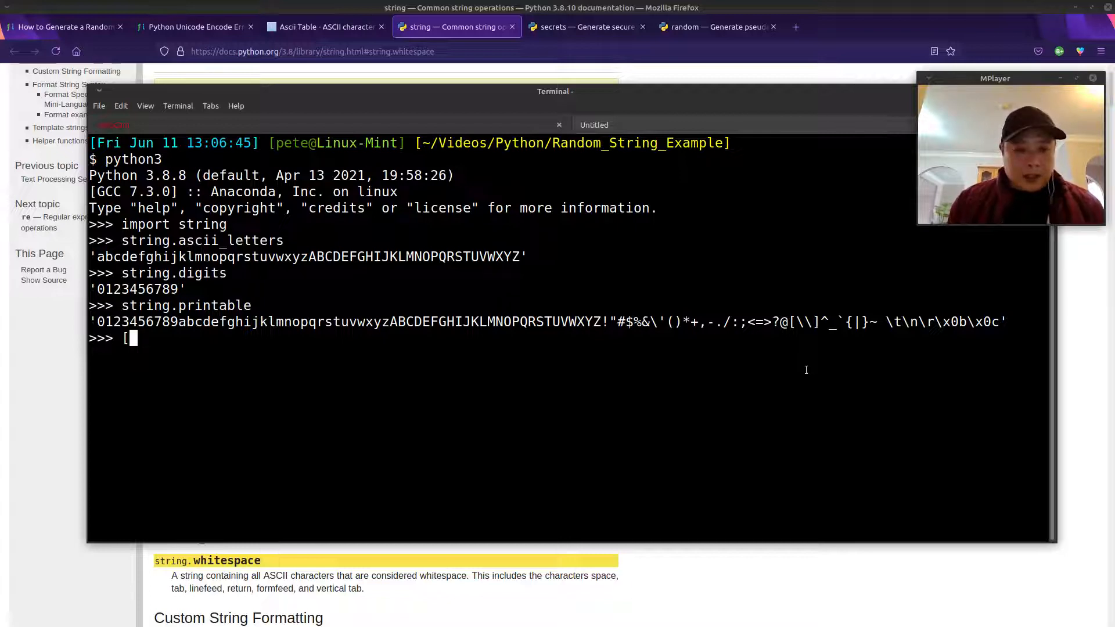
pyautogui.write('[x for x')
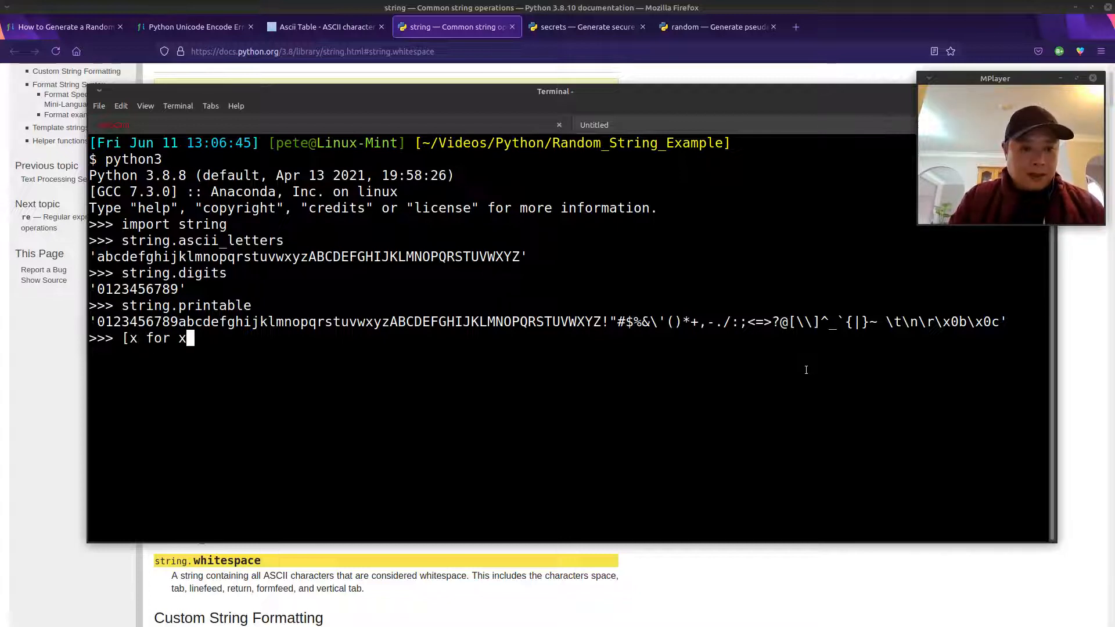
pyautogui.write('in string.')
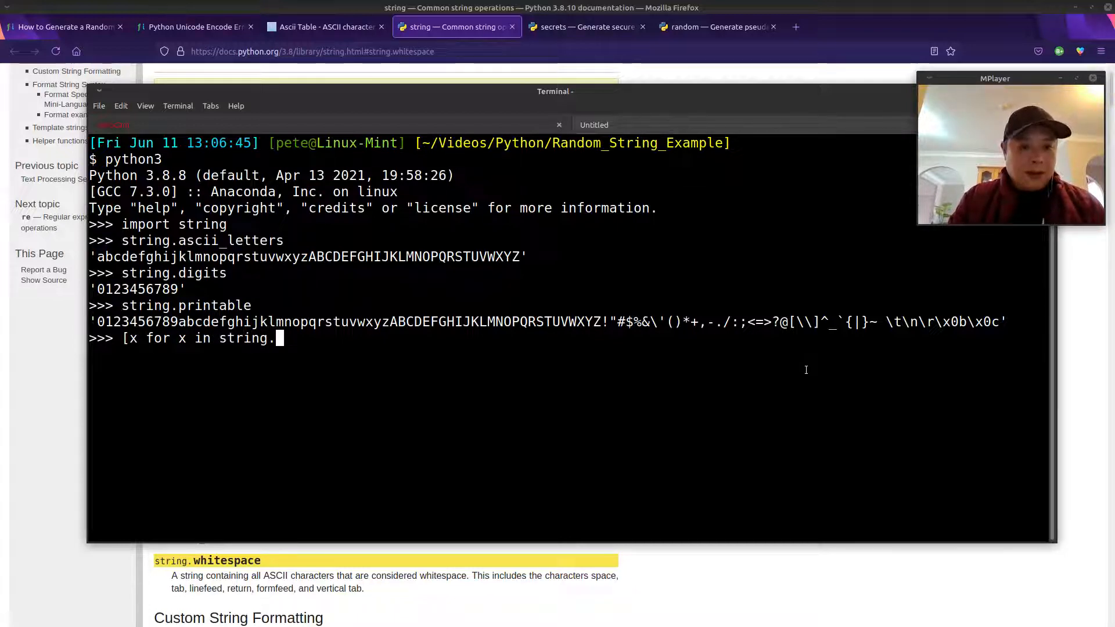
pyautogui.write('printable if x not in st')
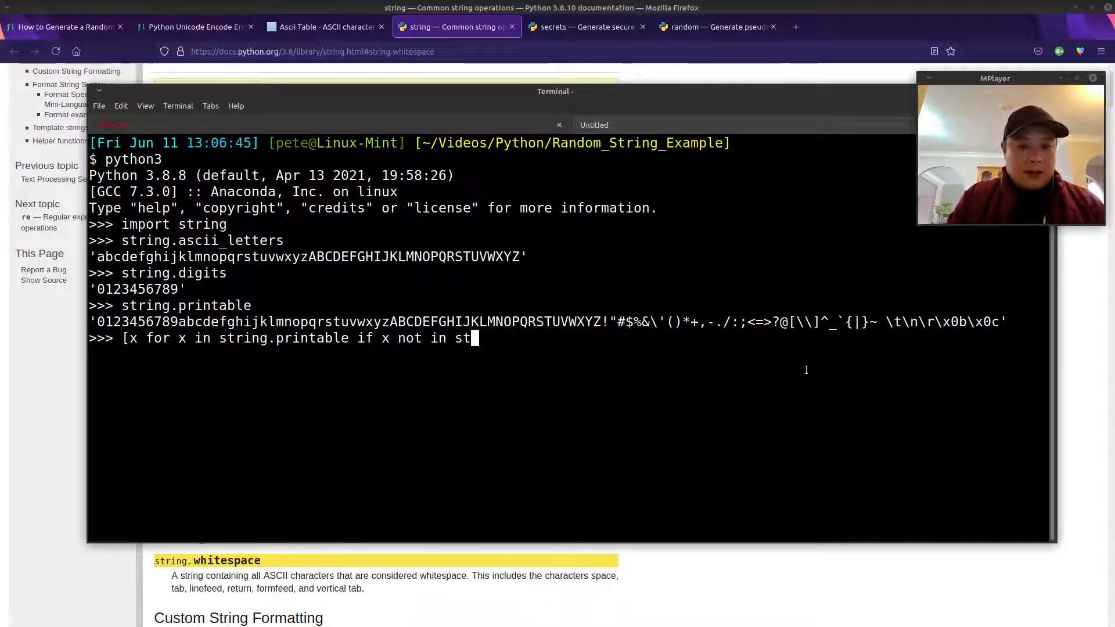
pyautogui.write('ring.whitespace')
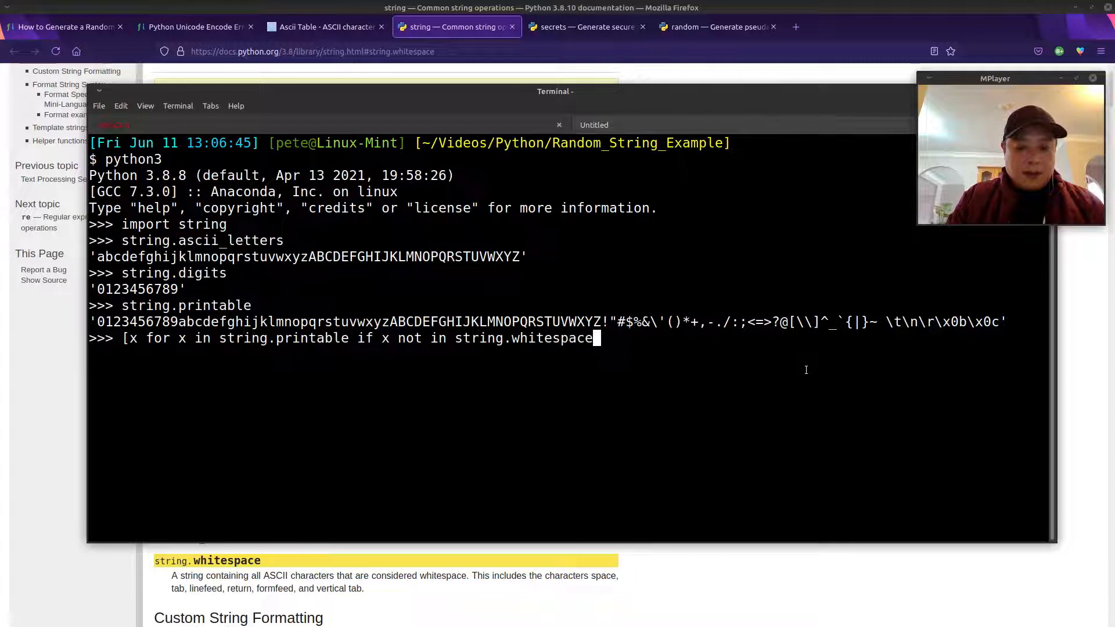
pyautogui.write(']')
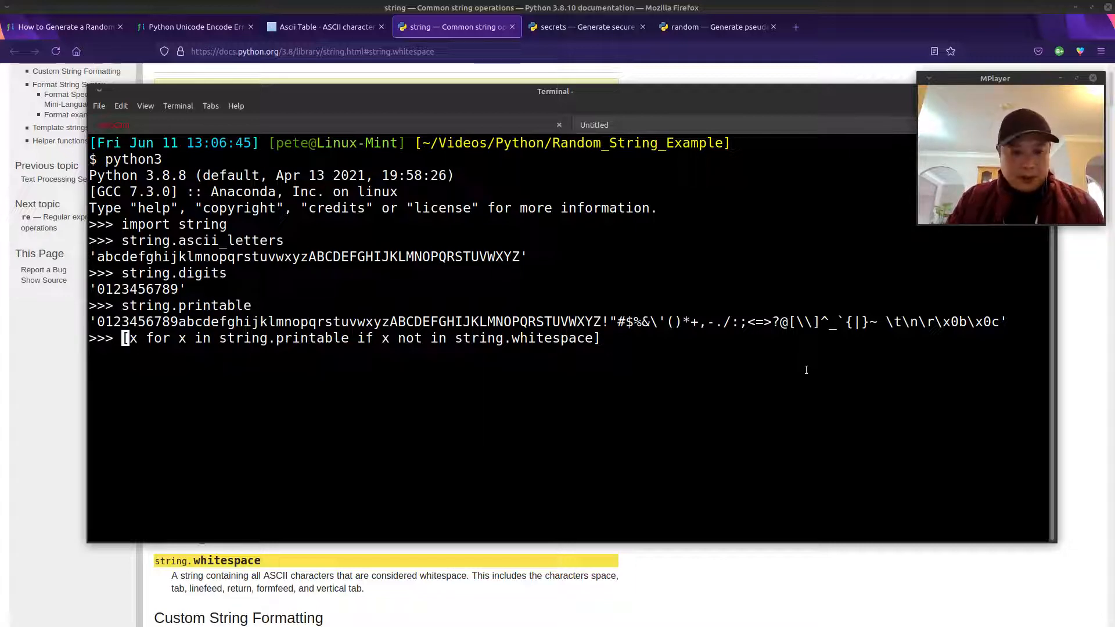
pyautogui.write('prnt')
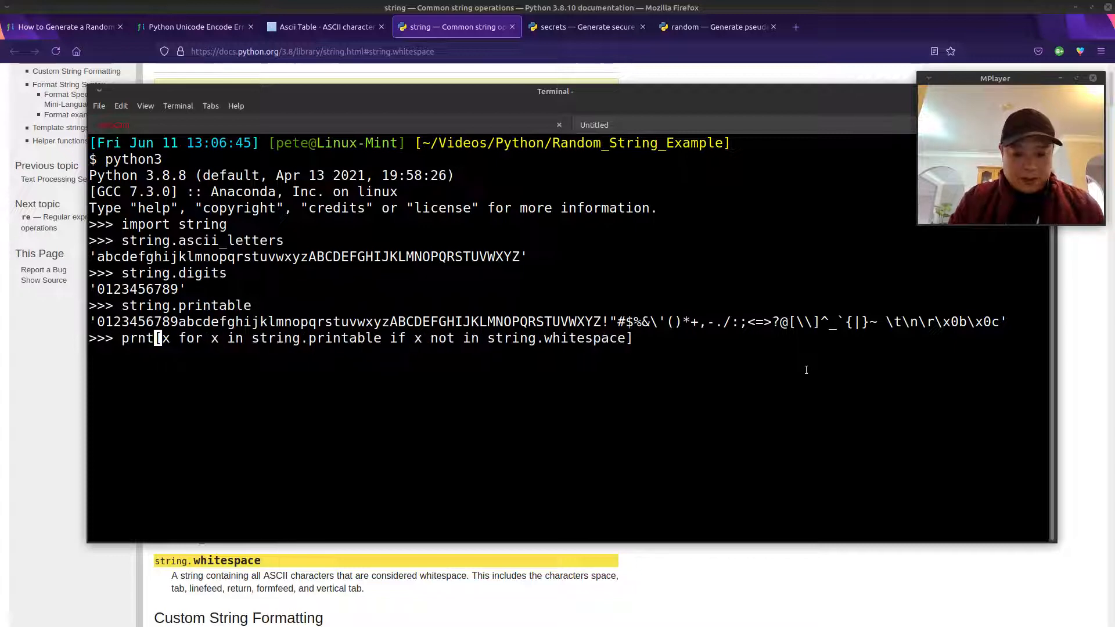
pyautogui.write('_lst =')
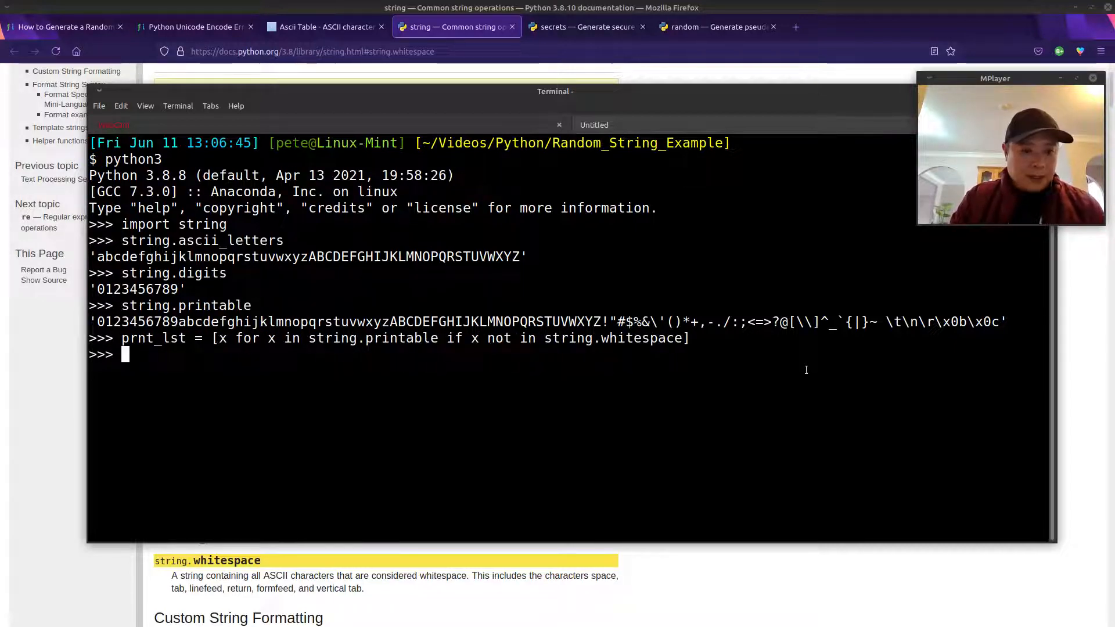
pyautogui.write('print')
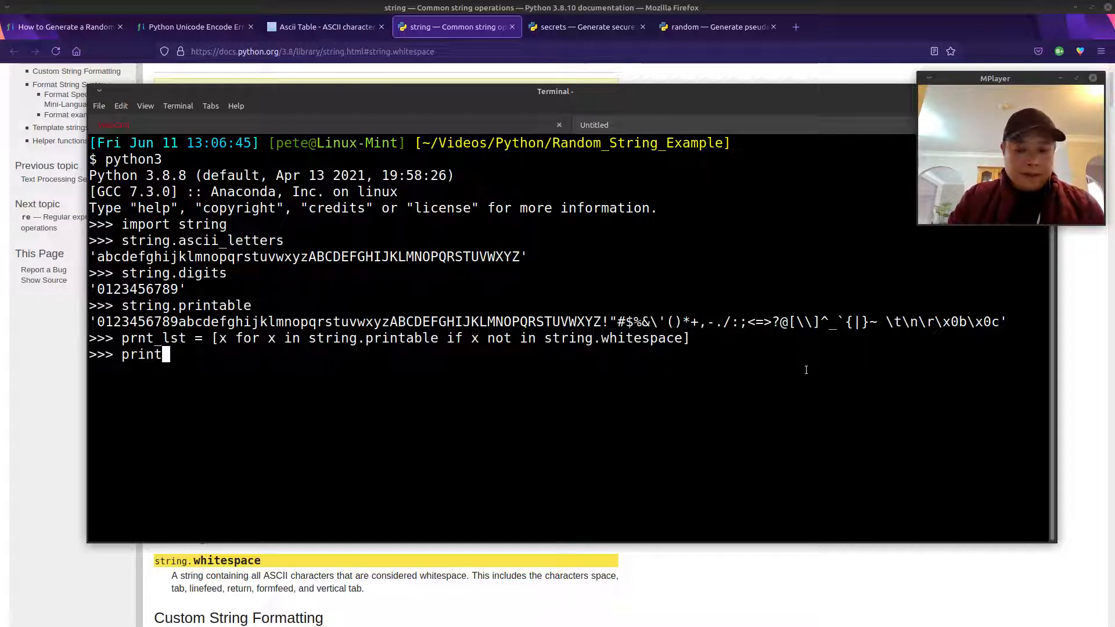
pyautogui.write('(prn')
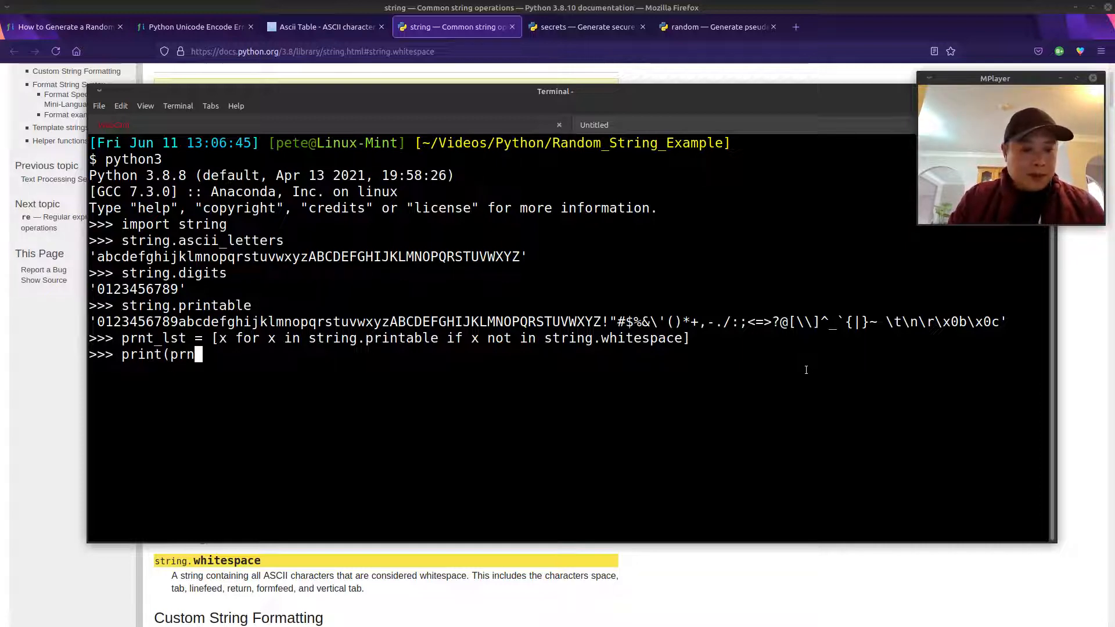
pyautogui.write('t_lst)')
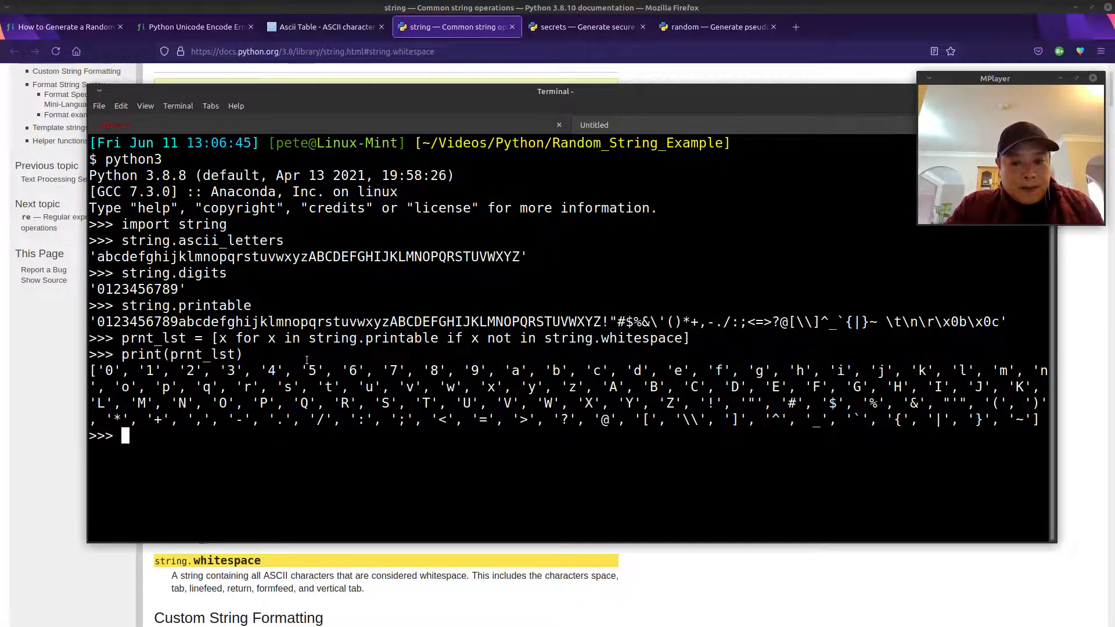
# Import random, set rand_lst = random.choices(prnt_lst, k=10), and print the ten characters
pyautogui.write('import')
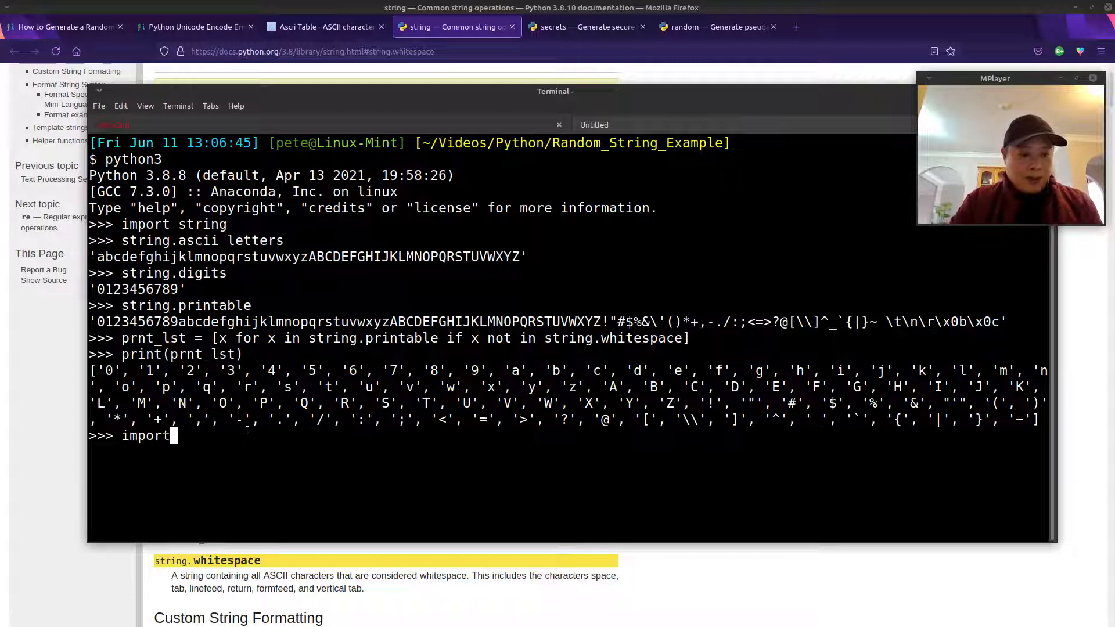
pyautogui.write('random')
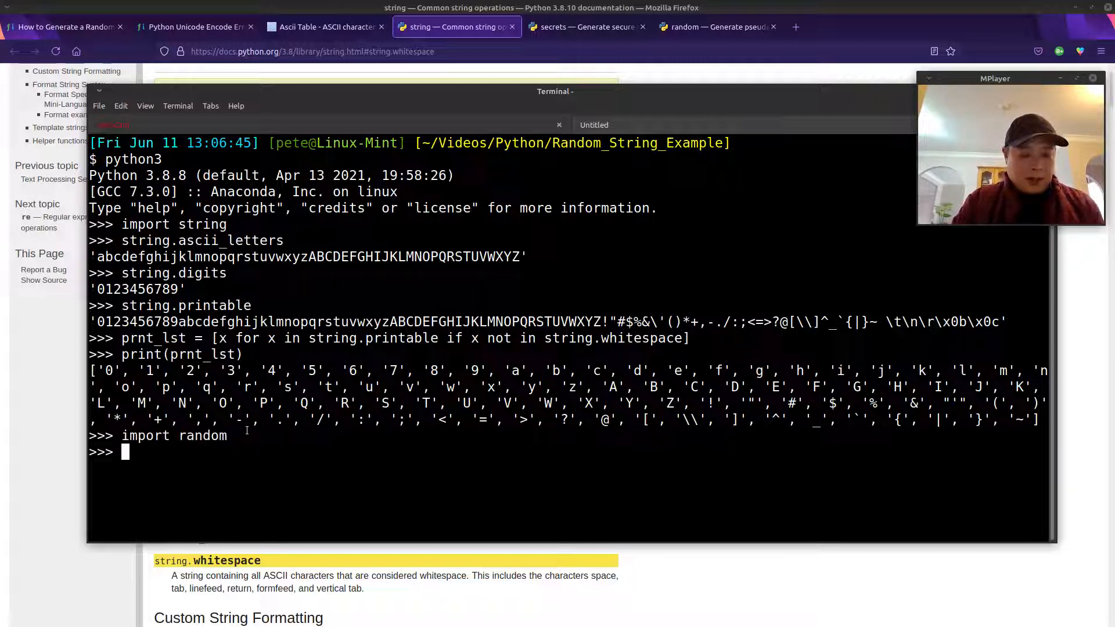
pyautogui.write('random')
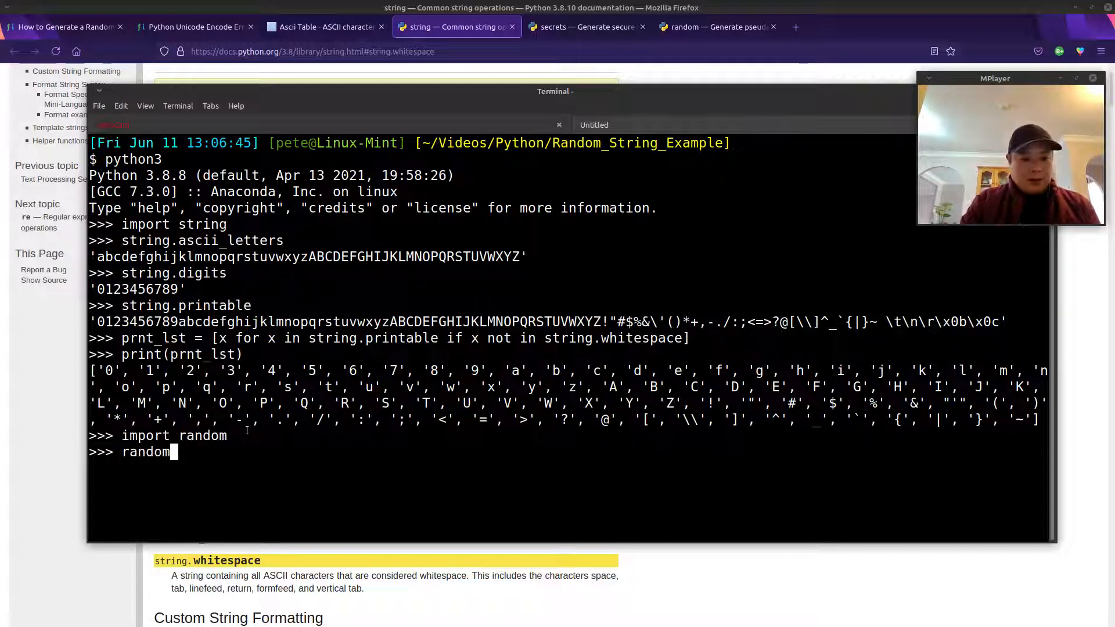
pyautogui.write('.choices')
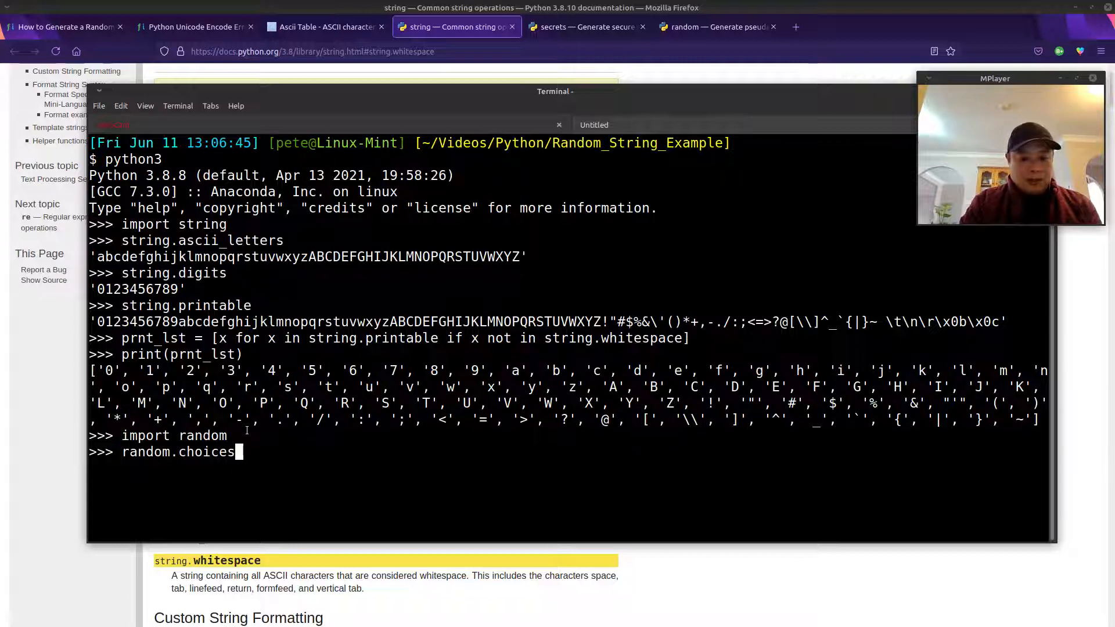
pyautogui.write('(')
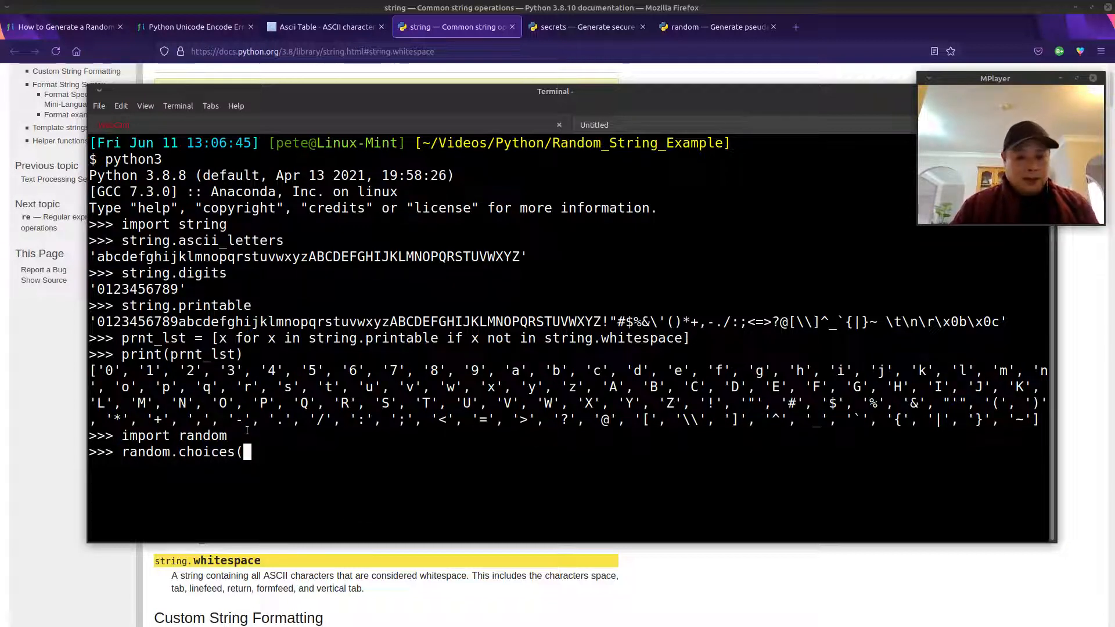
pyautogui.write('pr')
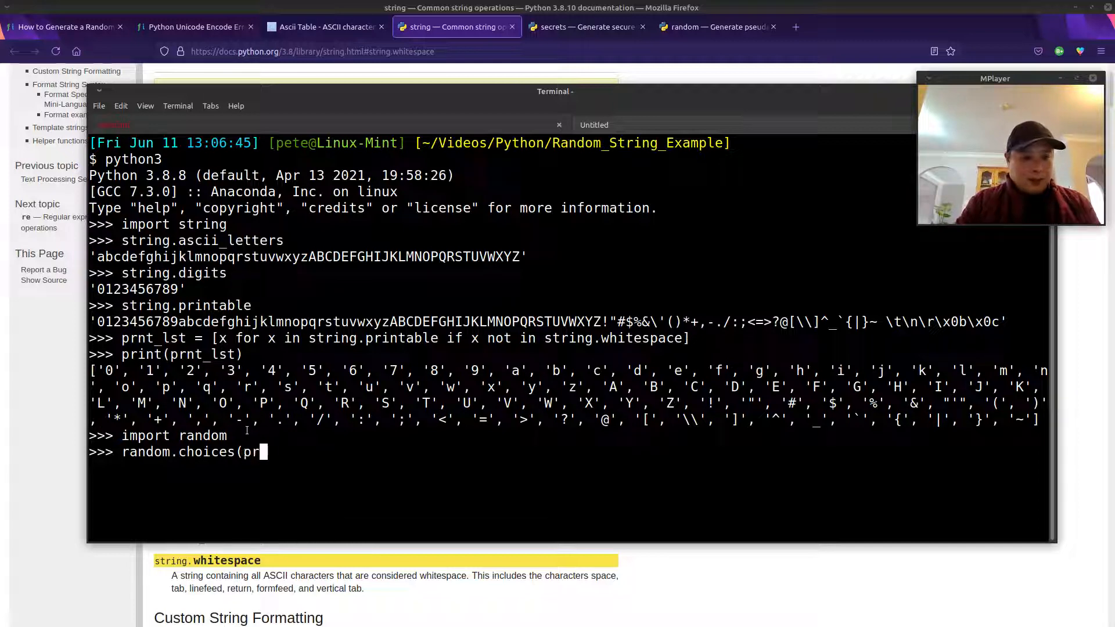
pyautogui.write('nt_lst, k')
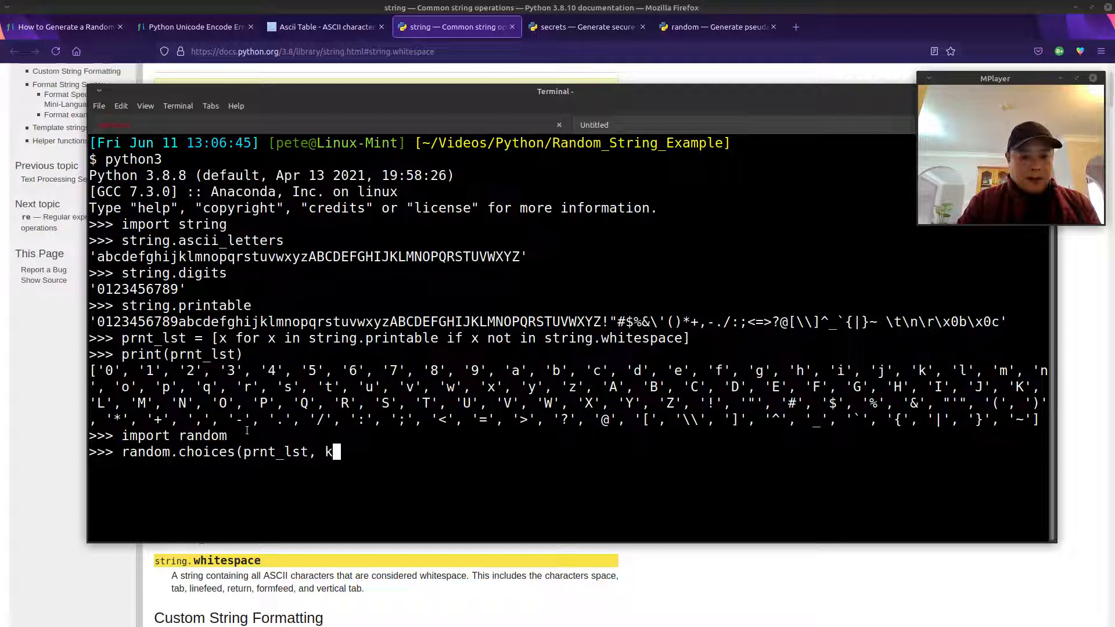
pyautogui.write('=')
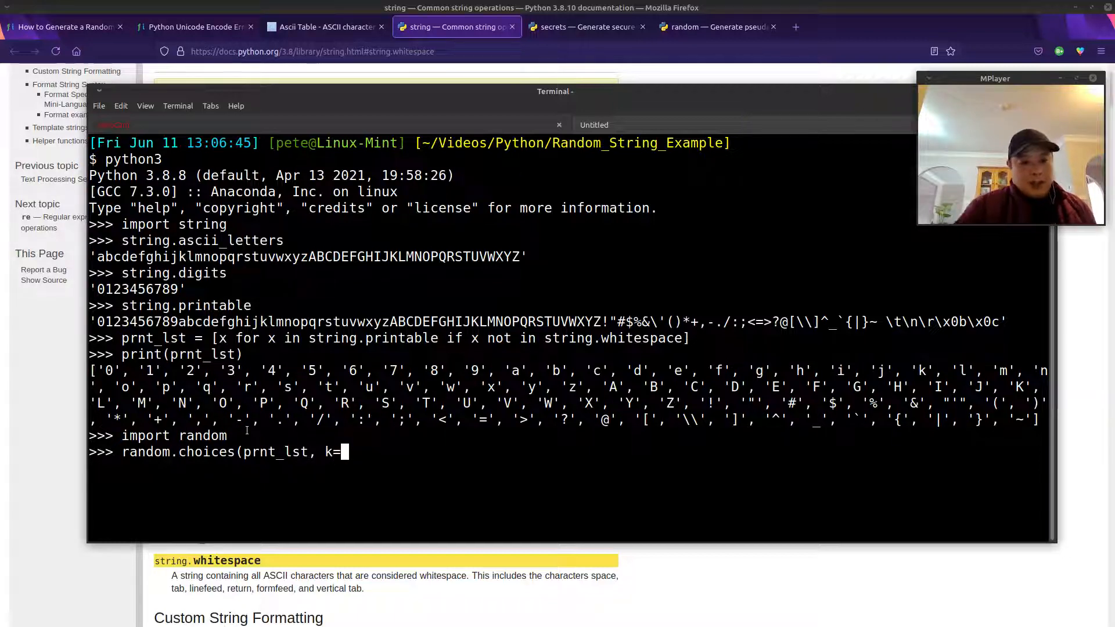
pyautogui.write('10')
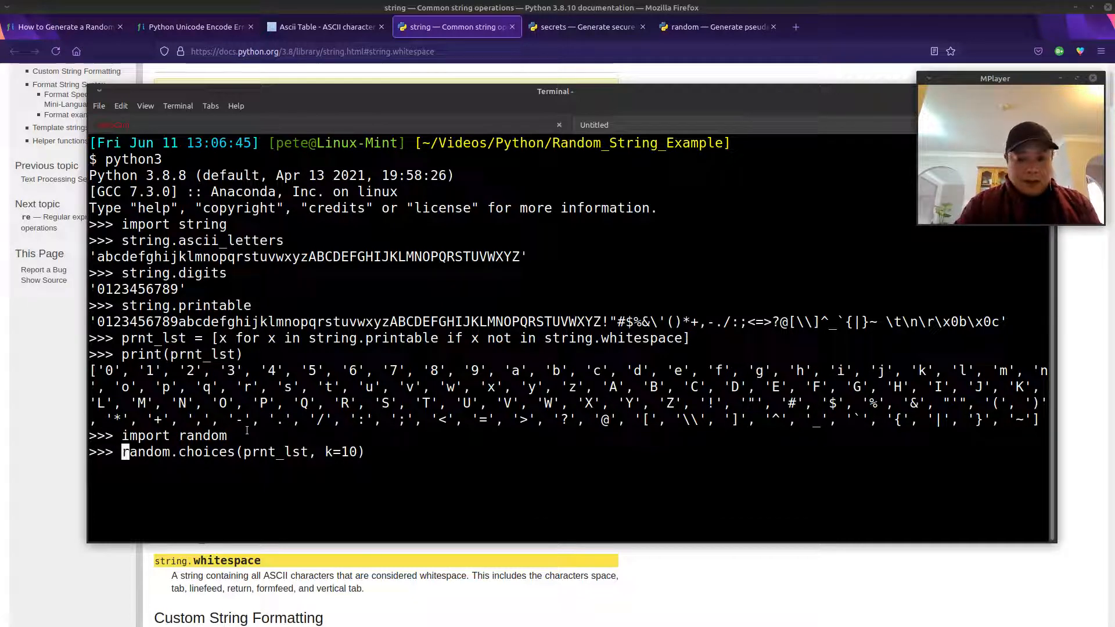
pyautogui.write('r')
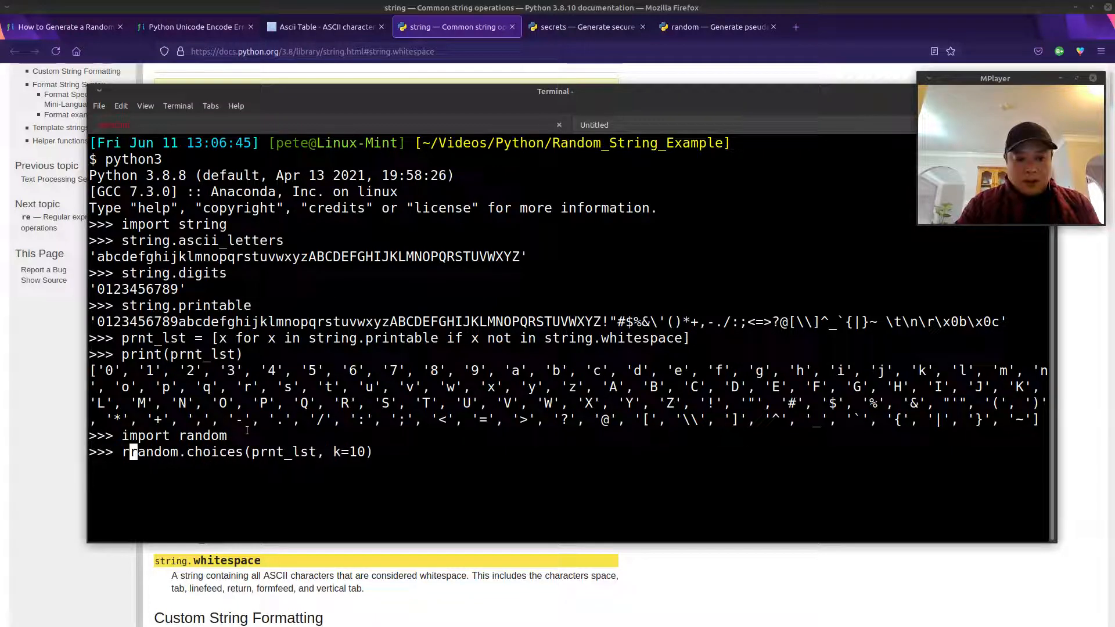
pyautogui.write('and_lst =')
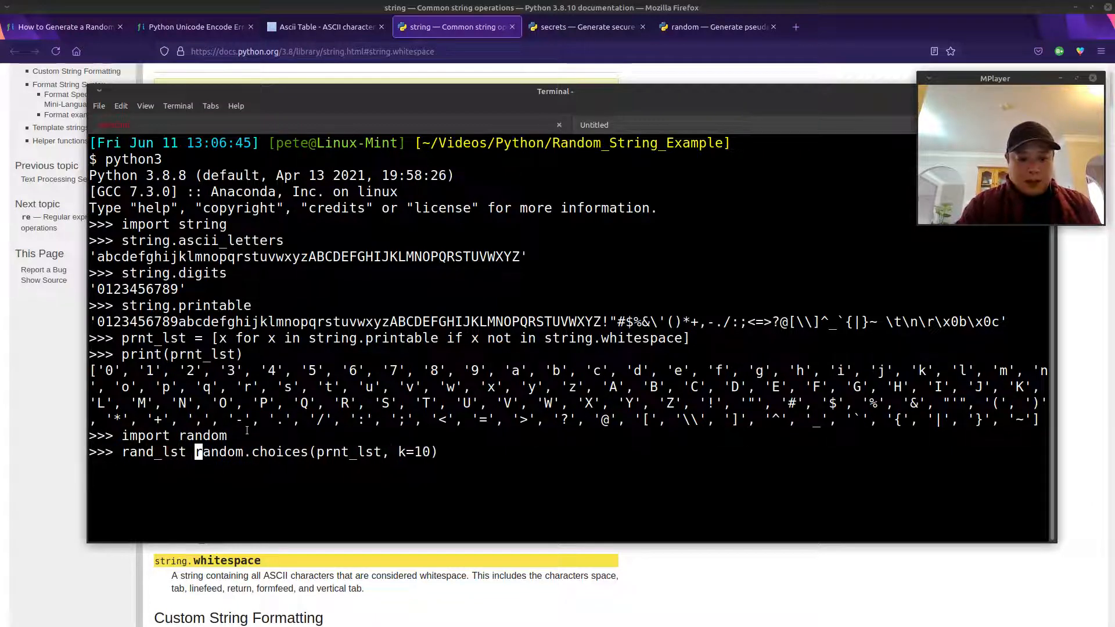
pyautogui.write('print')
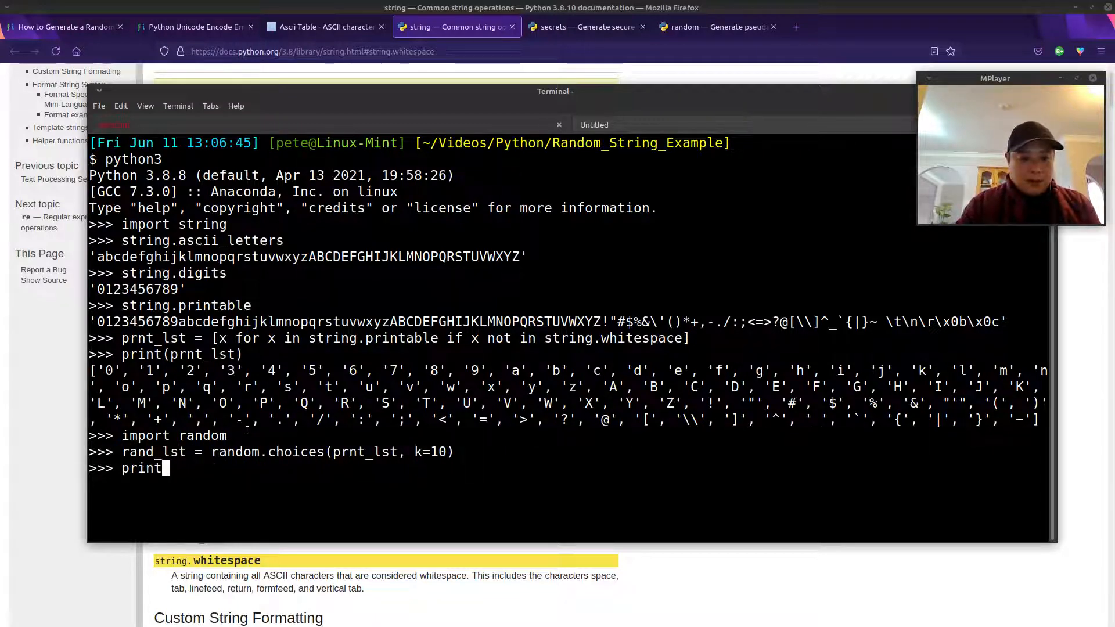
pyautogui.write('(rand_lst')
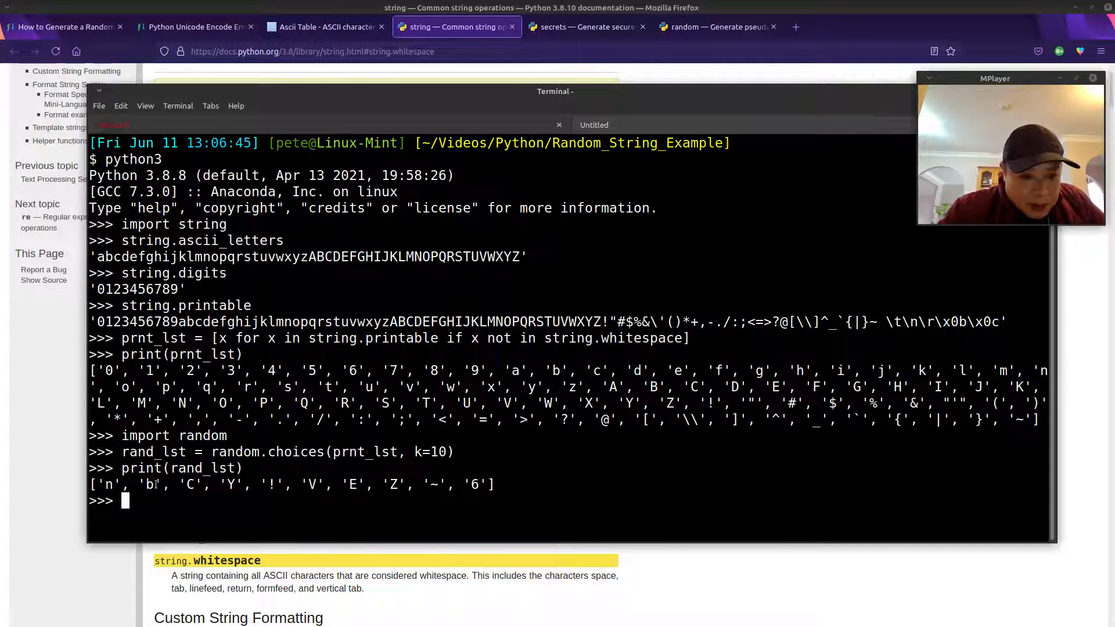
pyautogui.moveTo(253, 512)
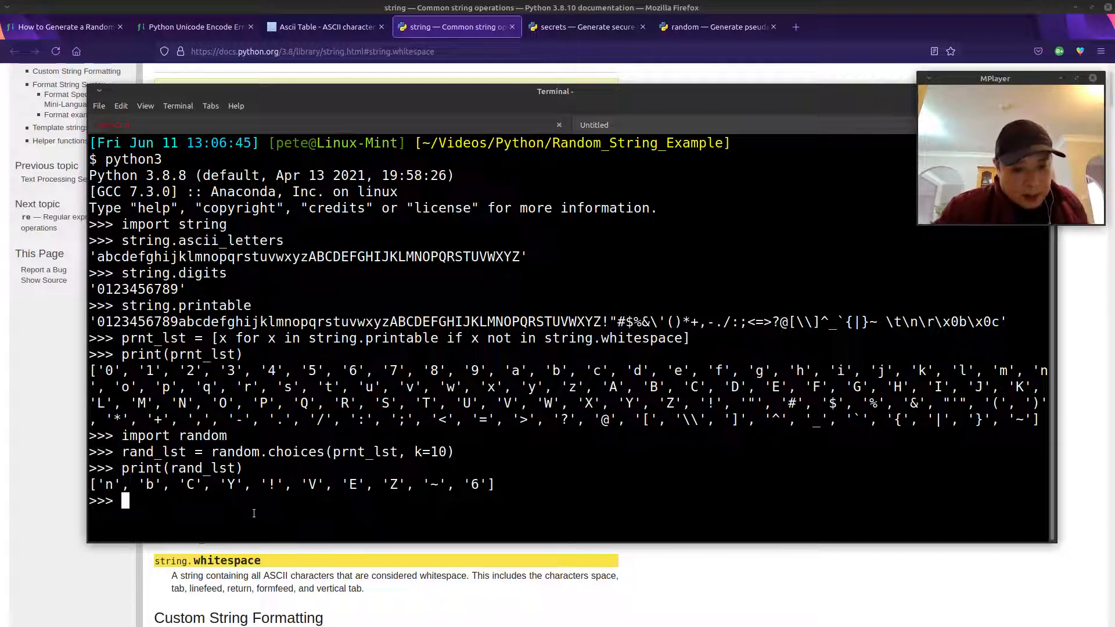
# Set rand_str = ''.join(rand_lst) and print it, fixing the 'pring' typo
pyautogui.write('p')
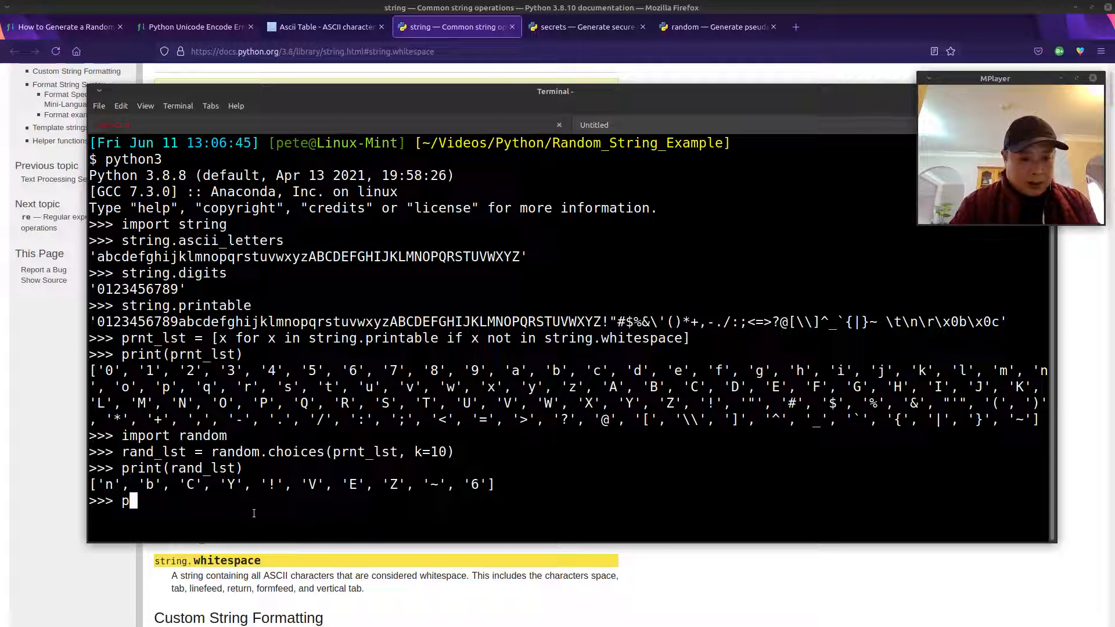
pyautogui.write('and_')
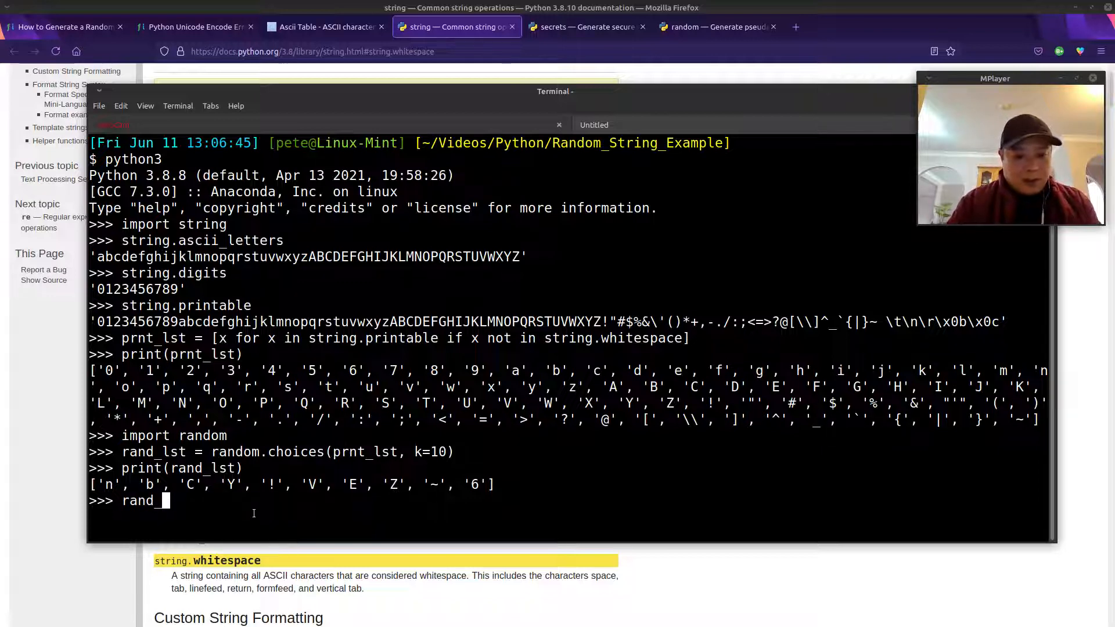
pyautogui.write("_str = ''")
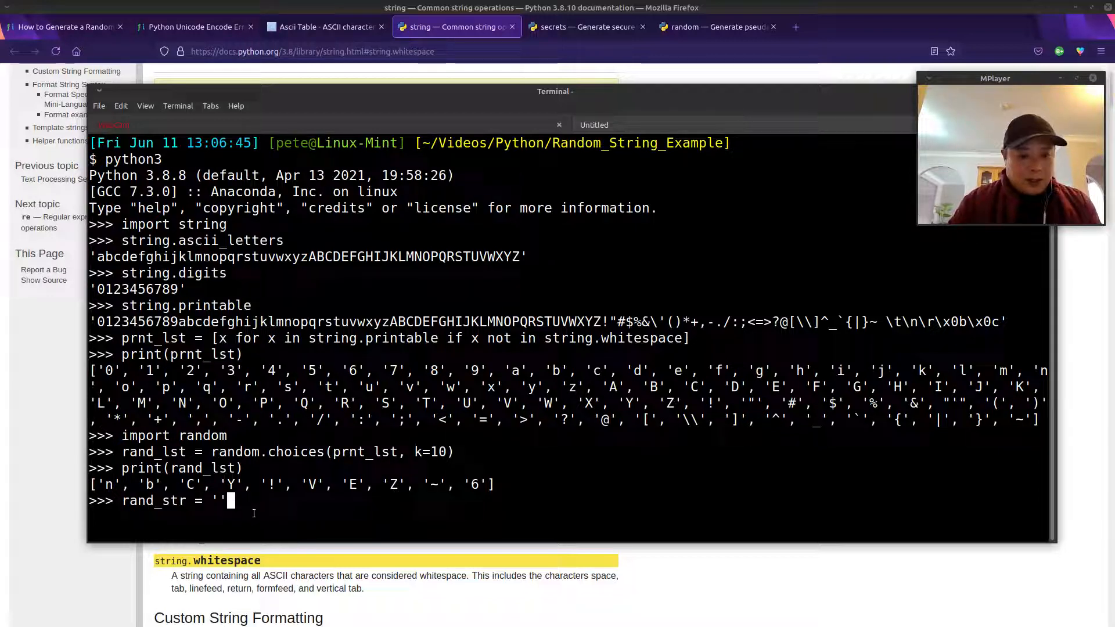
pyautogui.write('.join')
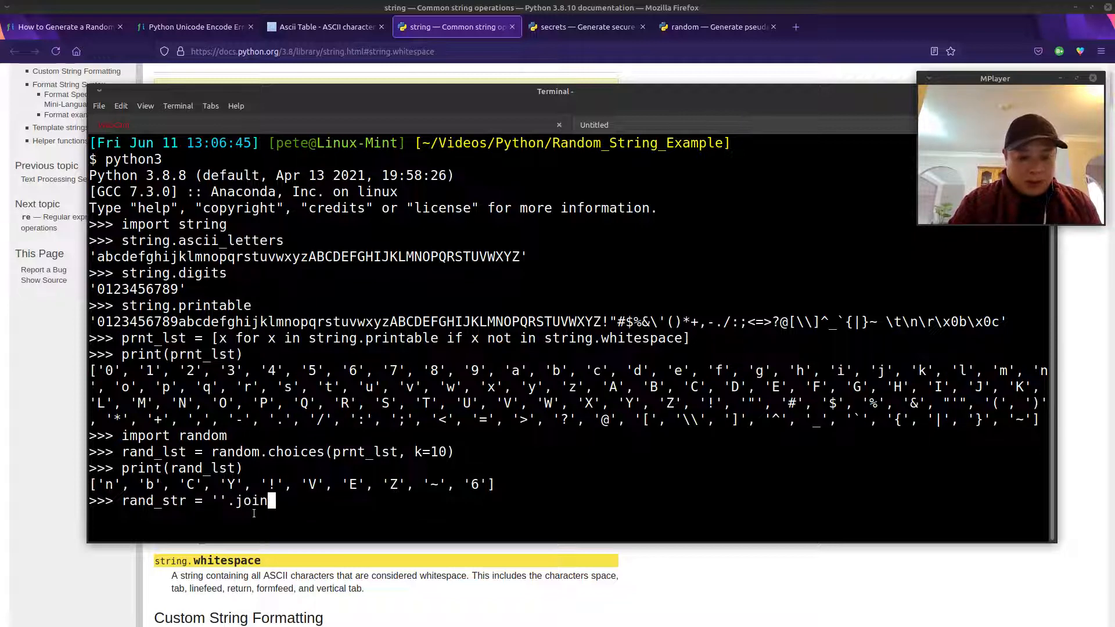
pyautogui.write('(rand_lst')
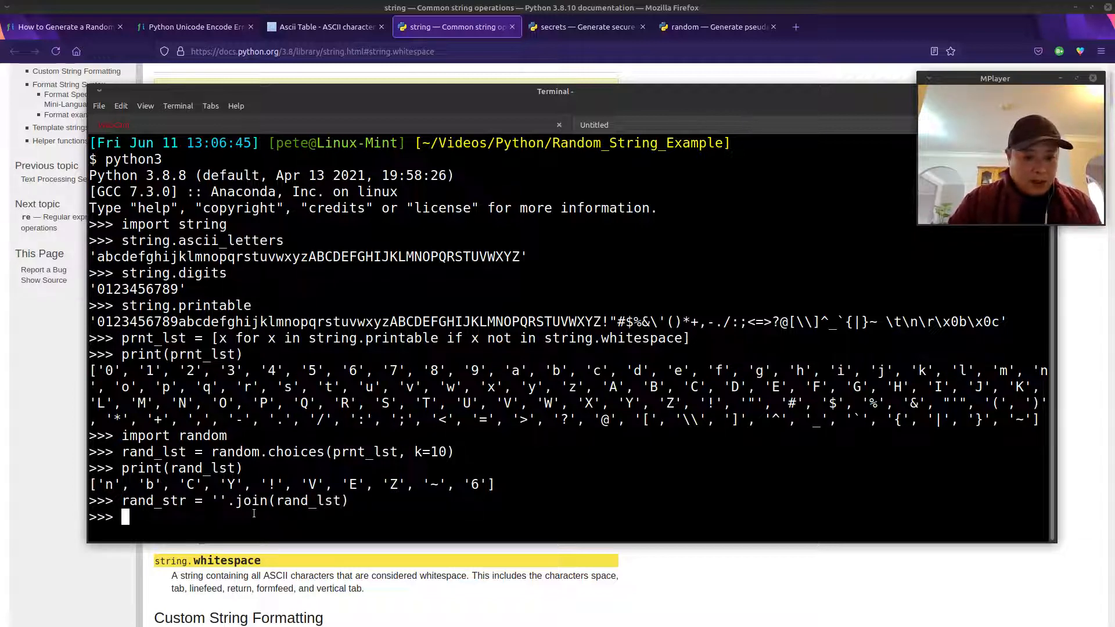
pyautogui.write('pring(rand')
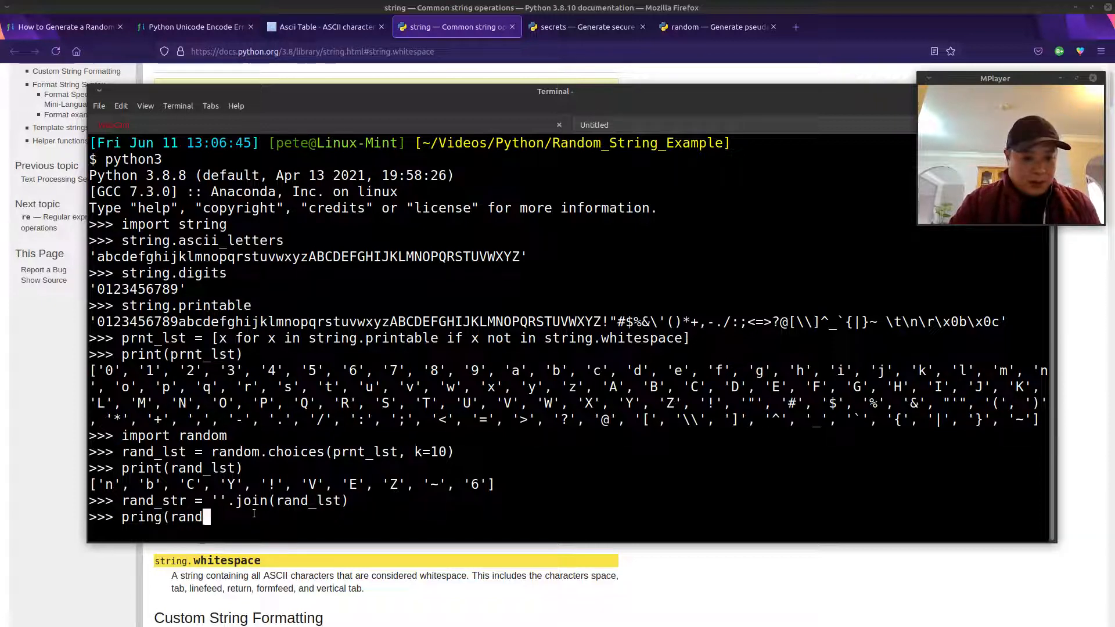
pyautogui.write('t)')
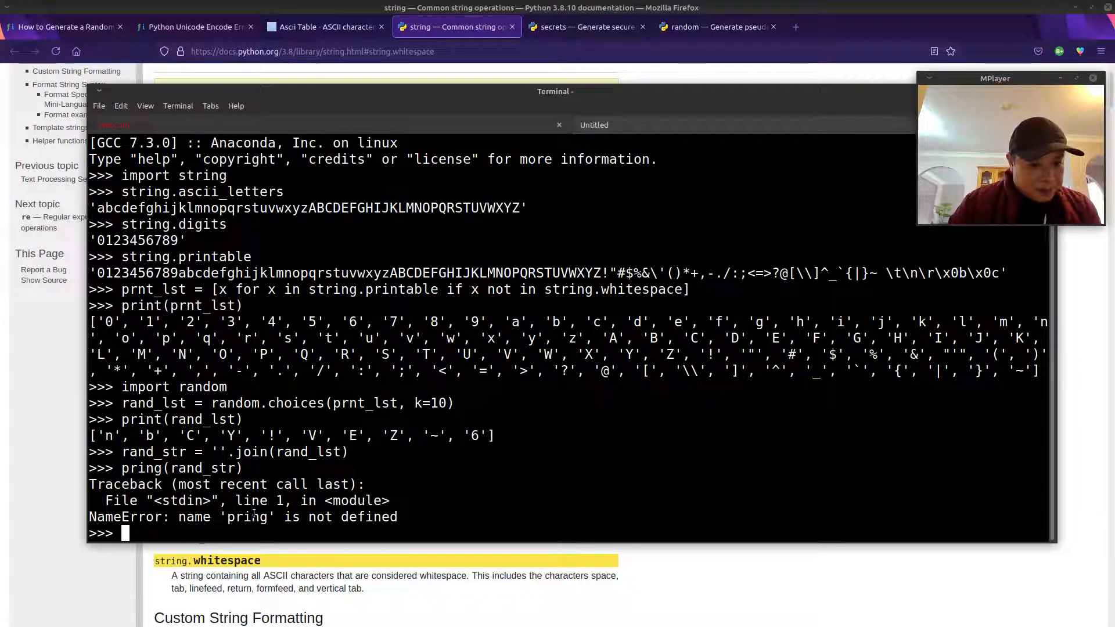
pyautogui.write('pring(rand_str)')
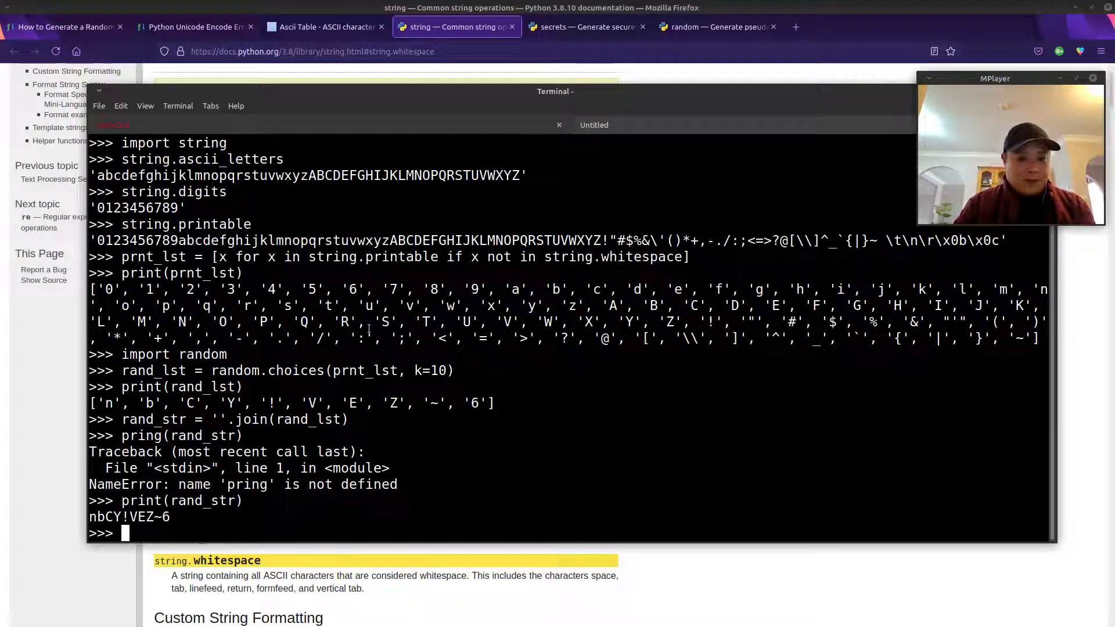
# Recall the list comprehension of printable characters that are not whitespace
pyautogui.write('[')
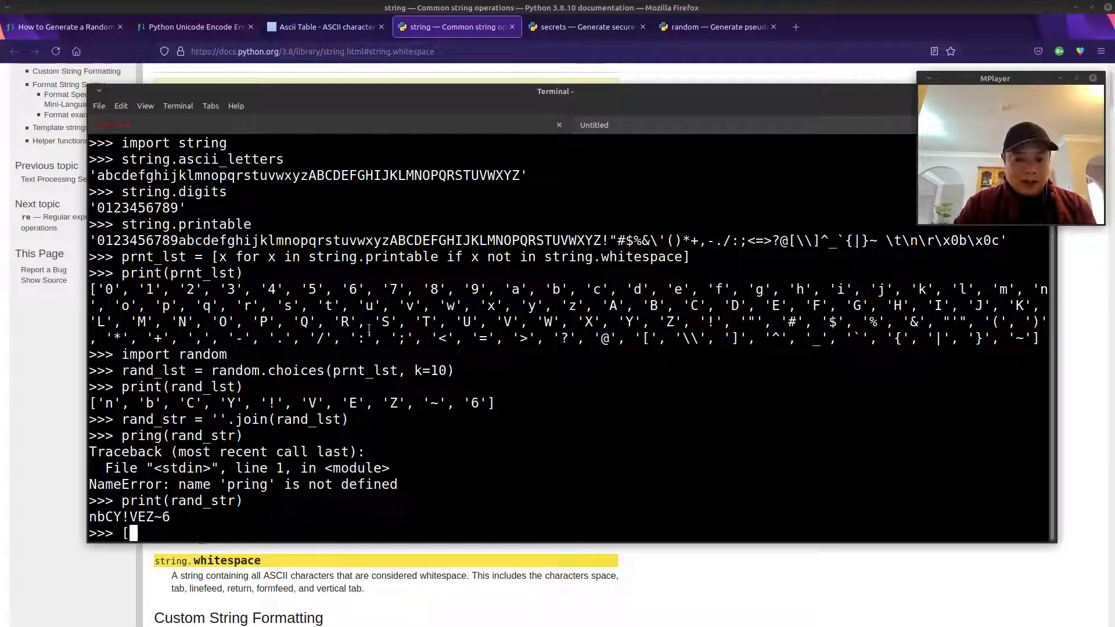
pyautogui.write('x for')
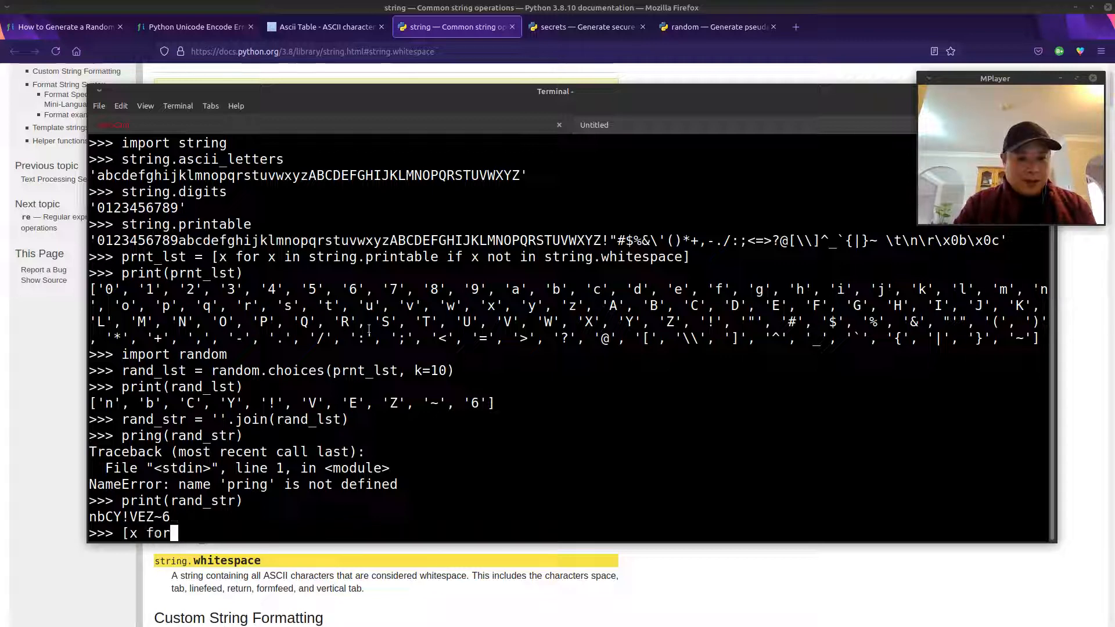
pyautogui.write('x in string.')
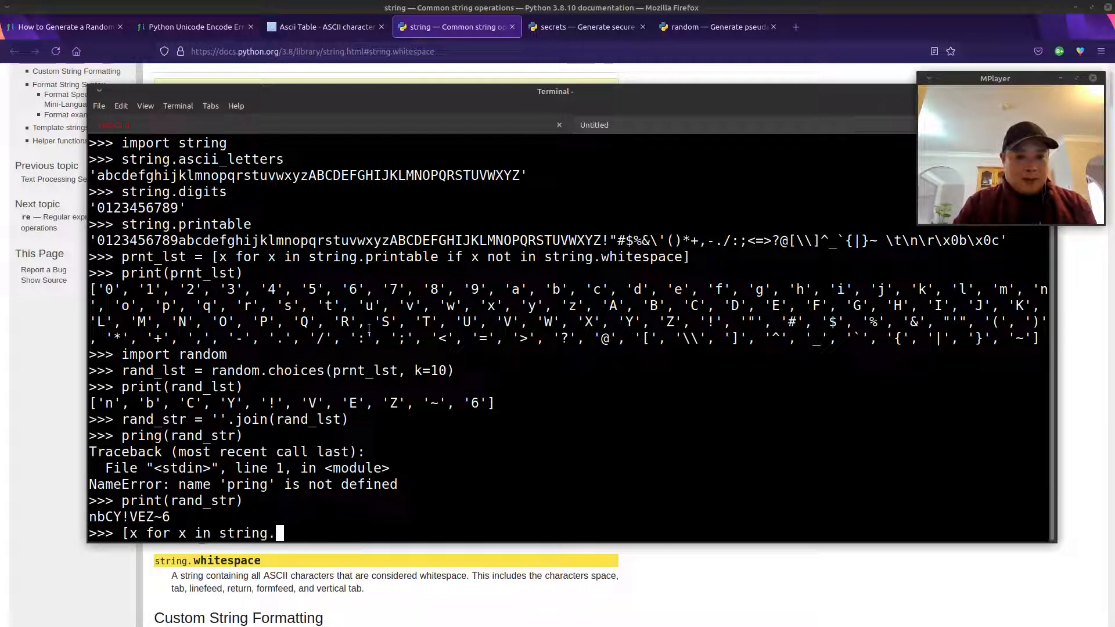
pyautogui.write('printable if x not in string')
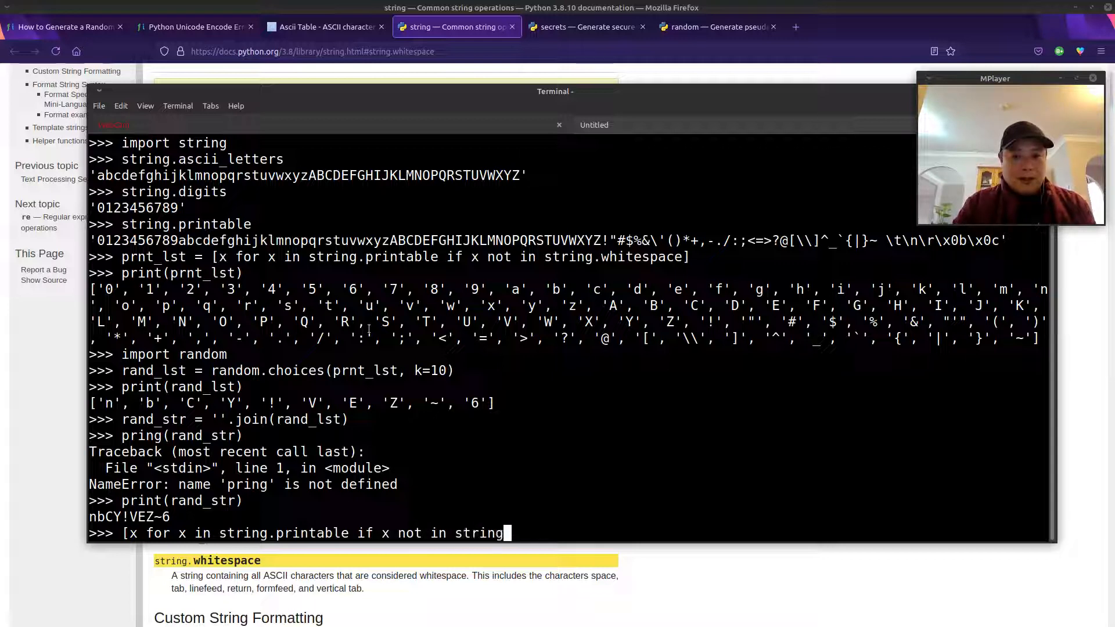
pyautogui.write('.whitespace')
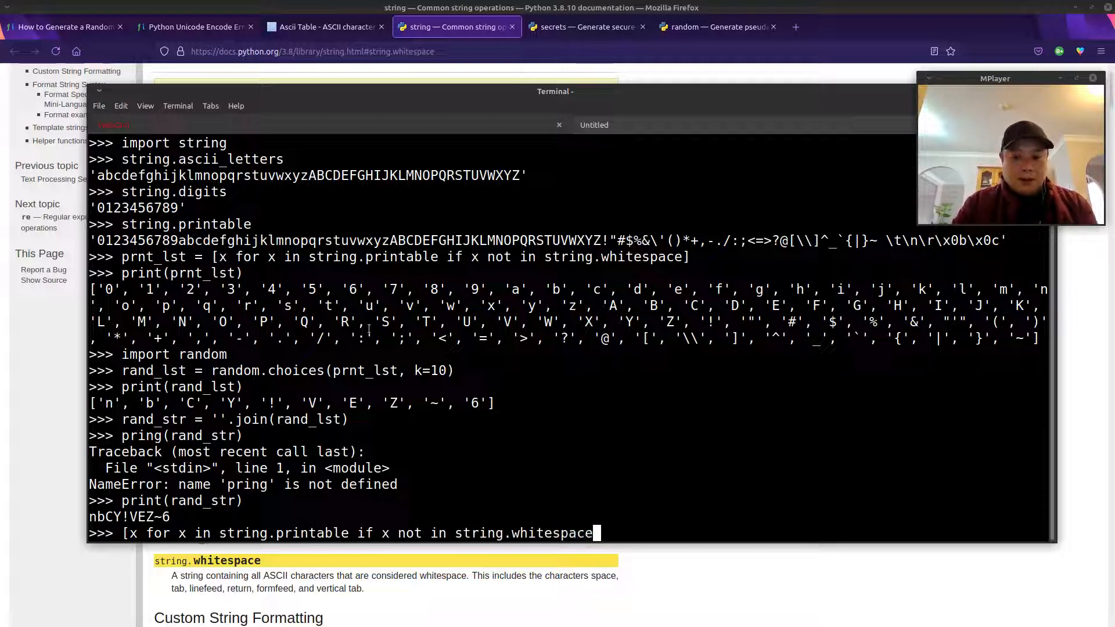
pyautogui.write(']')
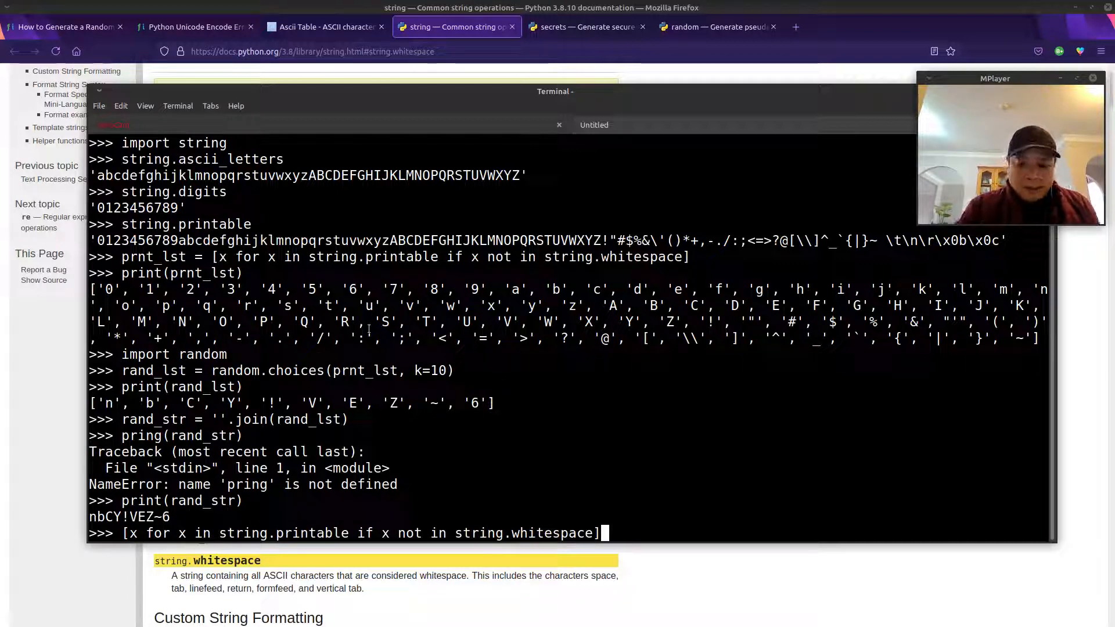
# Wrap it in ''.join(random.choices(..., k=10)) and run it five times for 10-character strings
pyautogui.write('random.')
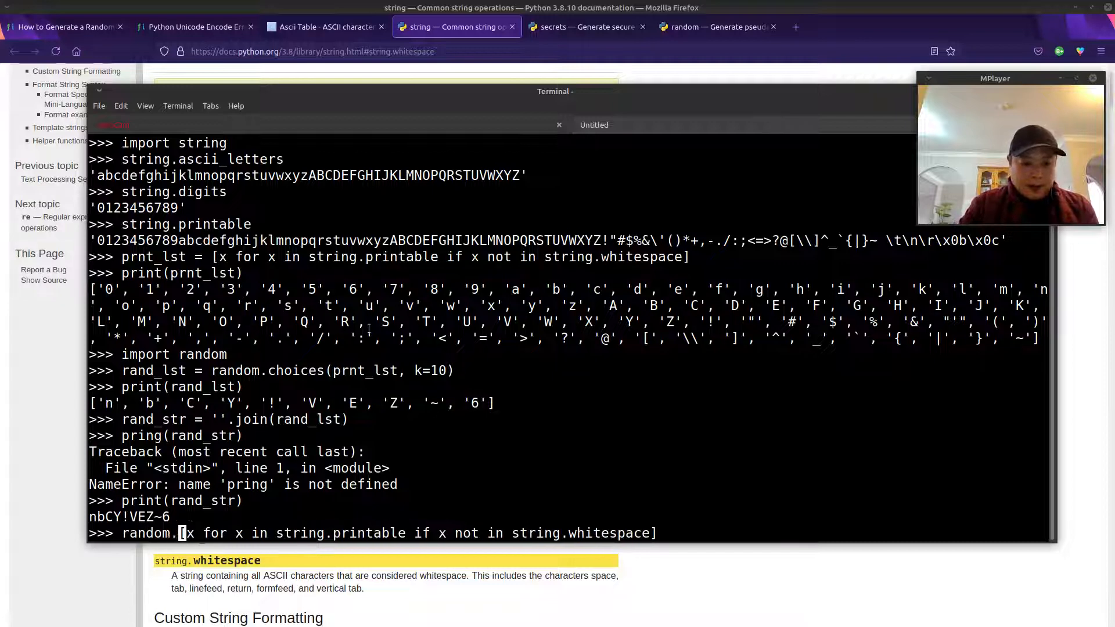
pyautogui.write('choices')
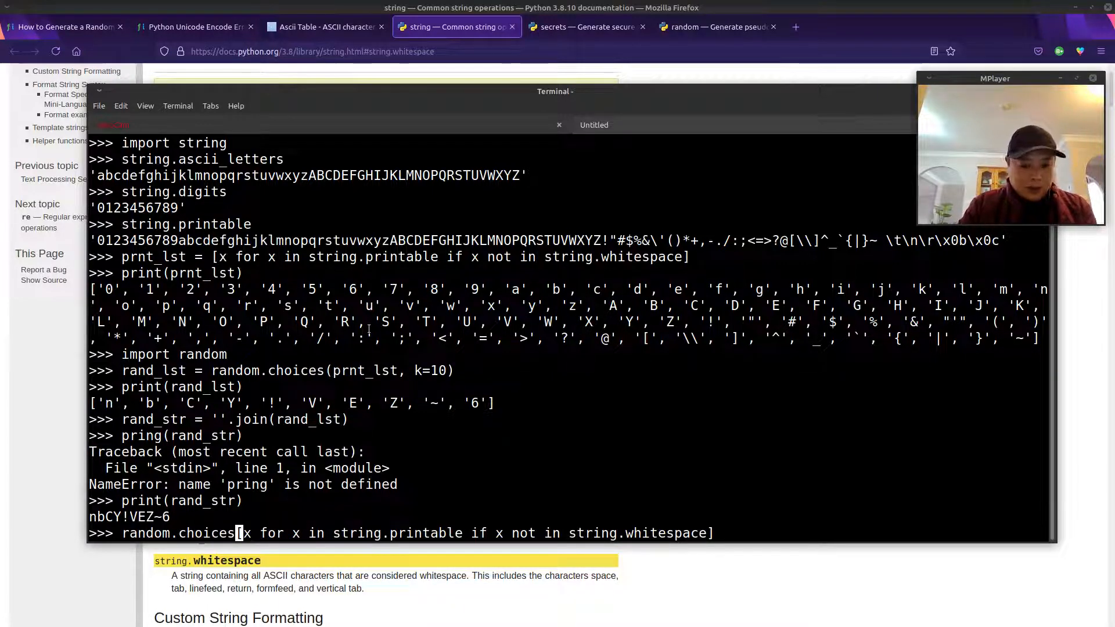
pyautogui.write('[')
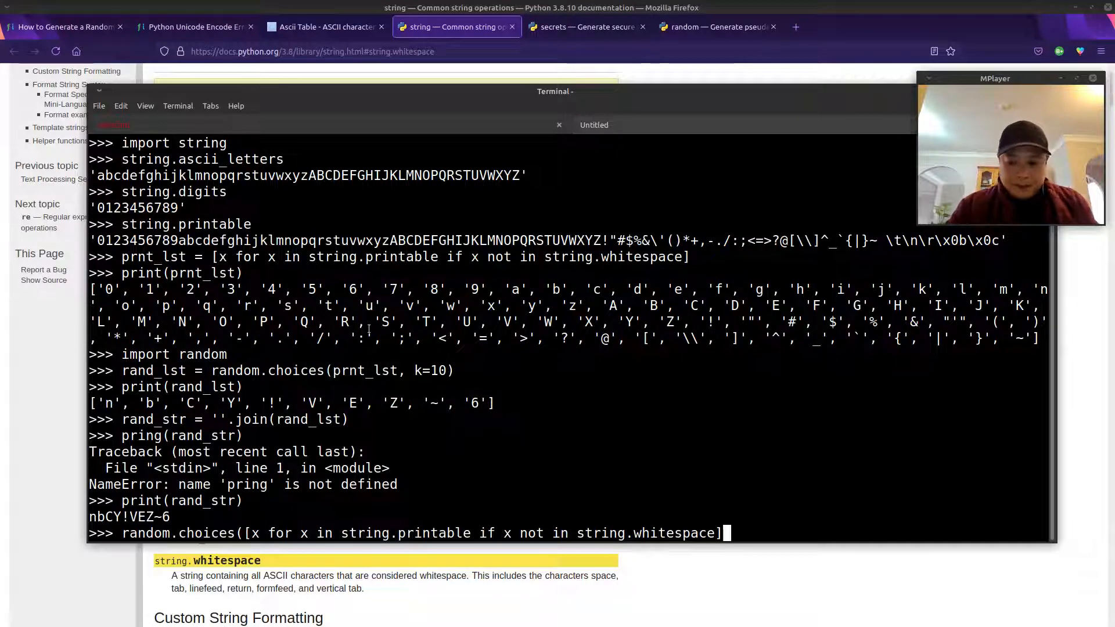
pyautogui.write(', k=1')
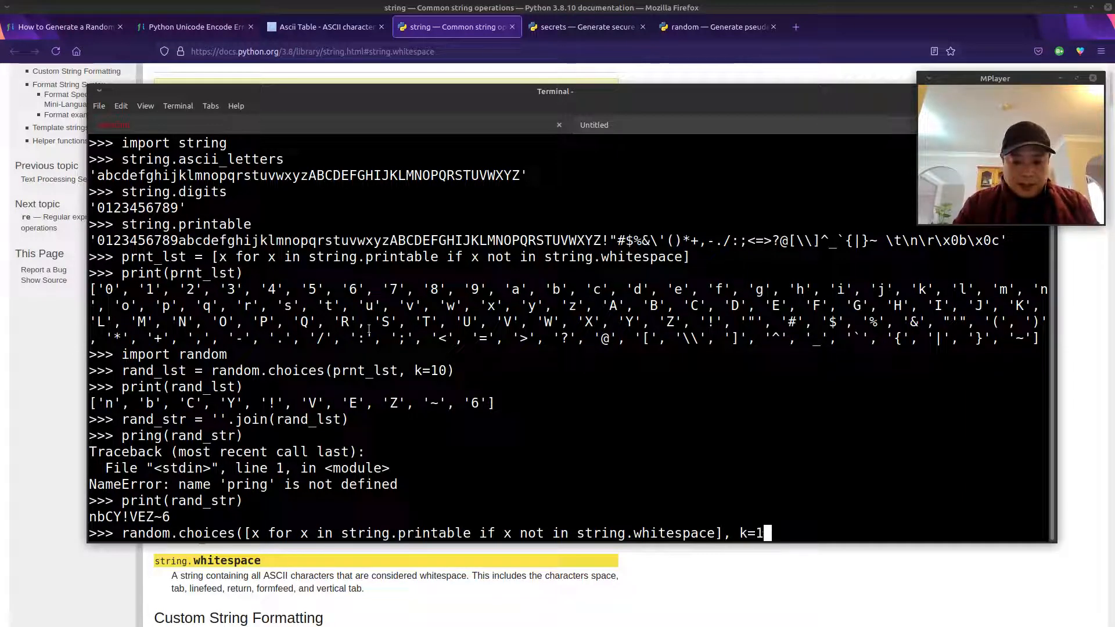
pyautogui.write('0)')
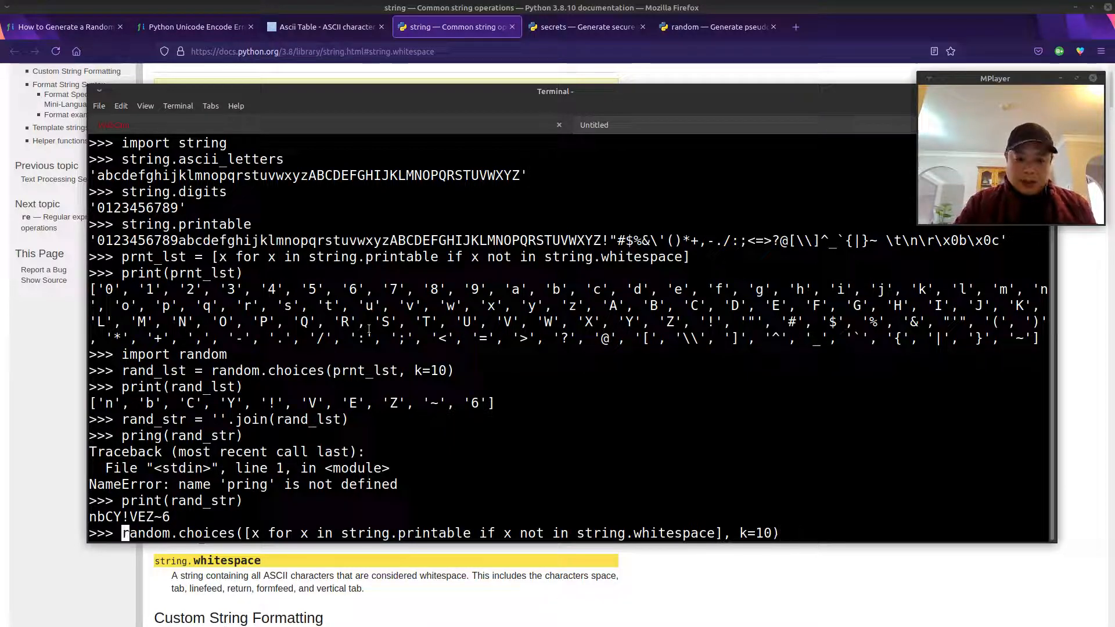
pyautogui.write("''.join(")
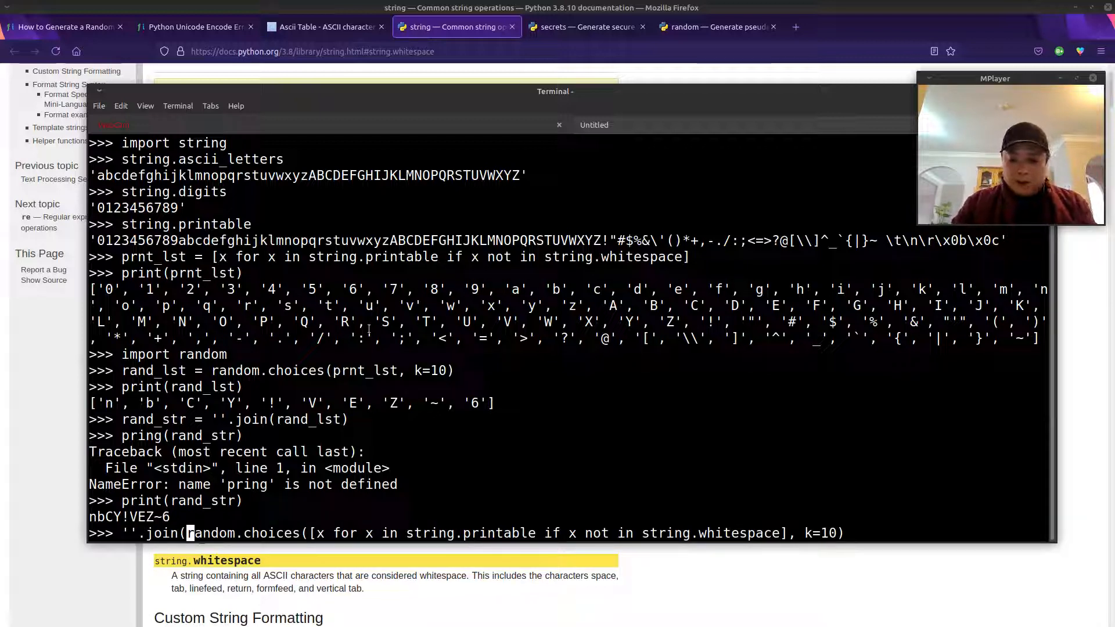
pyautogui.write(')')
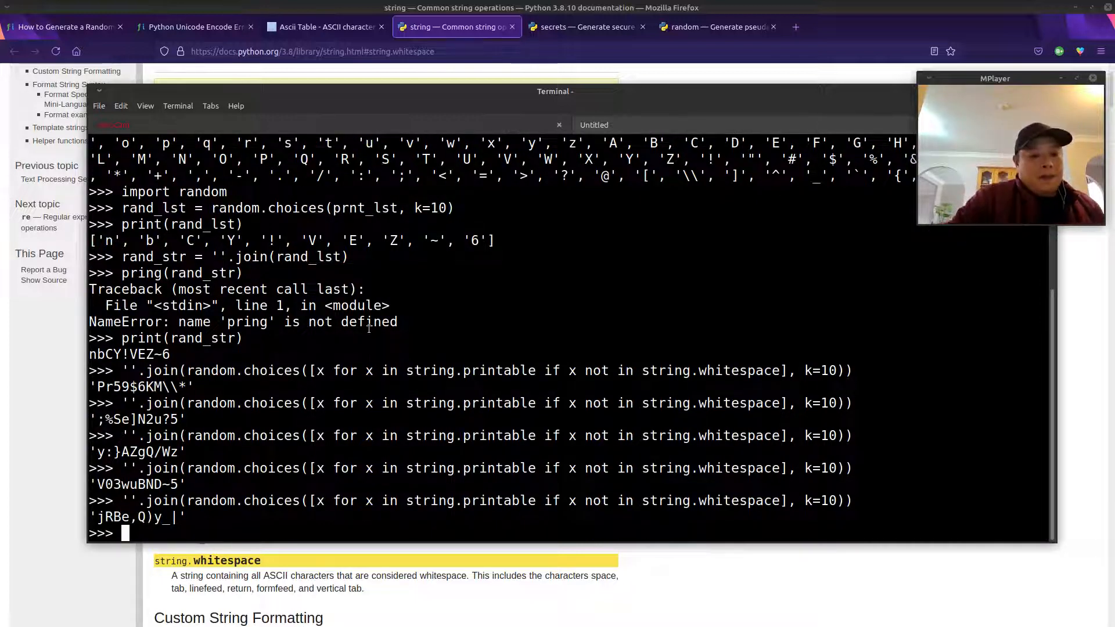
pyautogui.write('quit()')
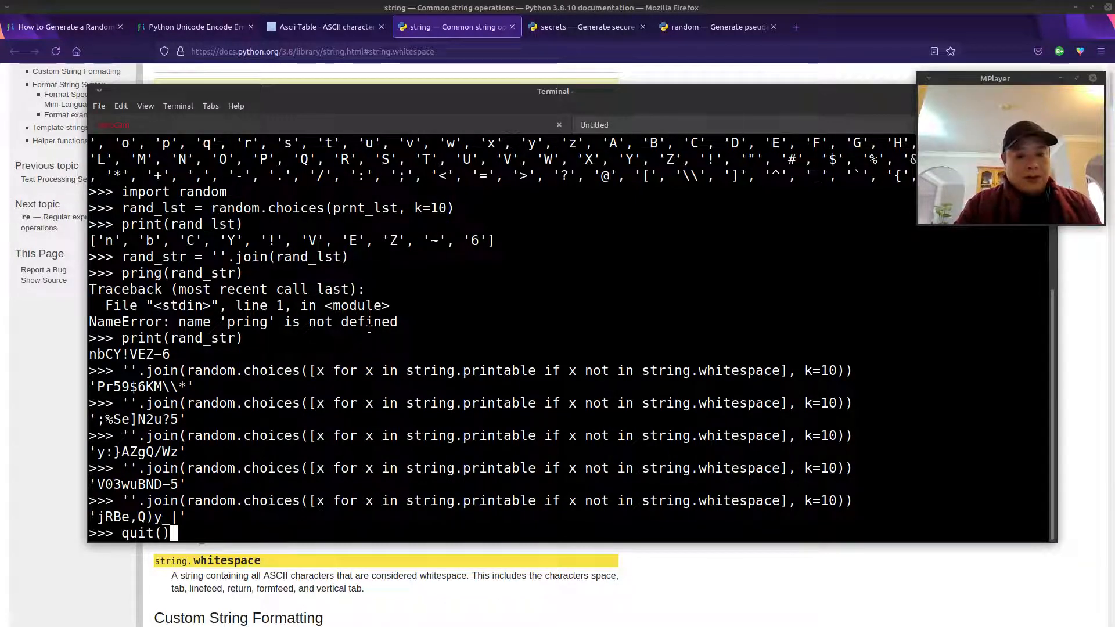
# Quit Python to the shell and bring Firefox's string module docs to the front
pyautogui.press('Return')
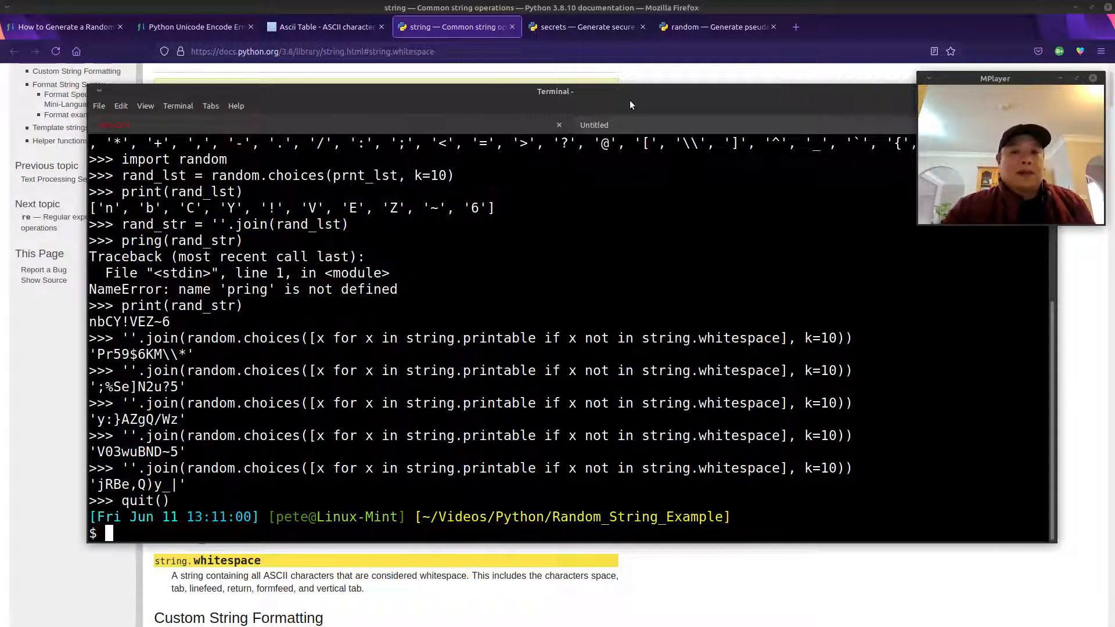
pyautogui.click(558, 124)
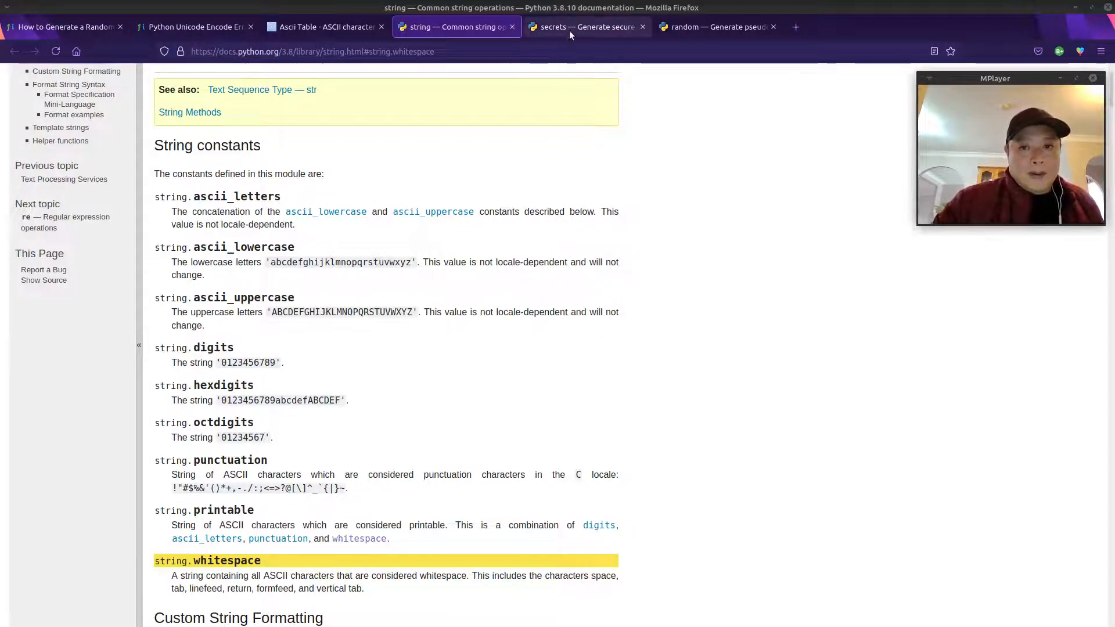
# Read the secrets module docs, highlighting 'passwords' and choice, then return to the terminal
pyautogui.click(586, 26)
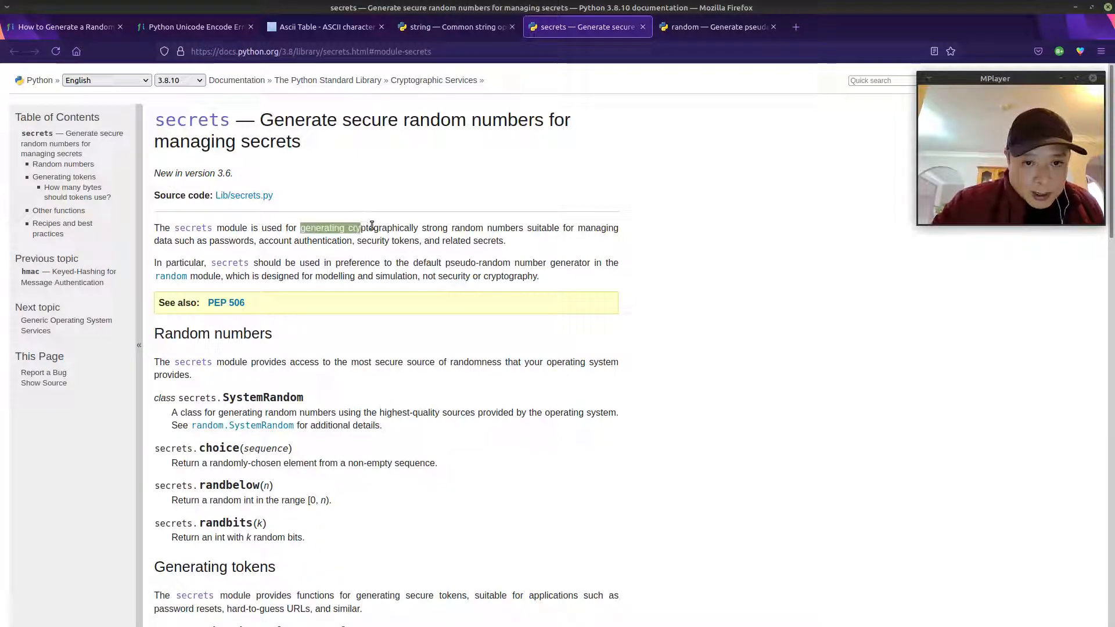
pyautogui.moveTo(330, 228); pyautogui.dragTo(523, 228)
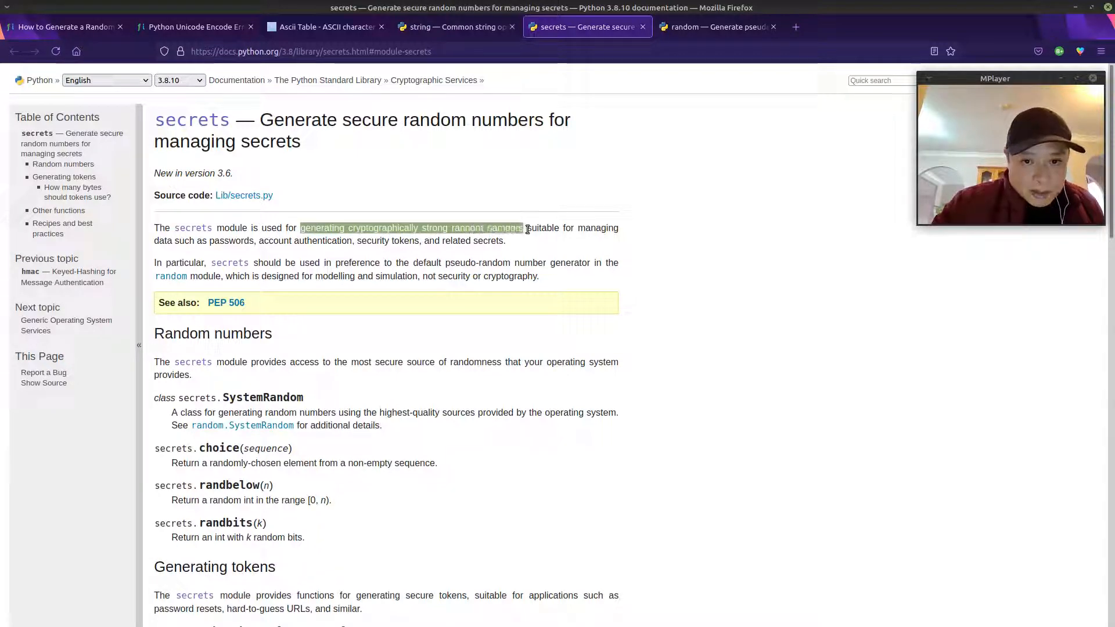
pyautogui.click(208, 240)
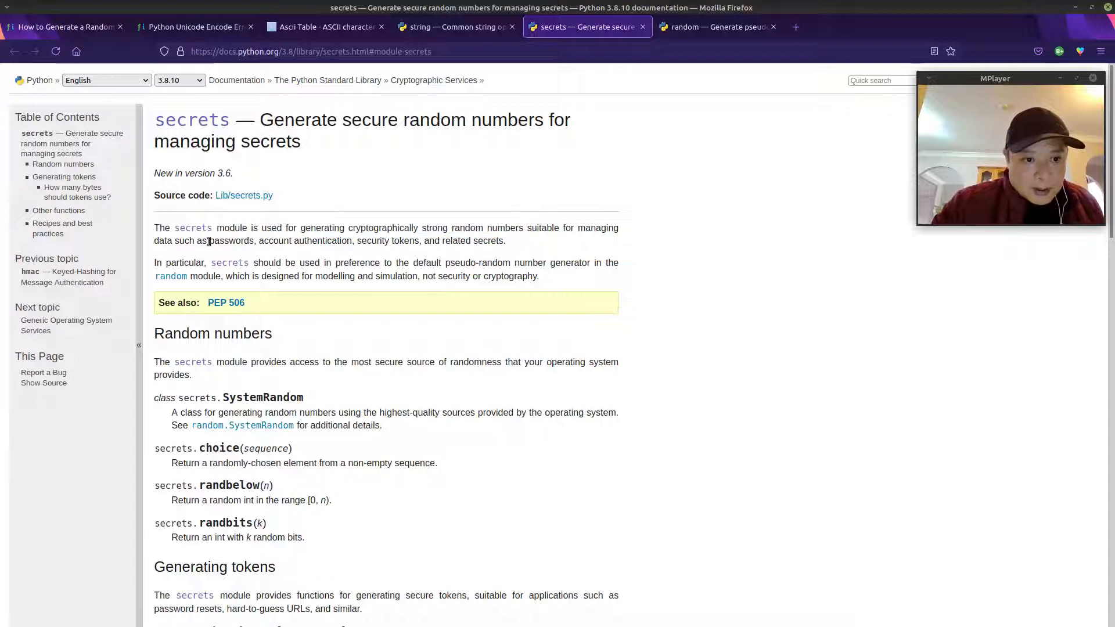
pyautogui.doubleClick(230, 240)
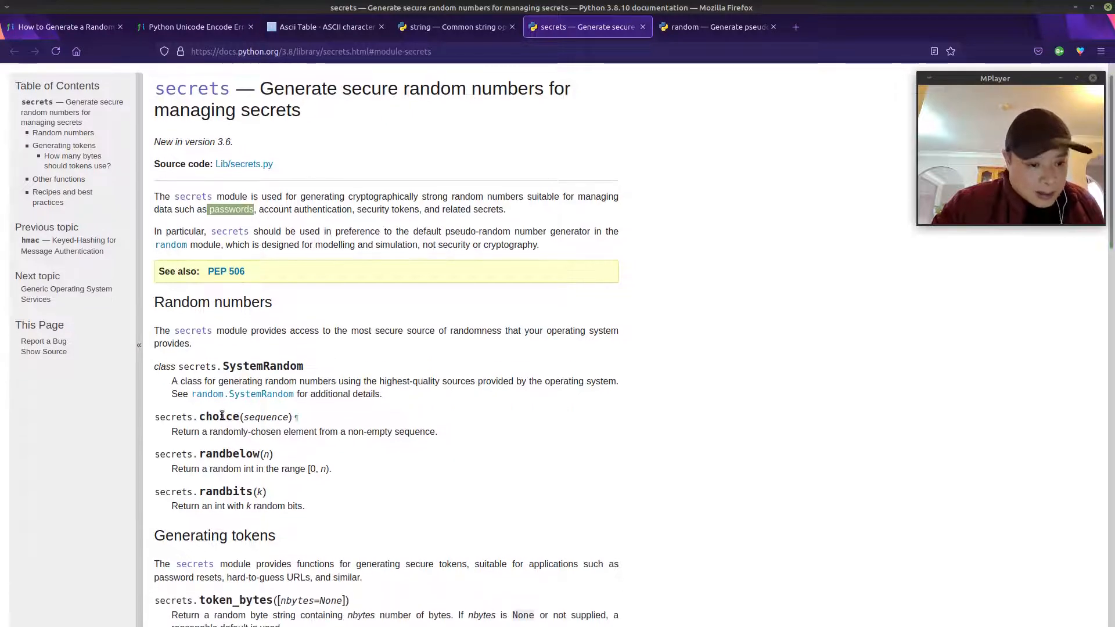
pyautogui.doubleClick(210, 417)
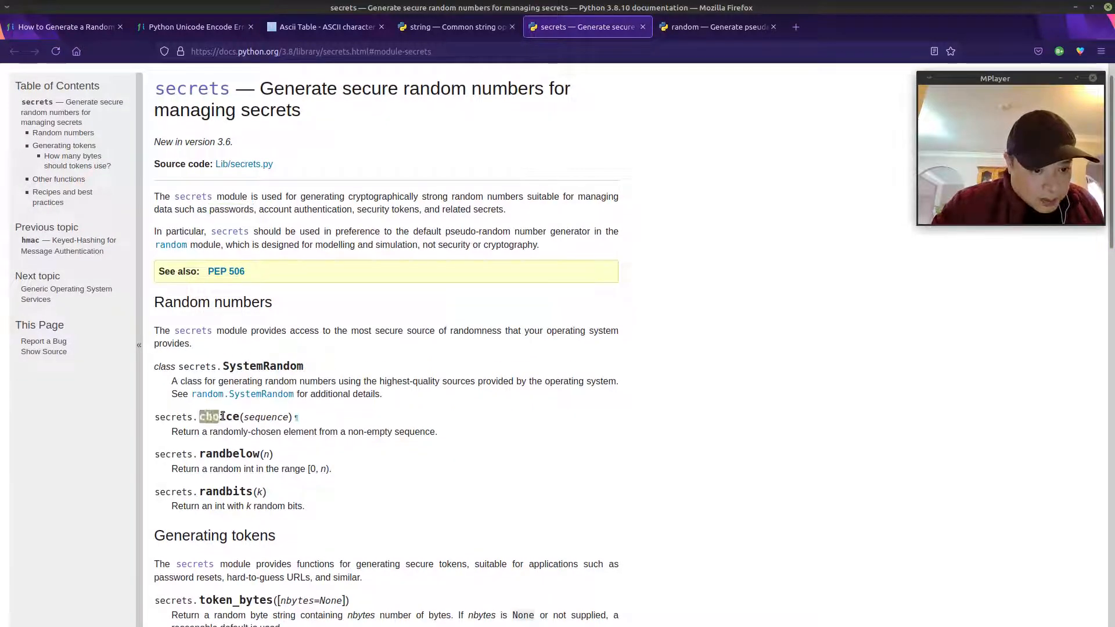
pyautogui.doubleClick(266, 417)
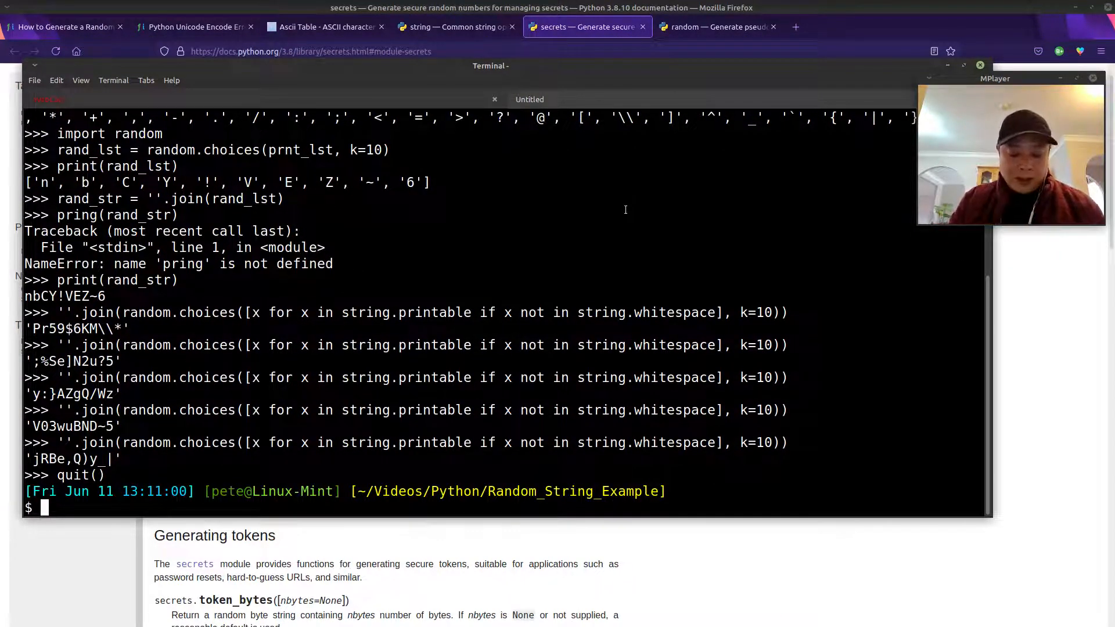
pyautogui.write('p')
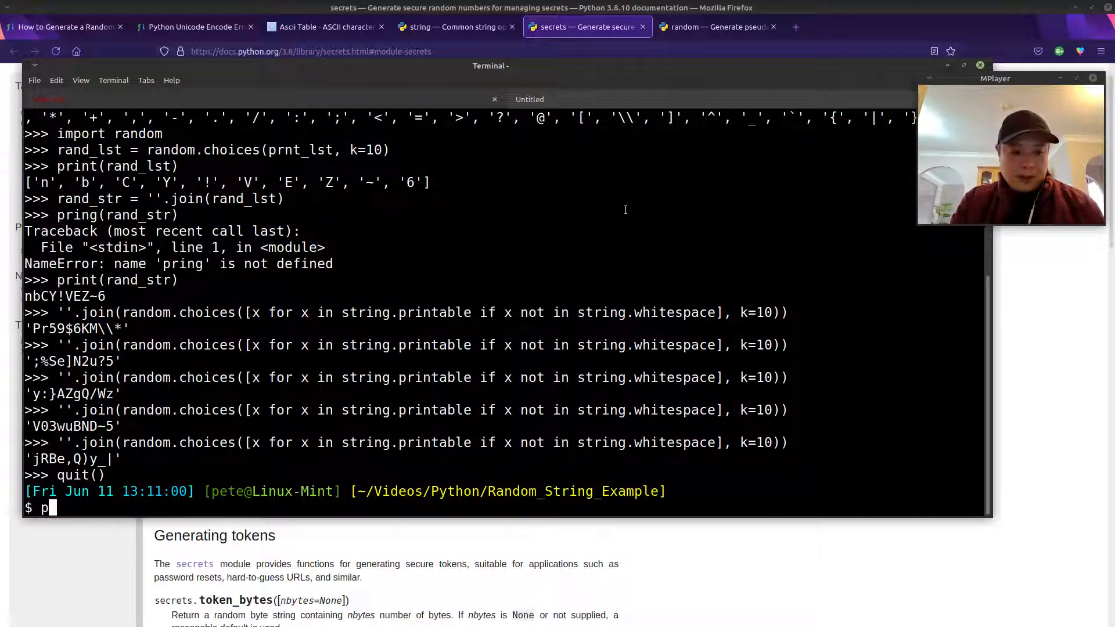
# Launch python3 and import the string and secrets modules
pyautogui.write('ython3')
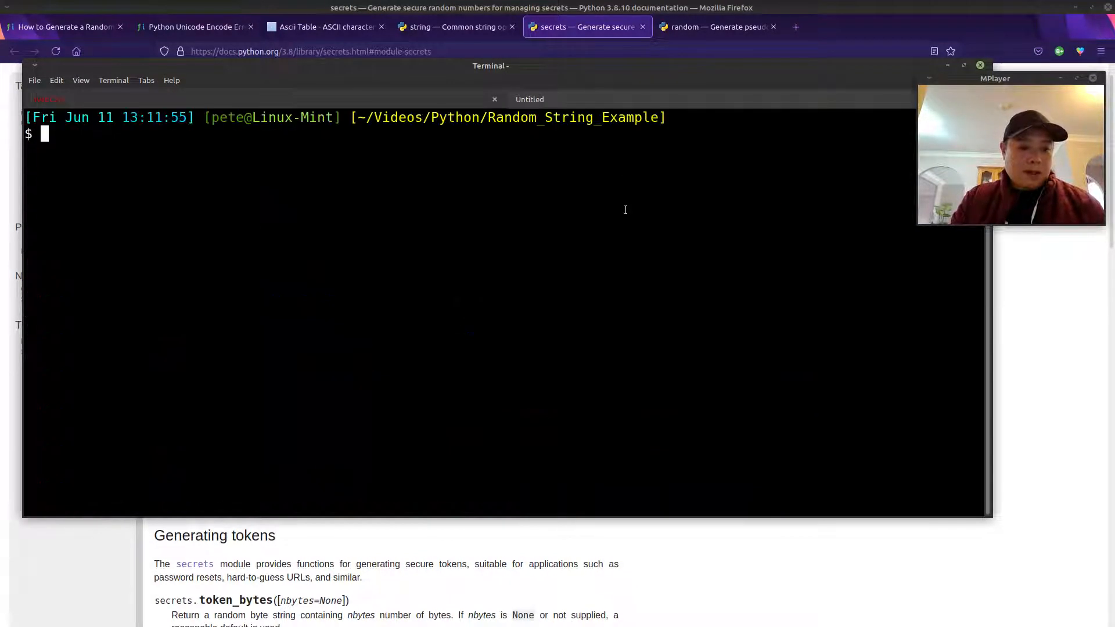
pyautogui.write('python3')
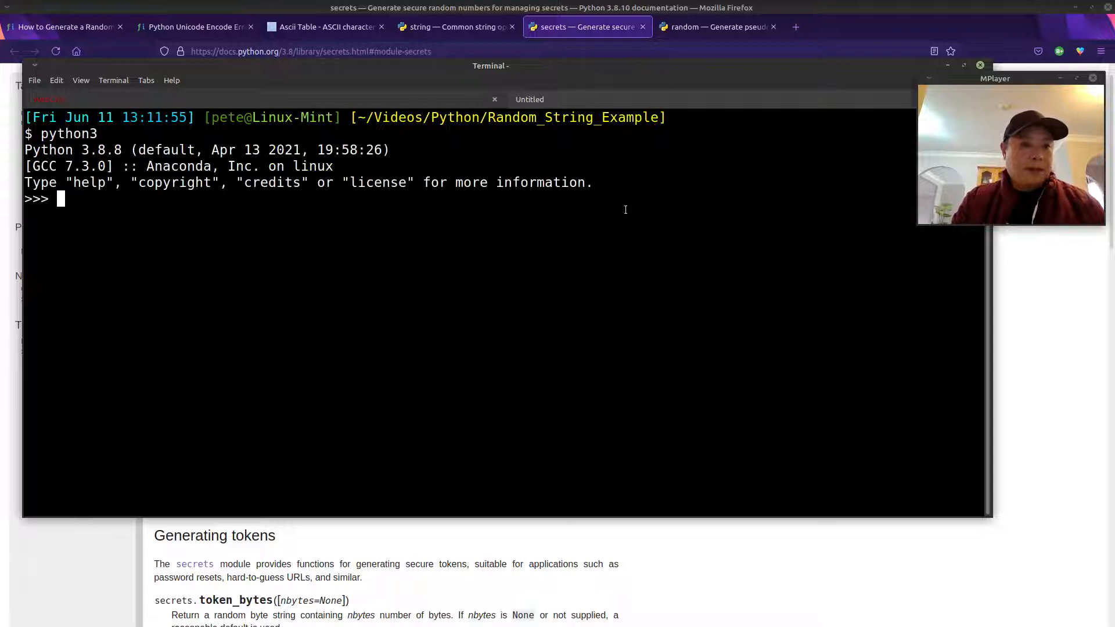
pyautogui.write('import')
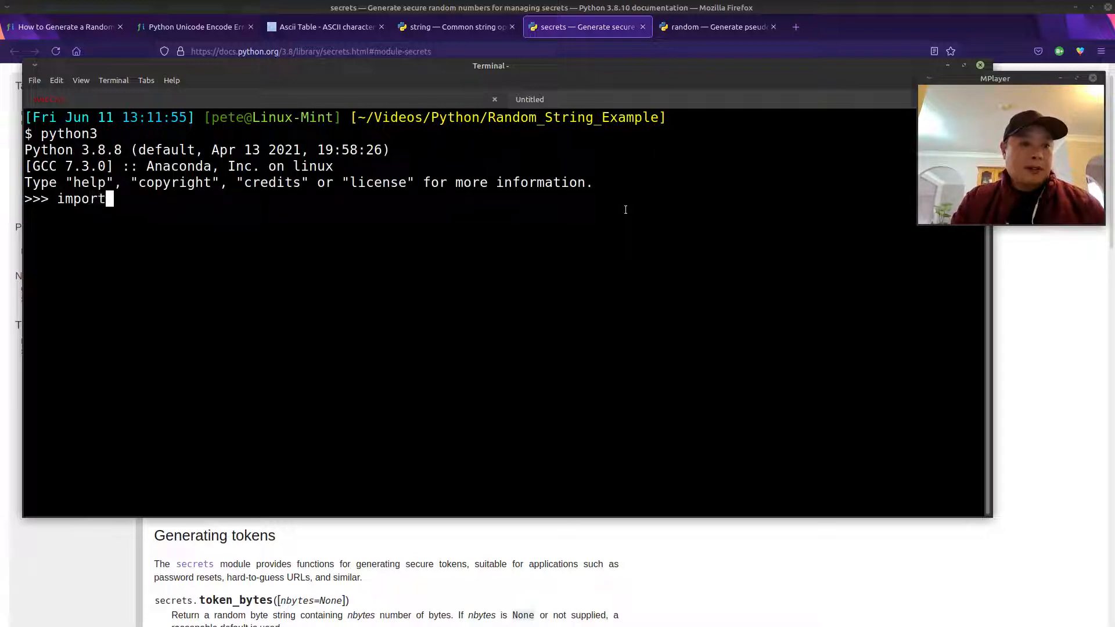
pyautogui.write('string')
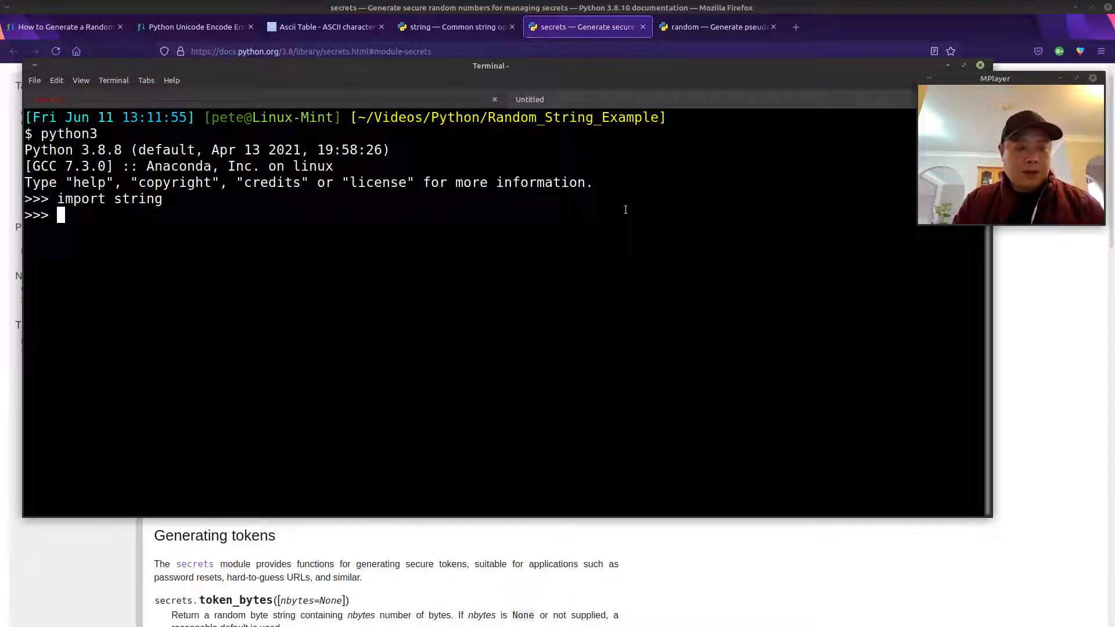
pyautogui.write('import')
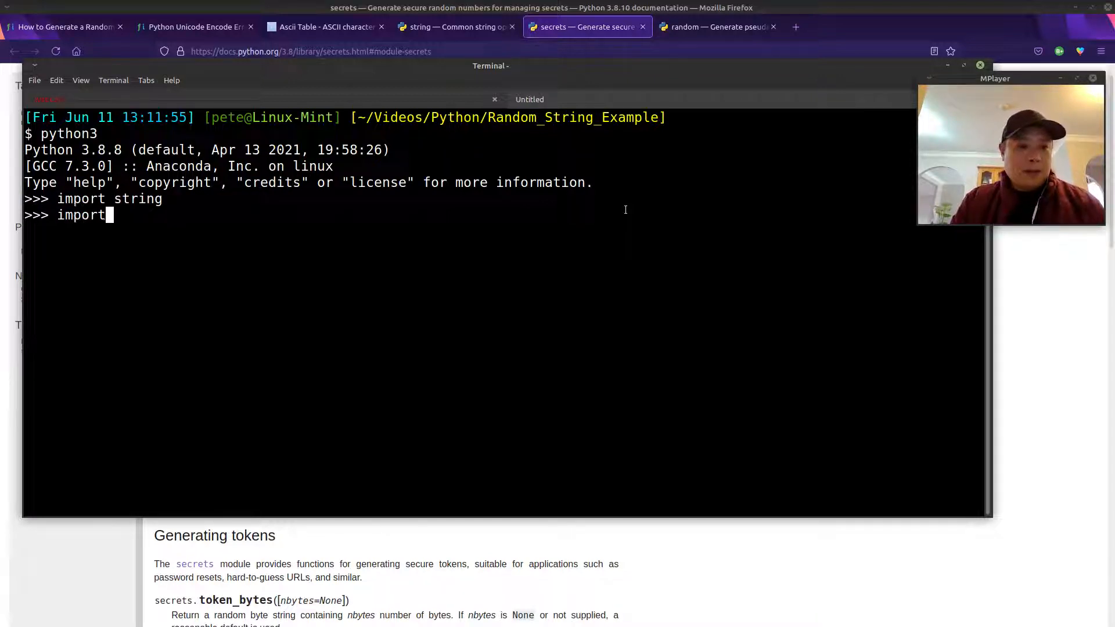
pyautogui.write('secrets')
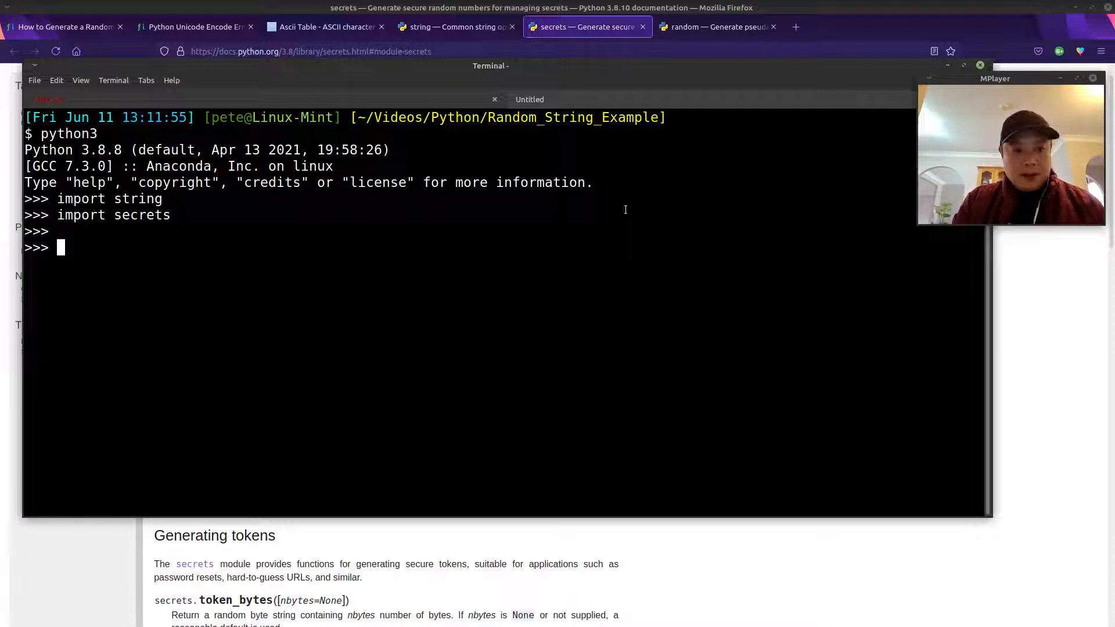
# Define prnt_lst = [x for x in string.printable if x not in string.whitespace] and print it
pyautogui.write('prnt')
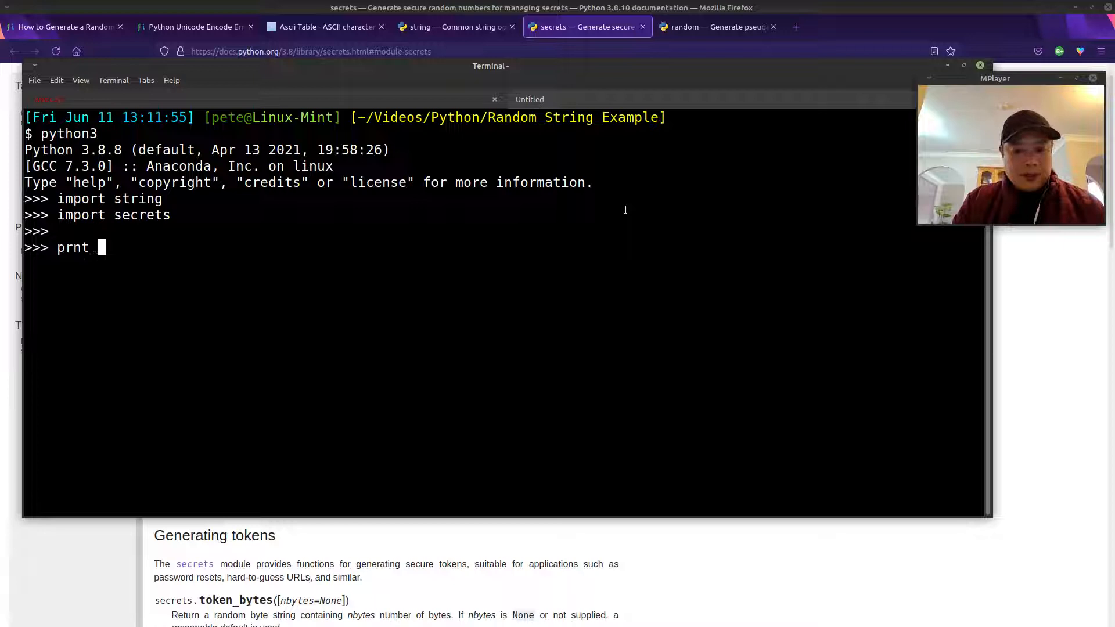
pyautogui.write('_lst =')
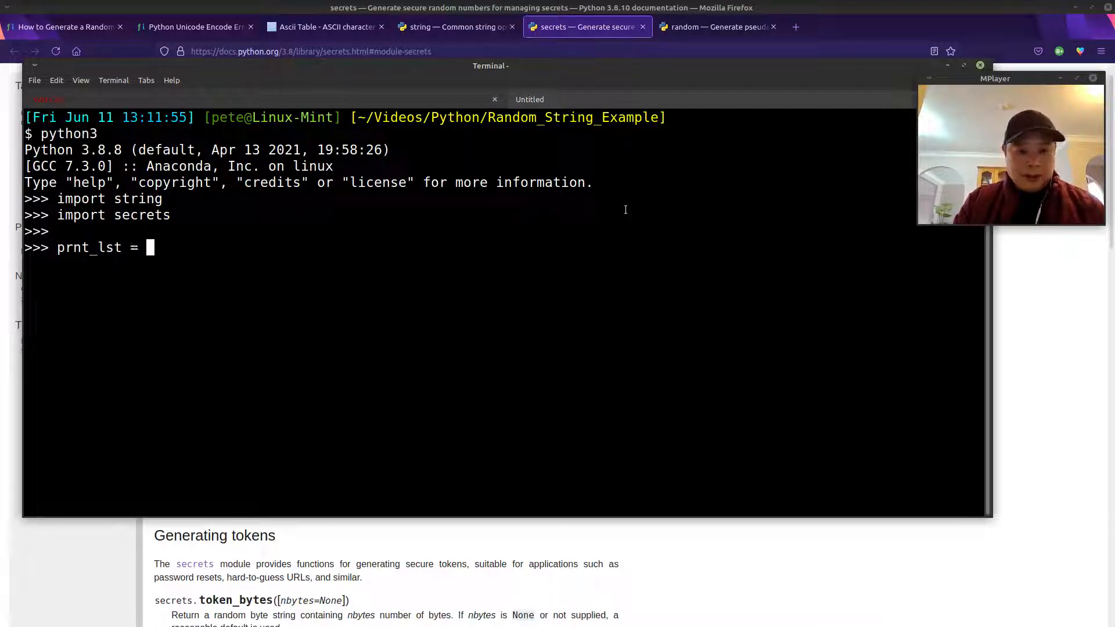
pyautogui.write('[x for x in string.printable if x not in str')
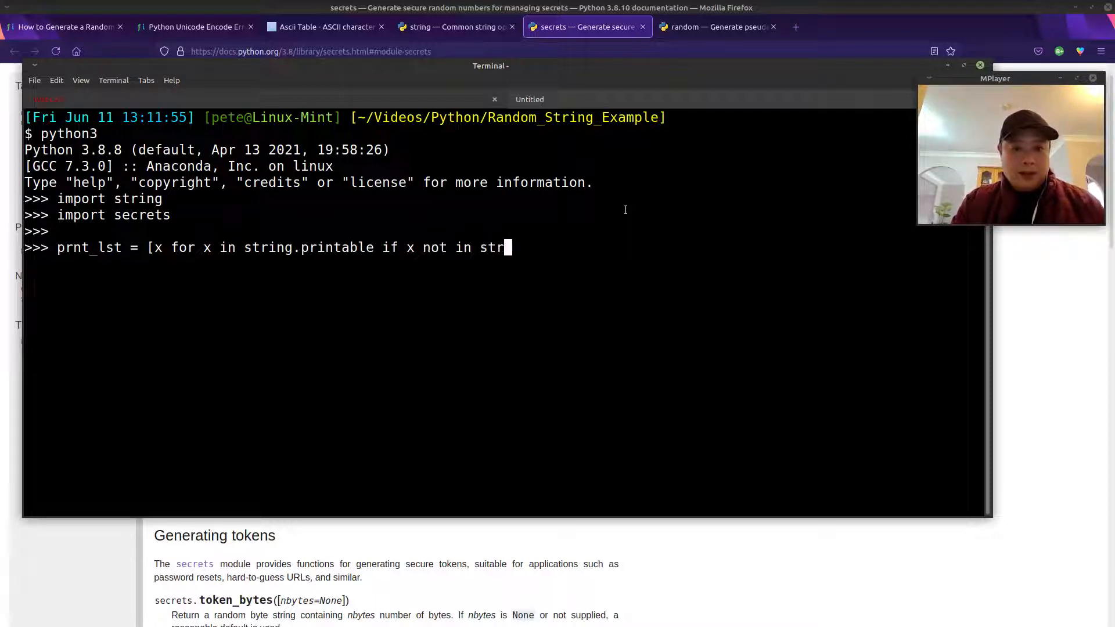
pyautogui.write('ing.whi')
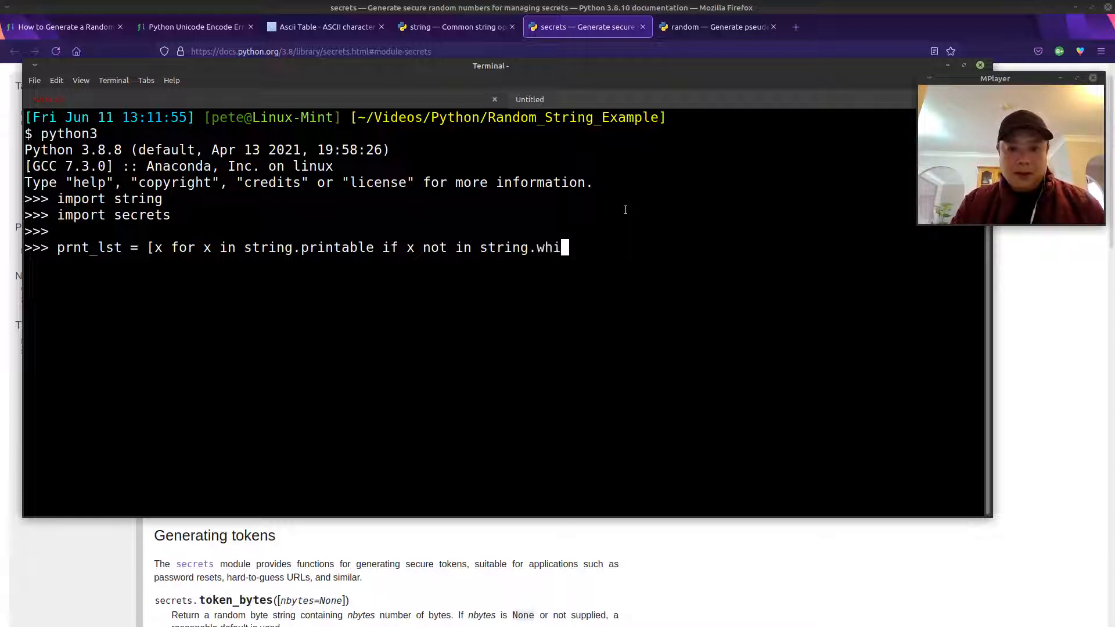
pyautogui.write('tespace]')
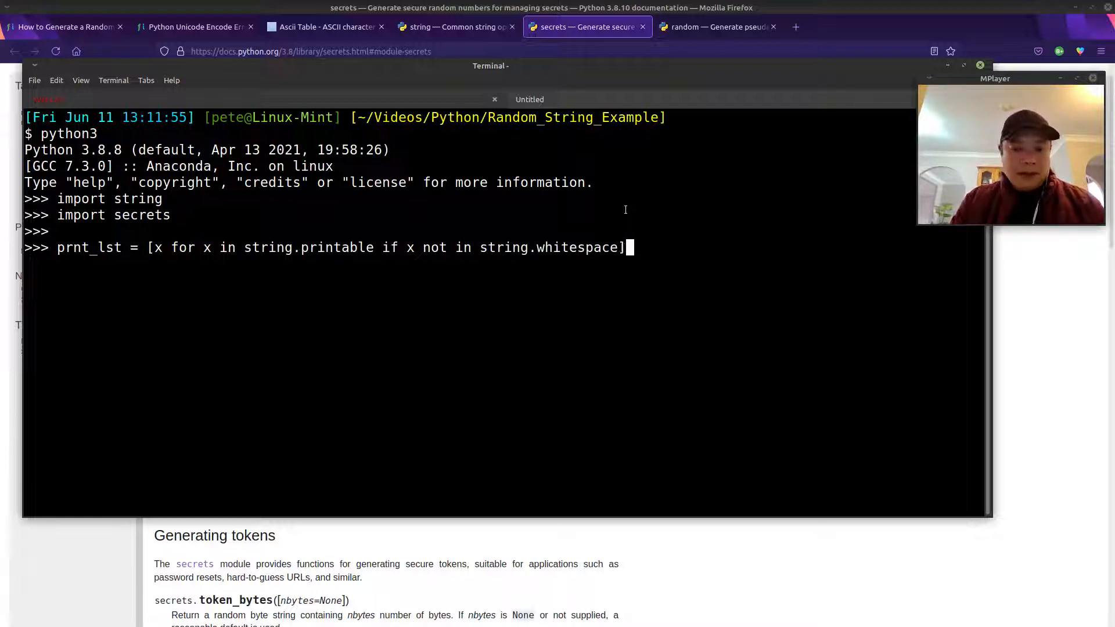
pyautogui.write('print_lst')
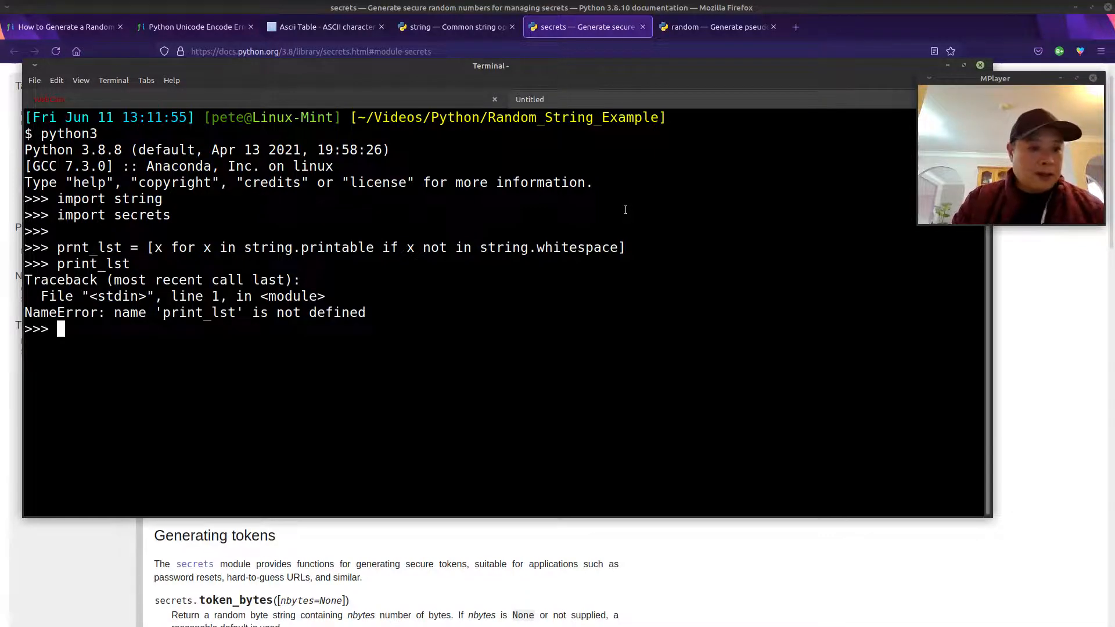
pyautogui.write('prnt_lst')
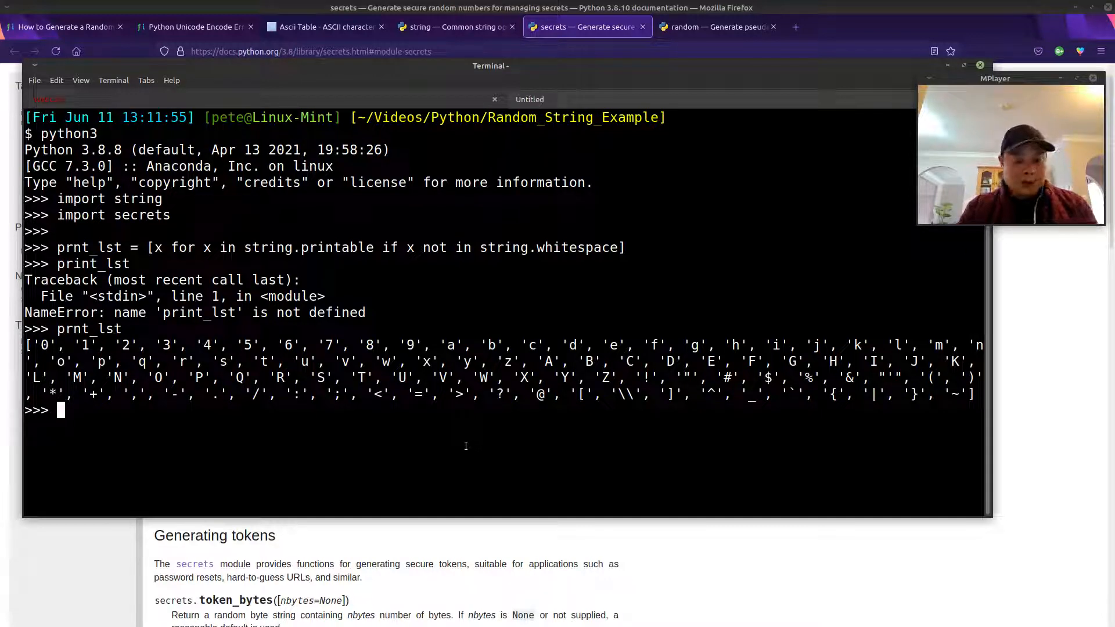
pyautogui.write('secrets.ch')
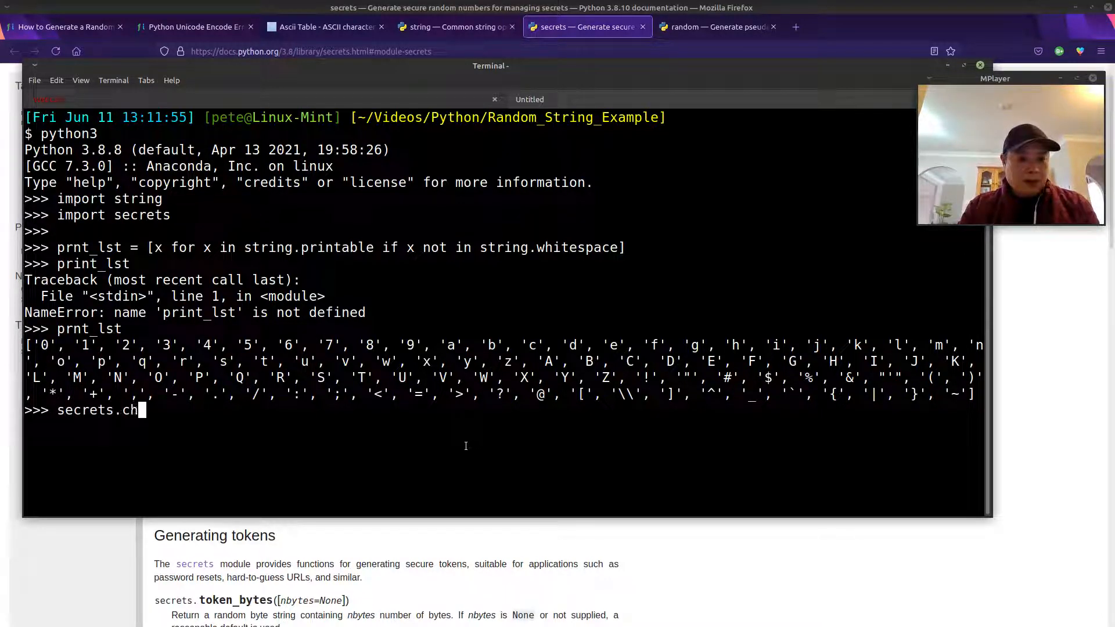
pyautogui.write('oice')
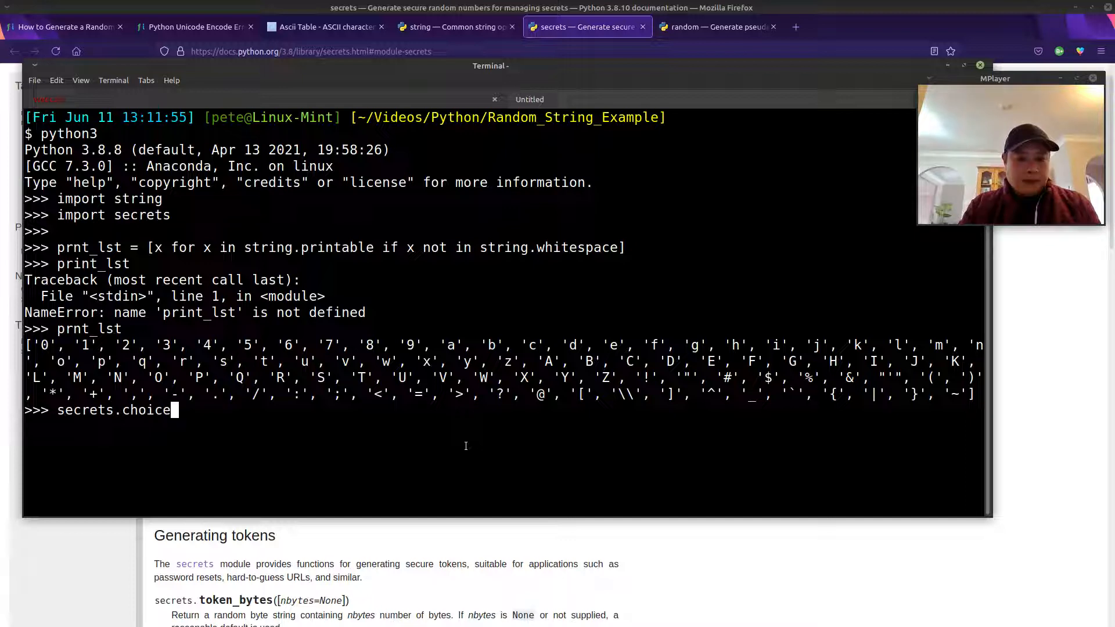
pyautogui.write('(prn')
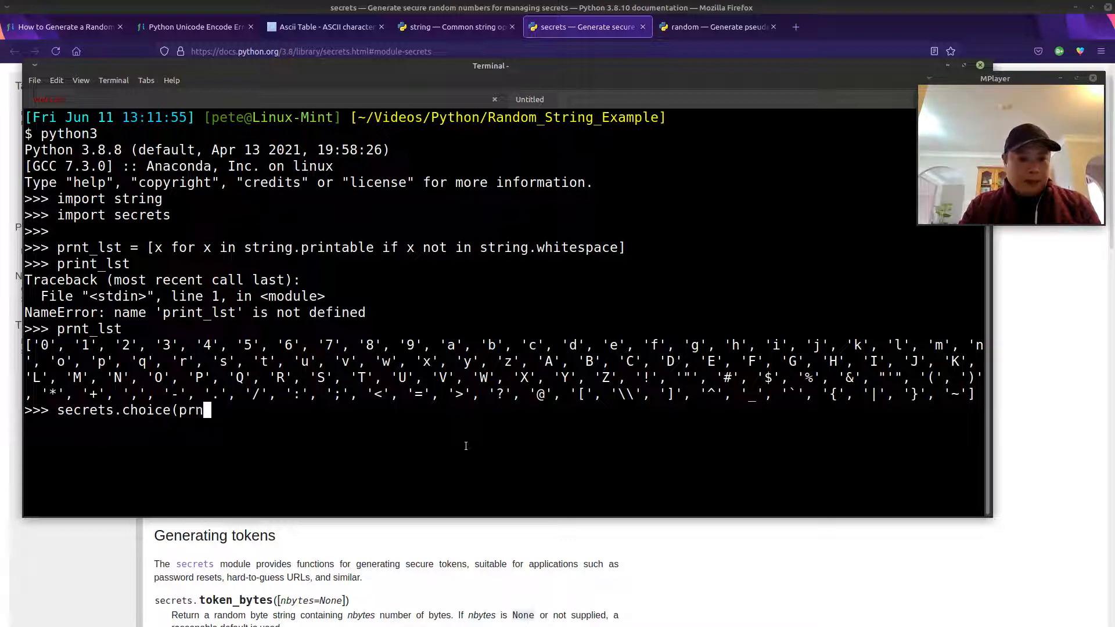
pyautogui.write('t_lst')
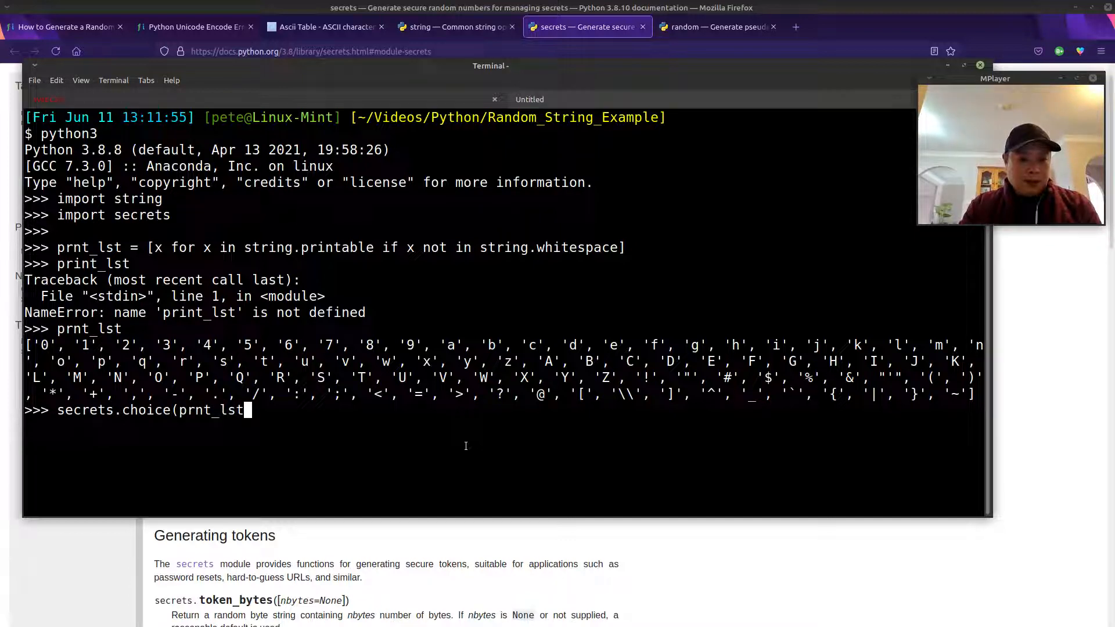
pyautogui.write(')')
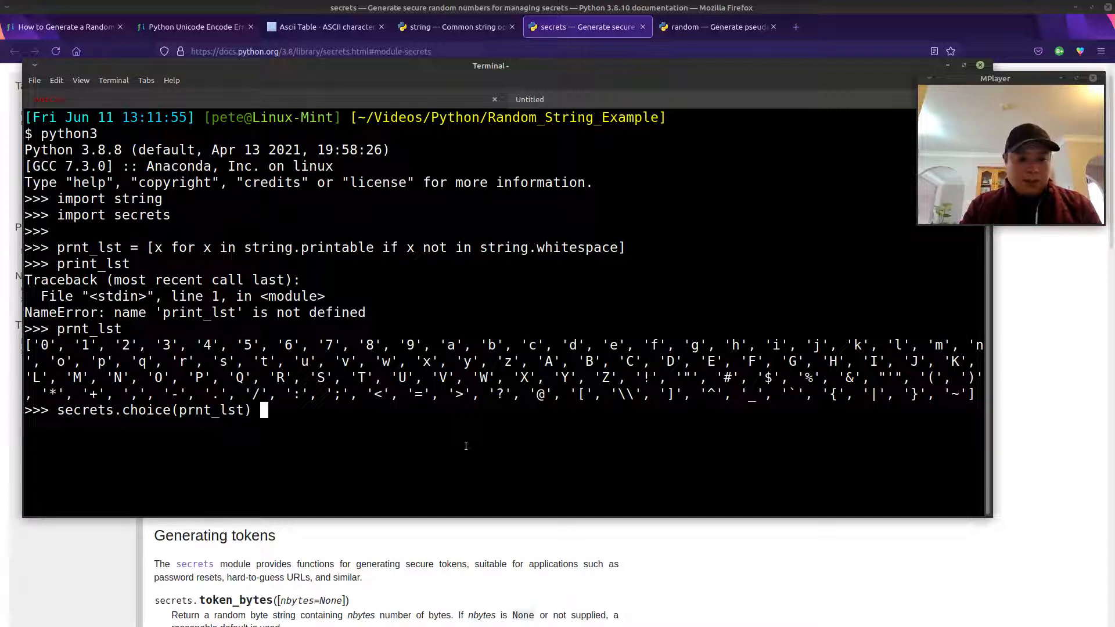
pyautogui.write('for')
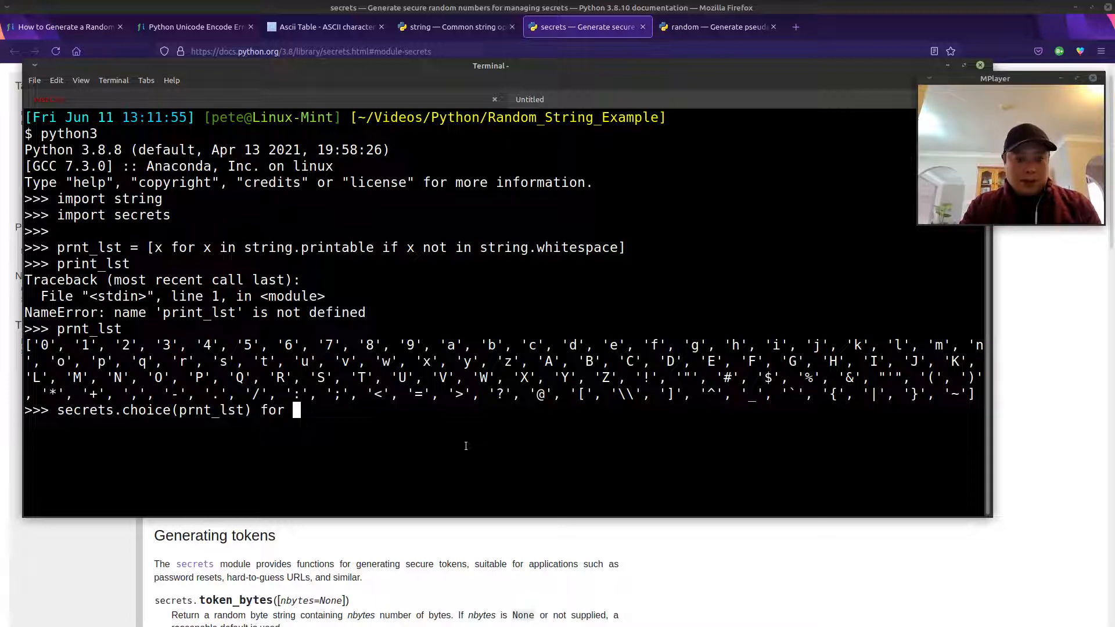
pyautogui.write('x in range(16')
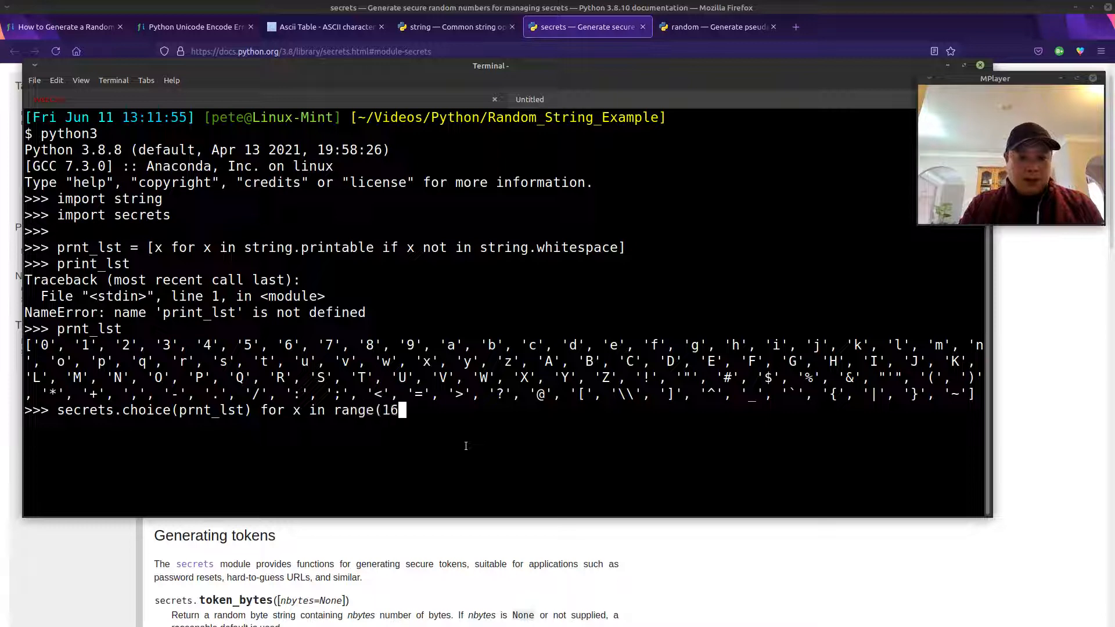
pyautogui.write(')')
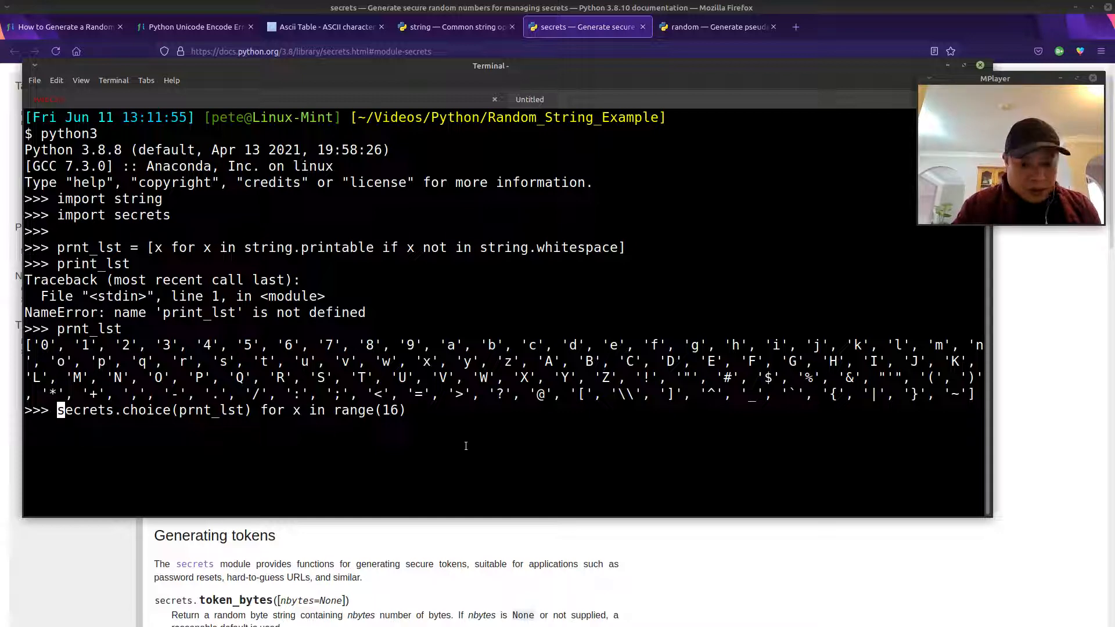
pyautogui.write("''.join(")
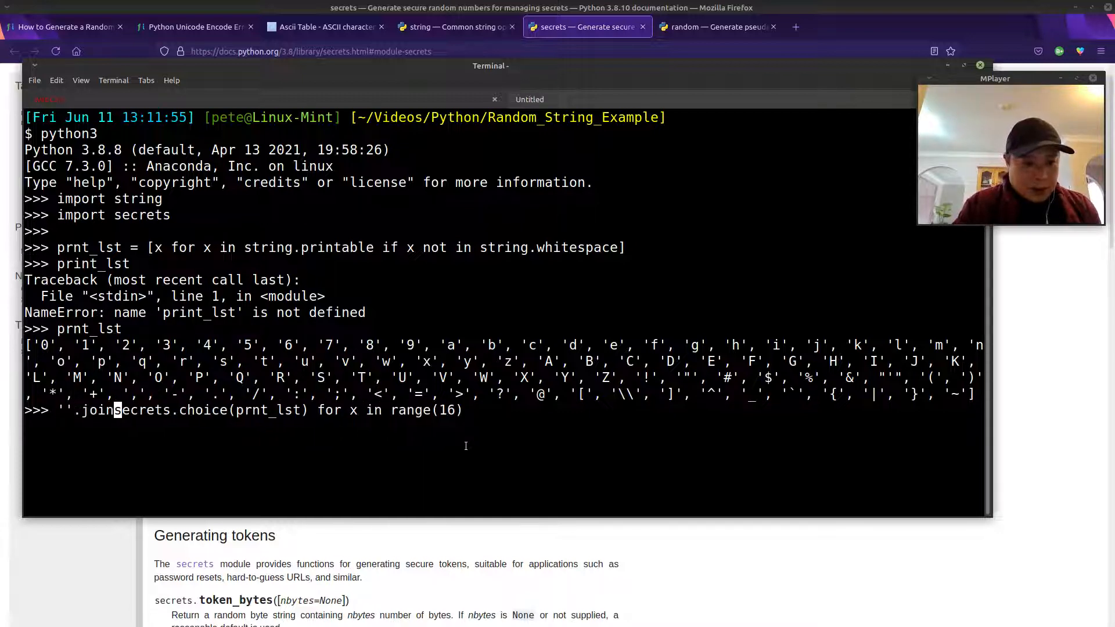
pyautogui.write('(')
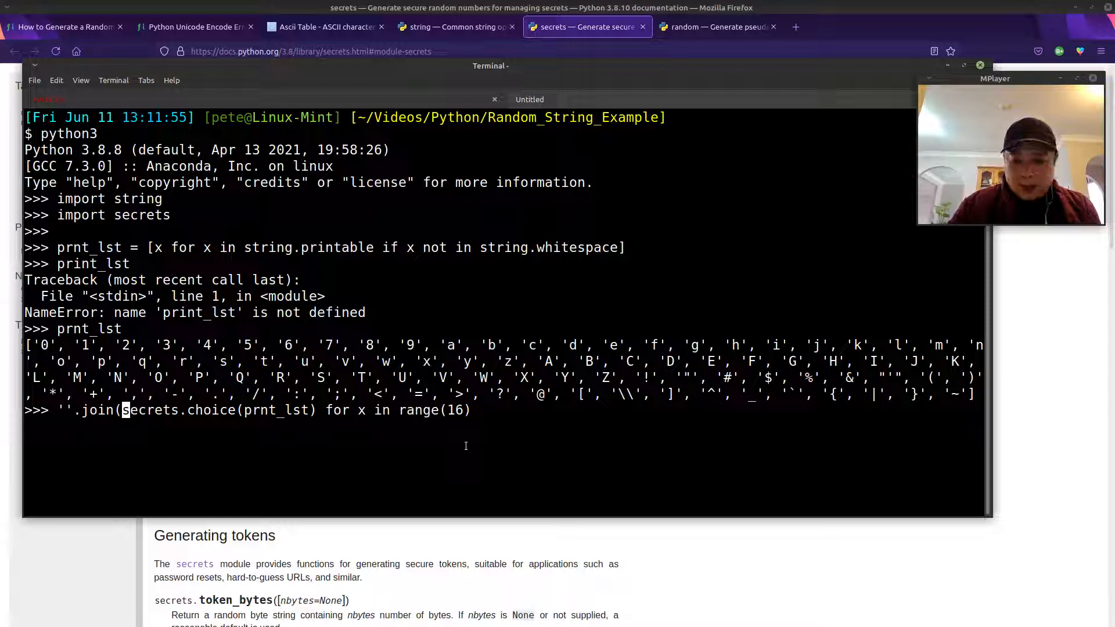
pyautogui.write(')')
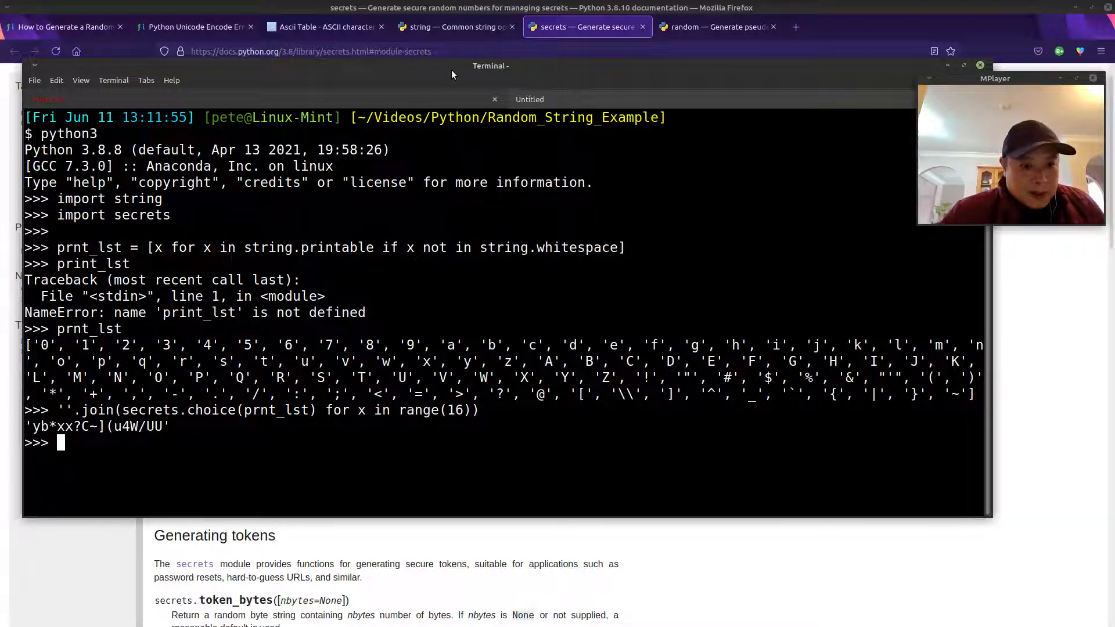
# Rerun the secrets.choice one-liner four more times, then minimize the terminal to show the docs
pyautogui.moveTo(491, 65); pyautogui.dragTo(503, 213)
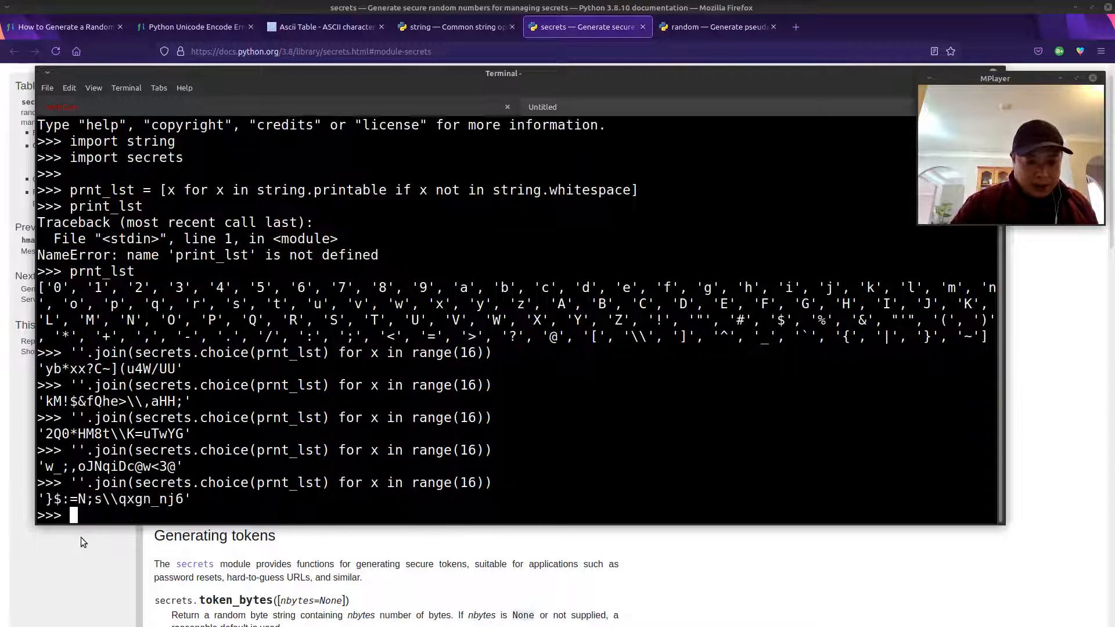
pyautogui.press('Return')
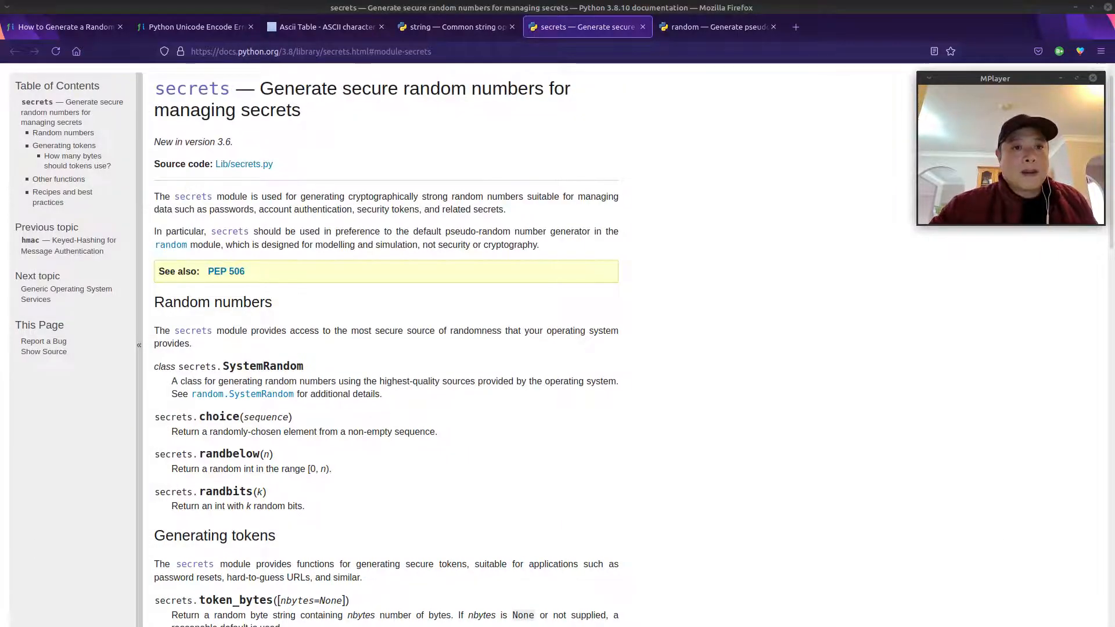
# Scroll through Methods 1–3 of Finxter's 'How to Generate a Random String' article
pyautogui.click(64, 26)
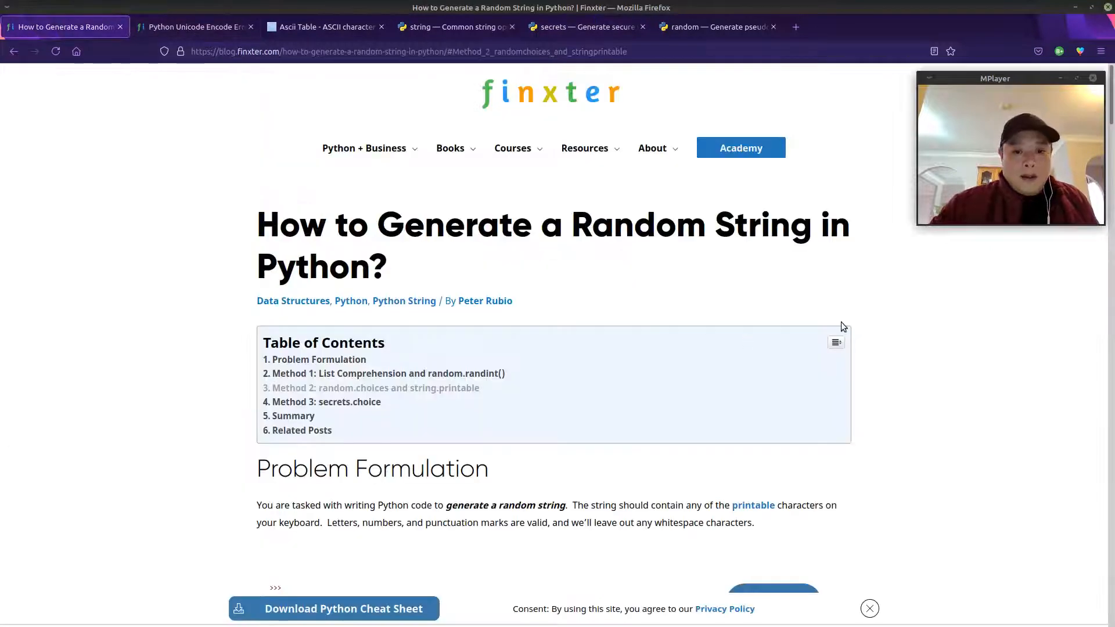
pyautogui.scroll(-3)
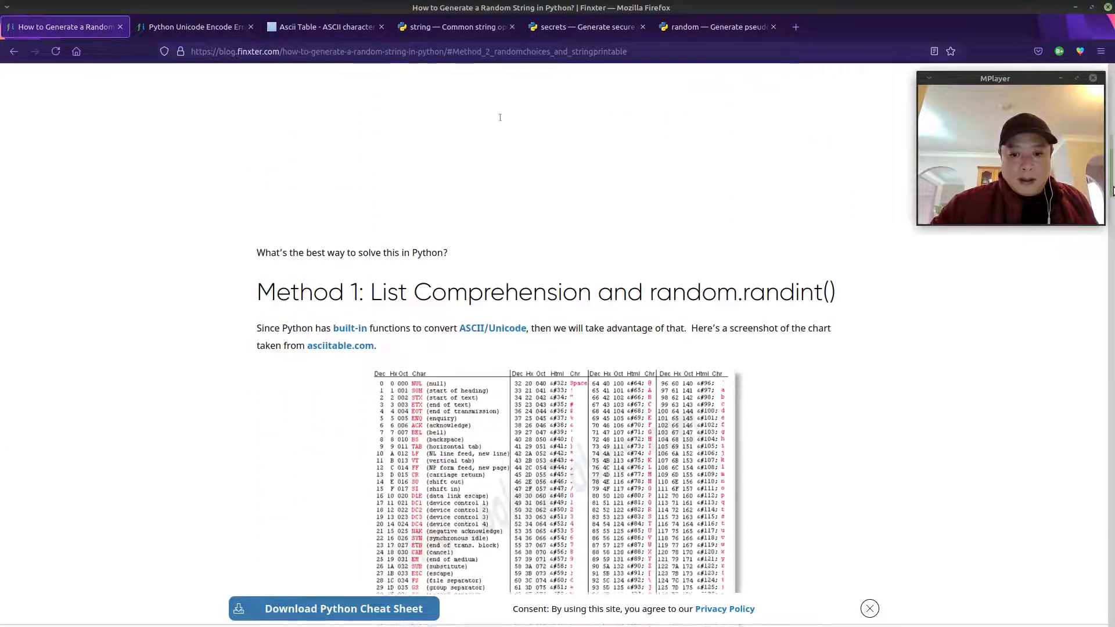
pyautogui.scroll(-3)
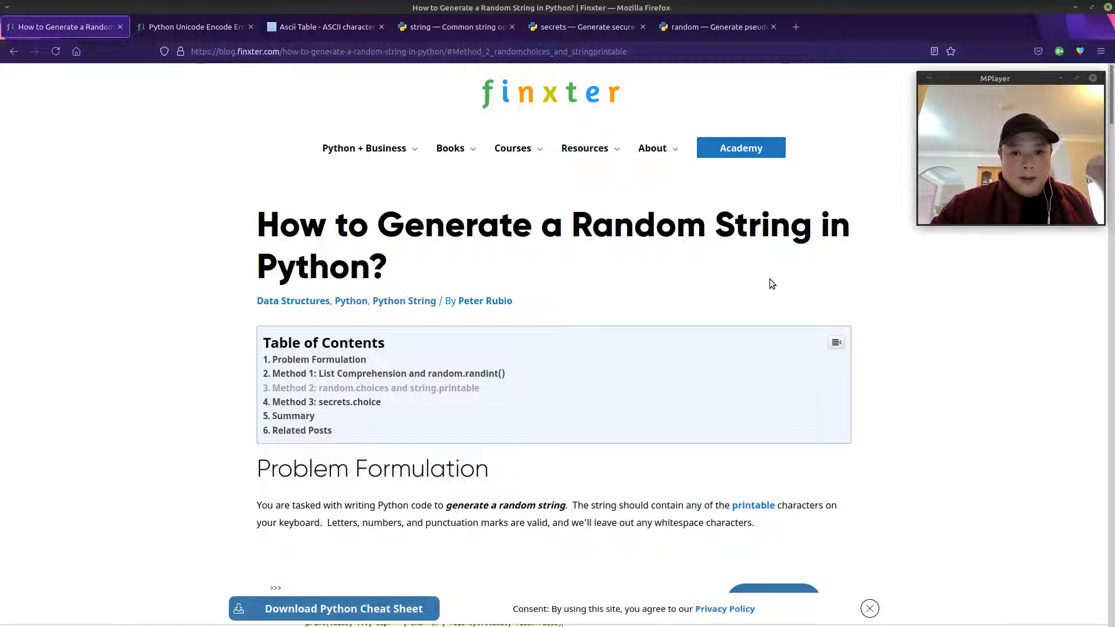
pyautogui.scroll(-3)
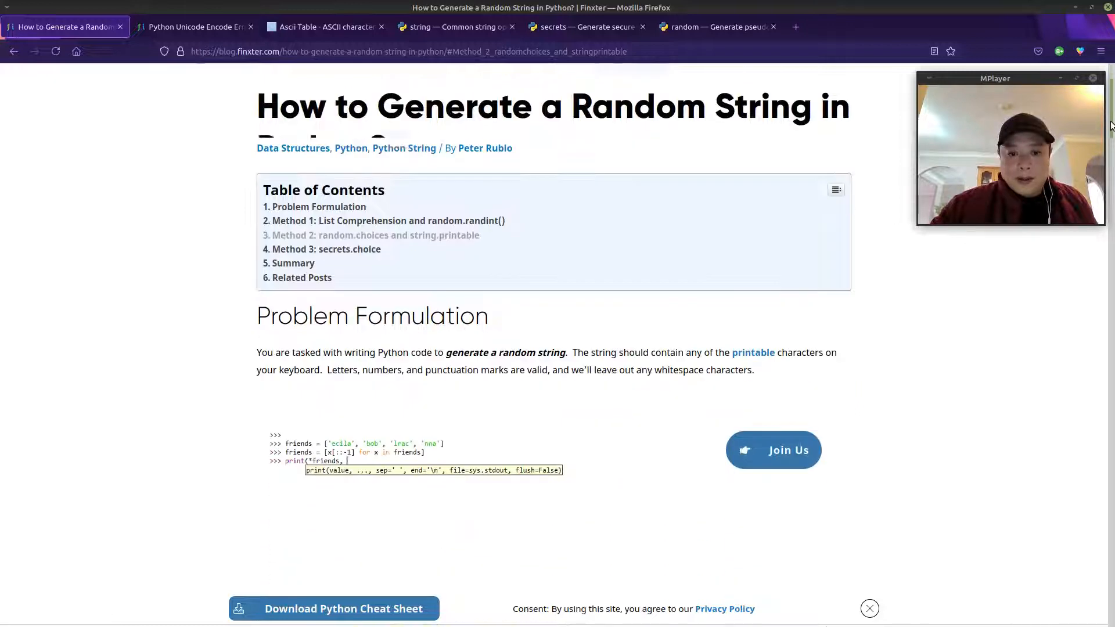
pyautogui.scroll(-3)
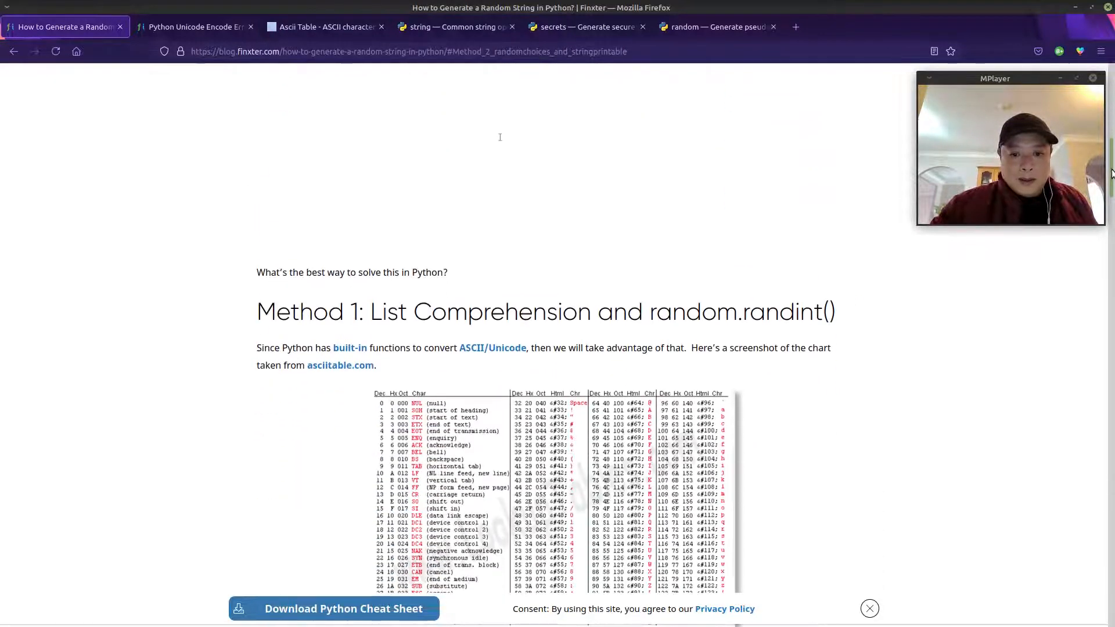
pyautogui.scroll(-3)
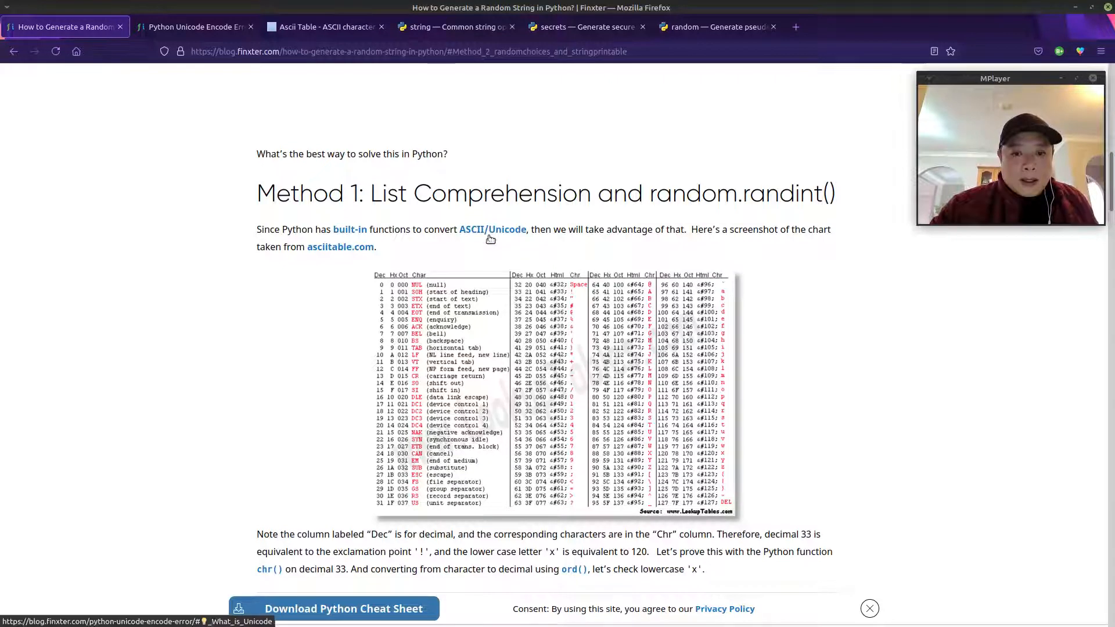
pyautogui.moveTo(583, 227)
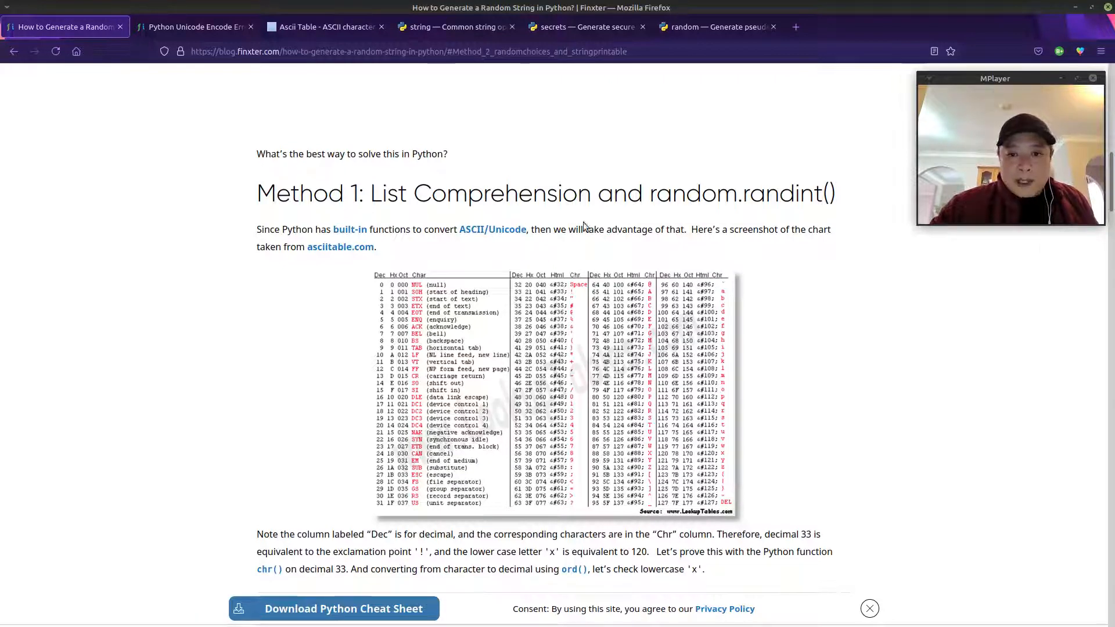
pyautogui.moveTo(482, 241)
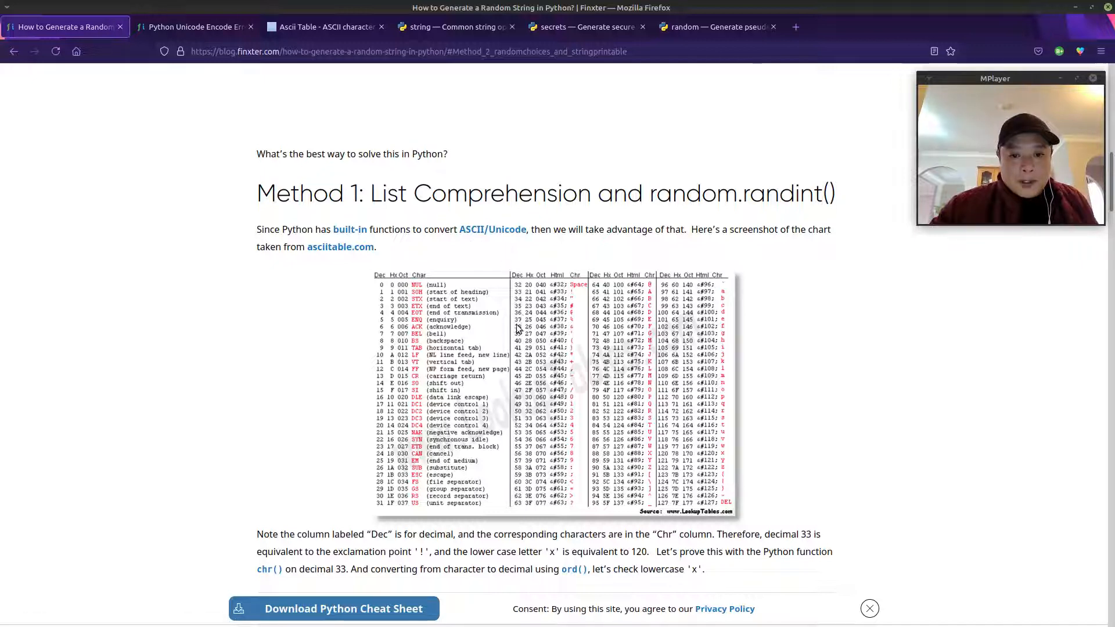
pyautogui.moveTo(476, 234)
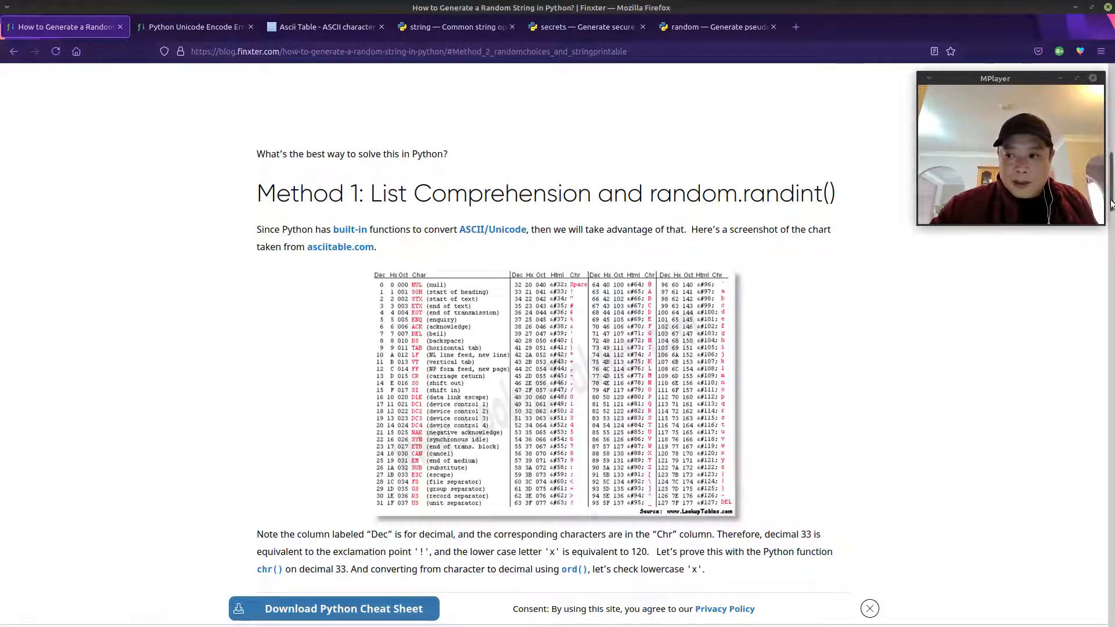
pyautogui.scroll(-3)
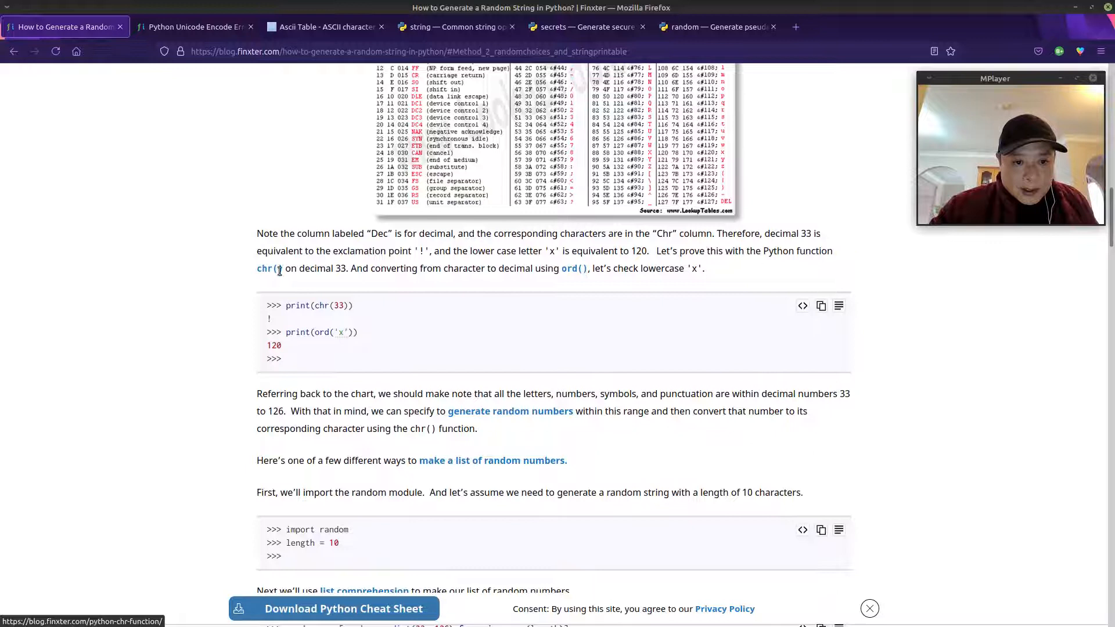
pyautogui.scroll(-3)
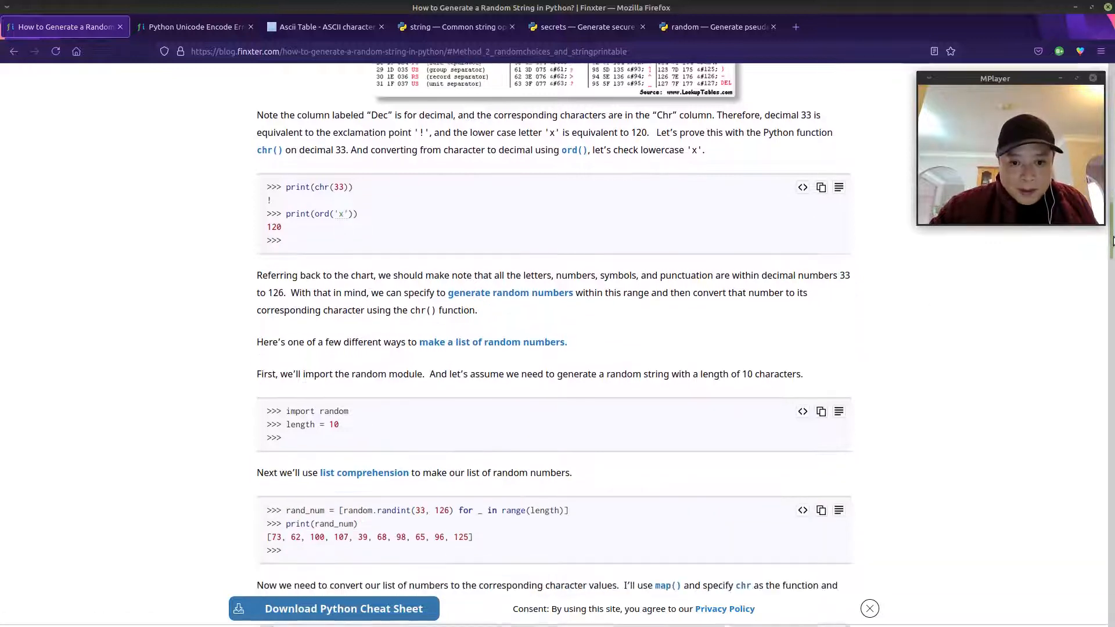
pyautogui.scroll(-3)
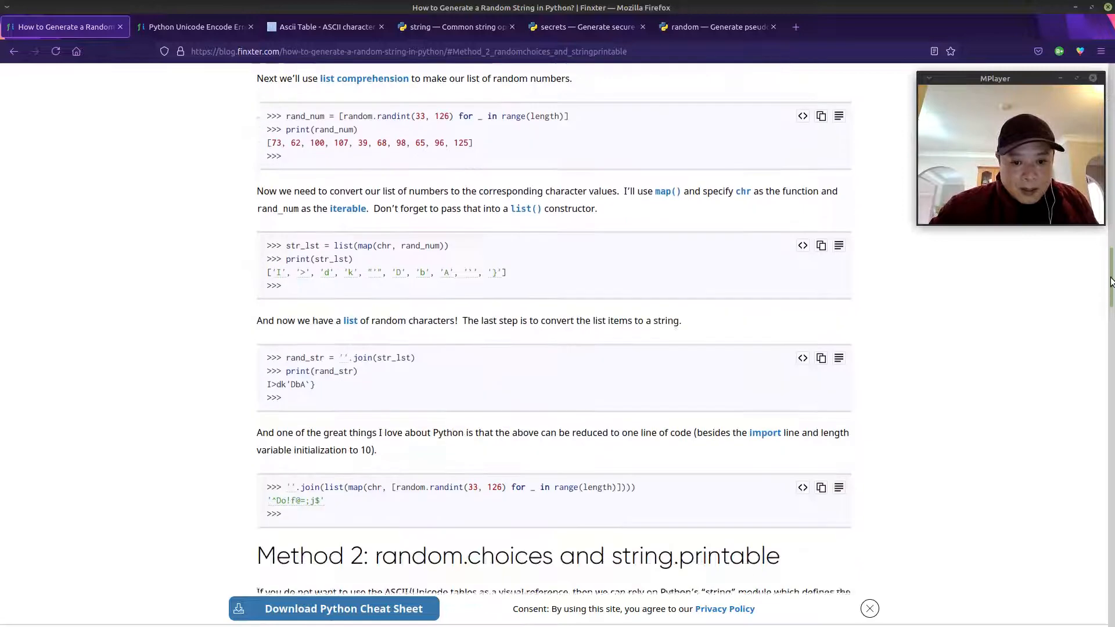
pyautogui.scroll(-3)
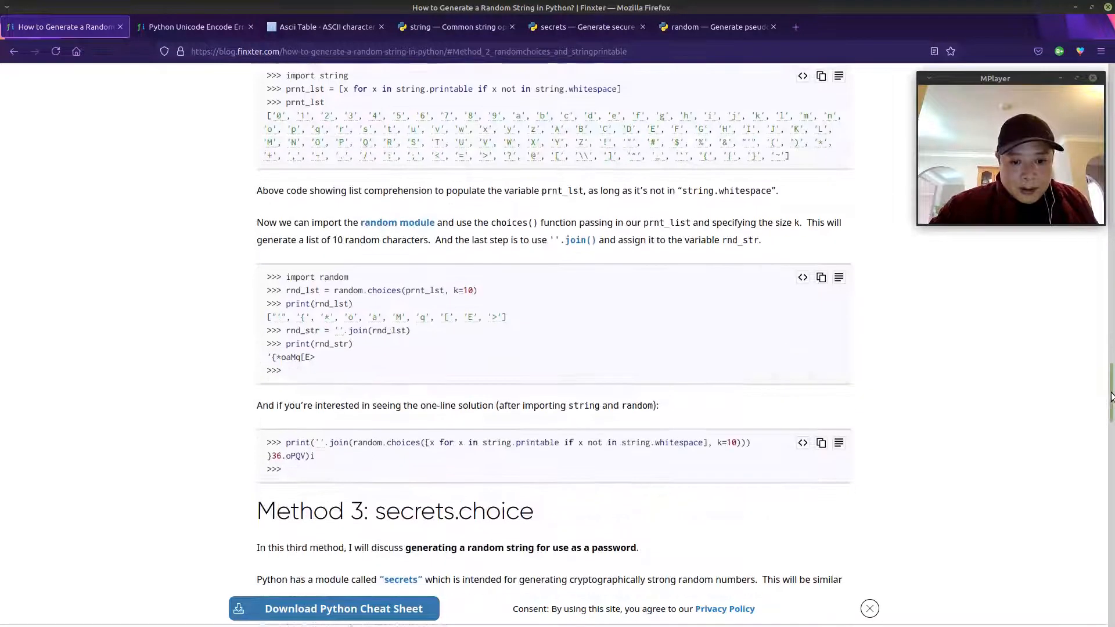
pyautogui.scroll(-3)
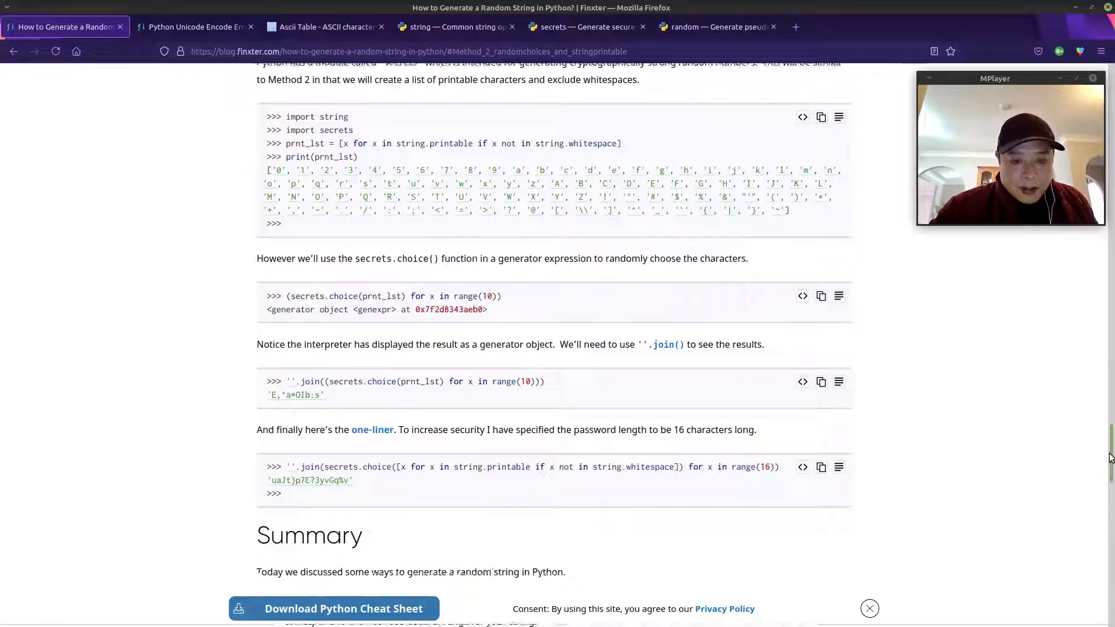
pyautogui.scroll(-3)
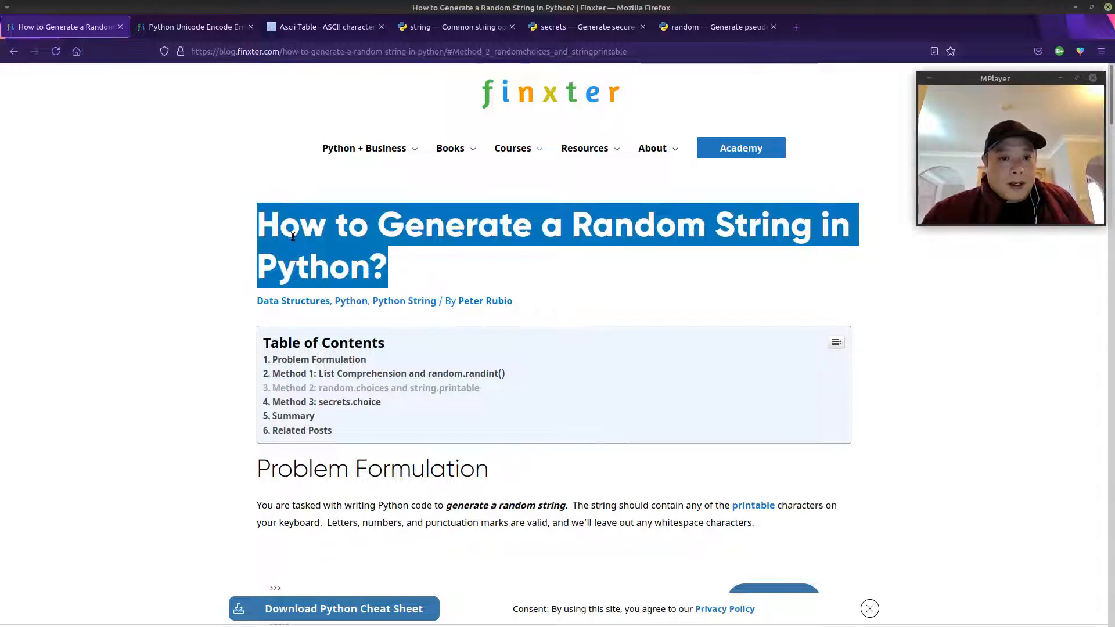
pyautogui.click(398, 276)
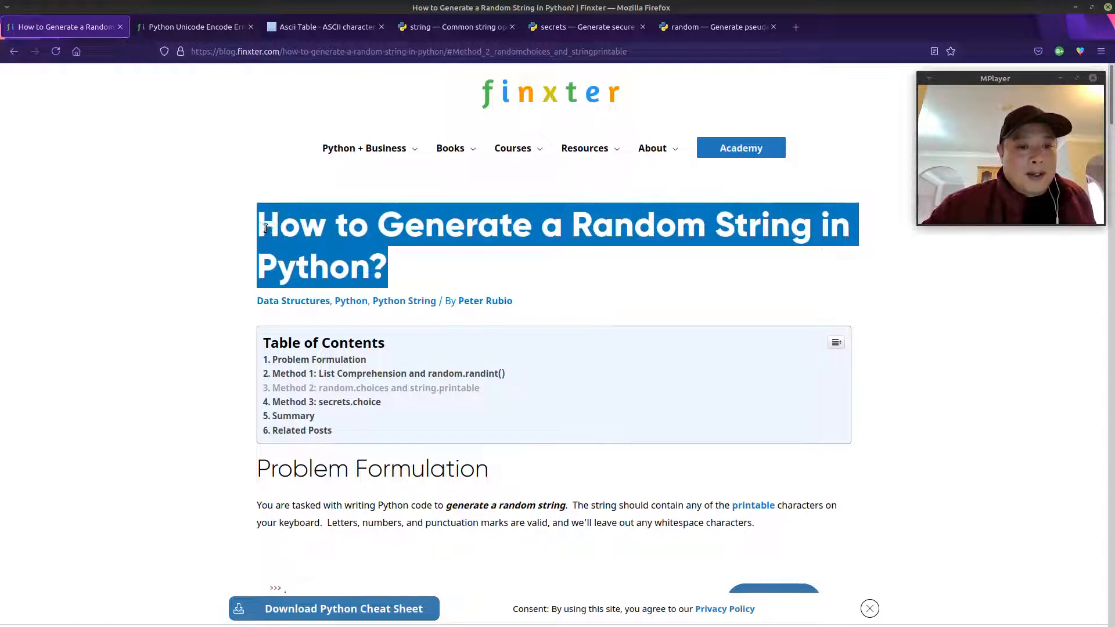
pyautogui.click(551, 279)
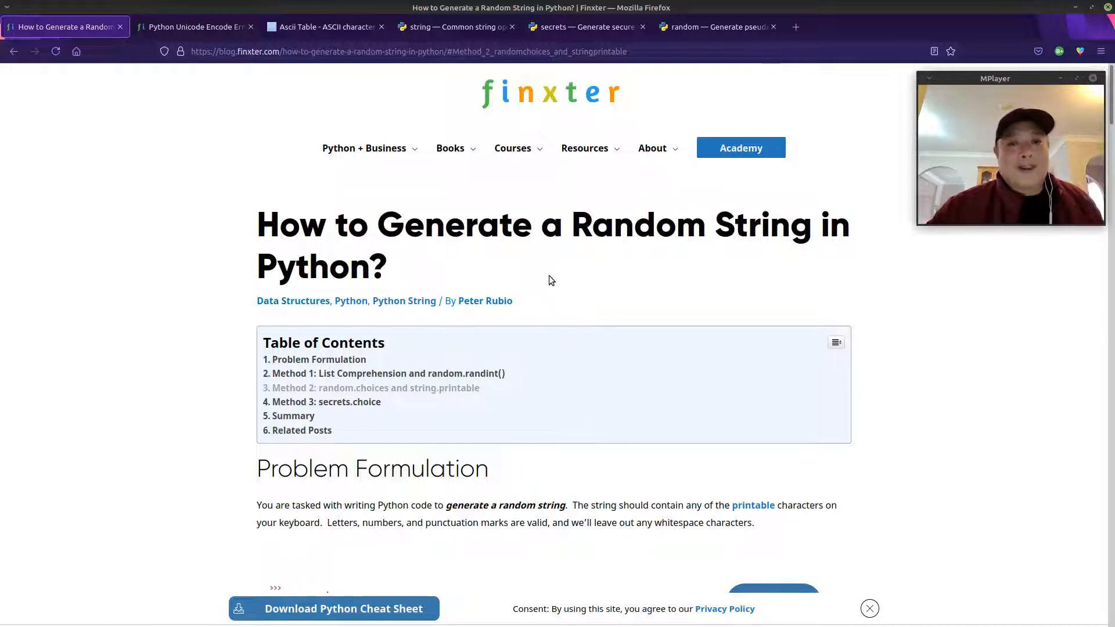